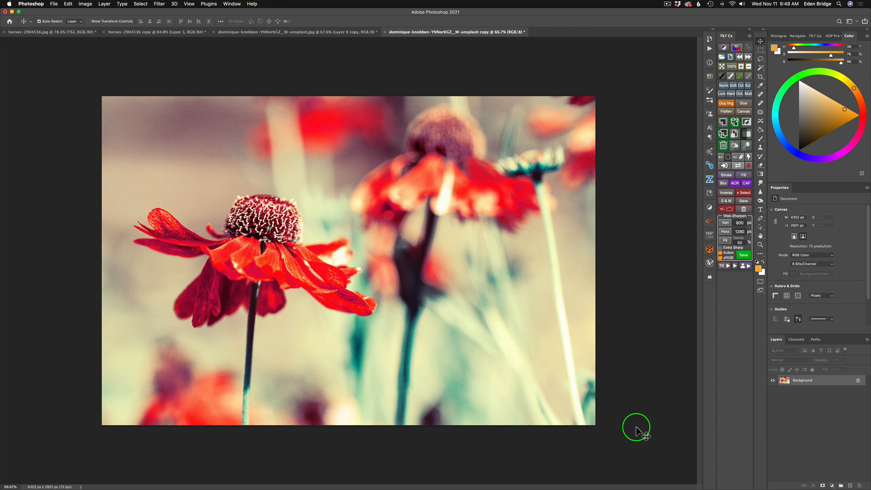
{"action": "mouse_move", "coordinate": [298, 63]}
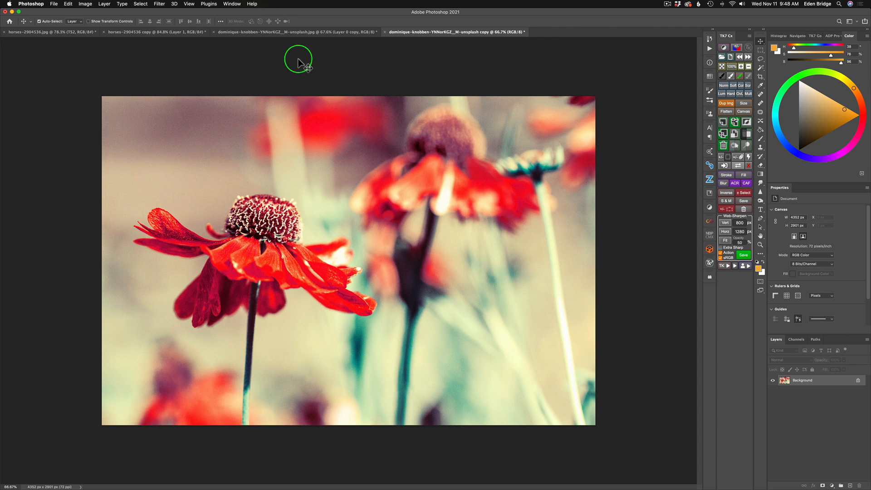
- Launch the Neural Filters workspace from the Filter menu on the red flower photo
{"action": "left_click", "coordinate": [158, 3]}
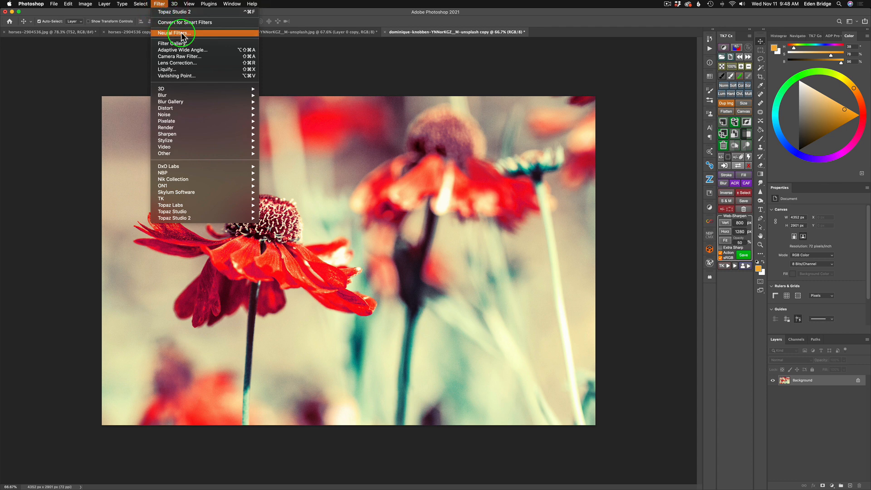
{"action": "left_click", "coordinate": [172, 33]}
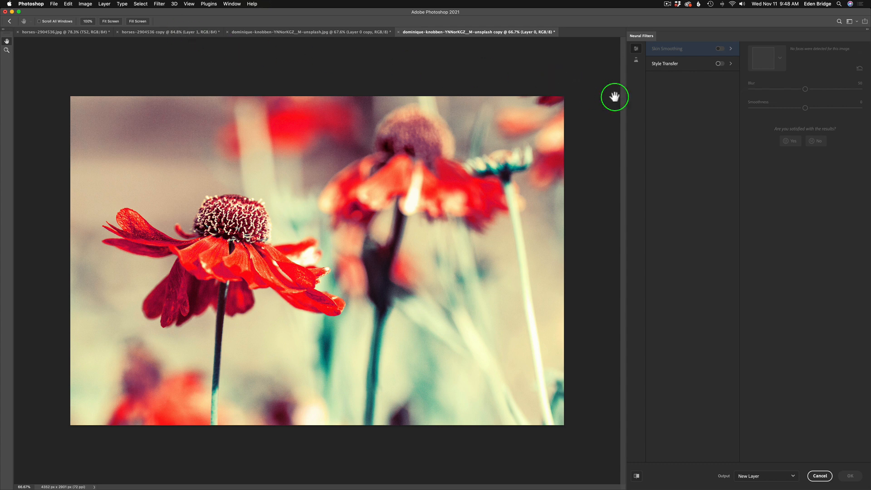
{"action": "mouse_move", "coordinate": [639, 99]}
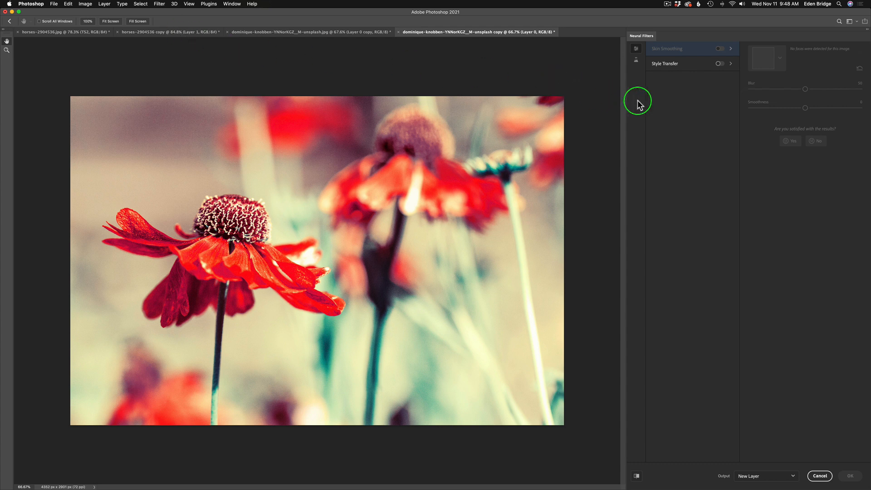
{"action": "mouse_move", "coordinate": [651, 42]}
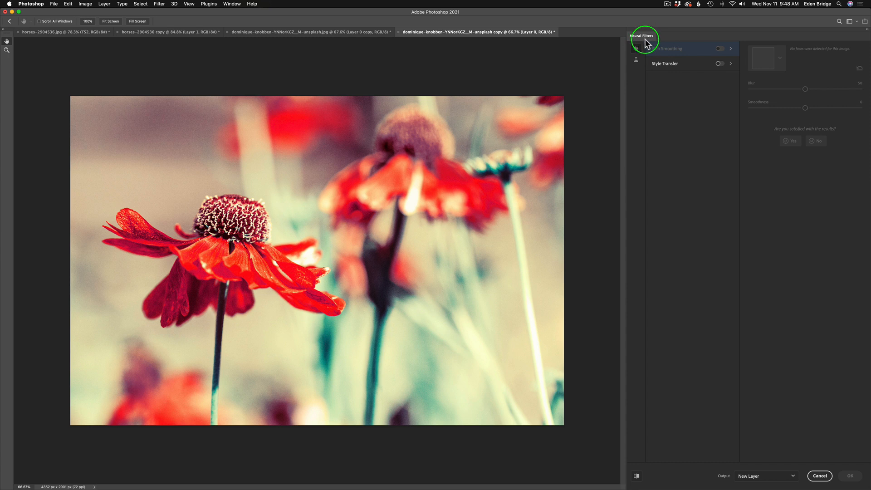
{"action": "mouse_move", "coordinate": [635, 48]}
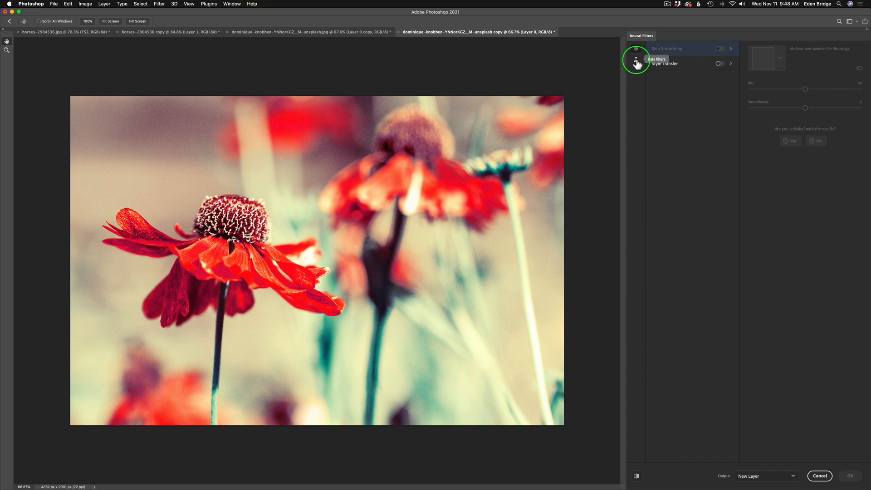
- Show the beta neural filters list (Smart Portrait, Depth-Aware Haze, Colorize, Super Zoom)
{"action": "left_click", "coordinate": [636, 58]}
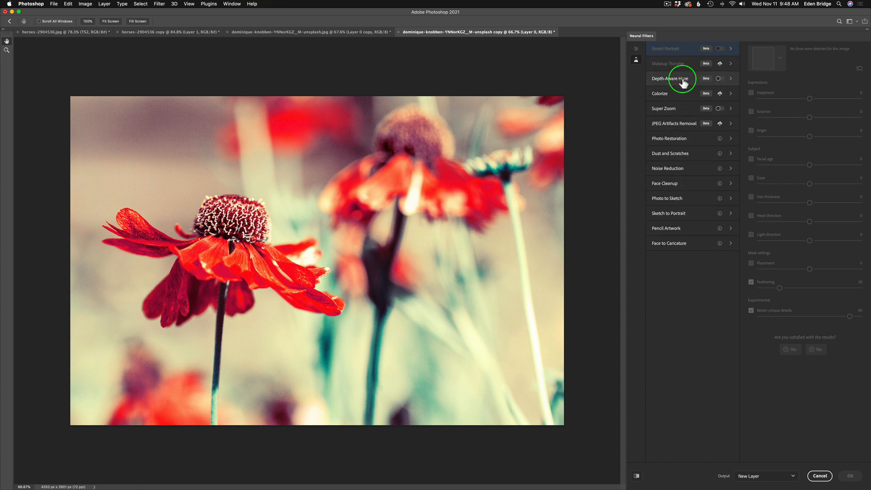
{"action": "mouse_move", "coordinate": [682, 156]}
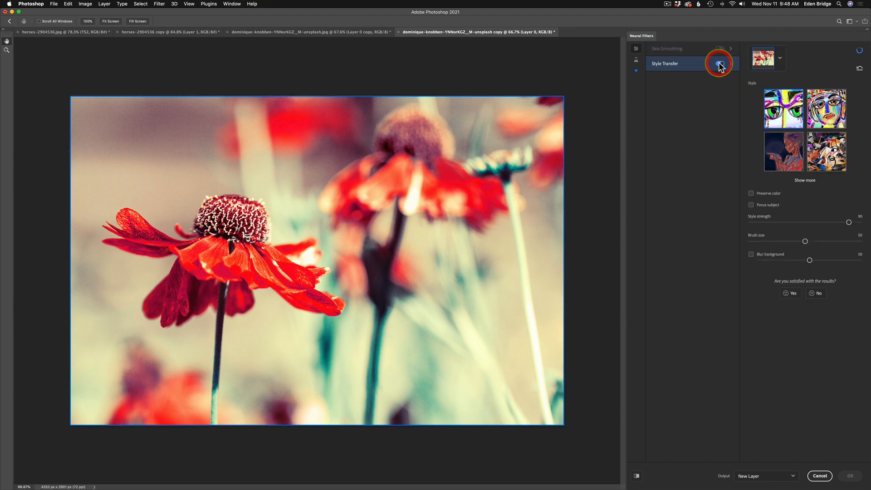
- Switch on Style Transfer for a vivid painted look and expand the full style gallery
{"action": "left_click", "coordinate": [720, 63]}
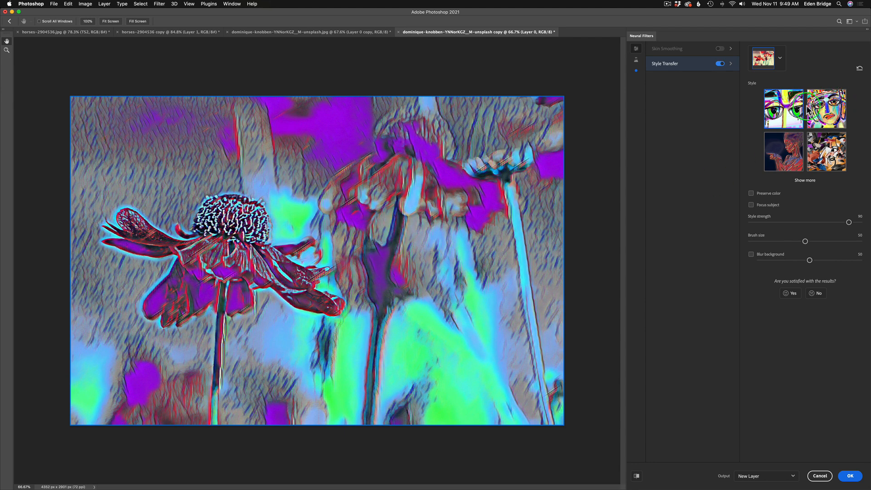
{"action": "mouse_move", "coordinate": [806, 179]}
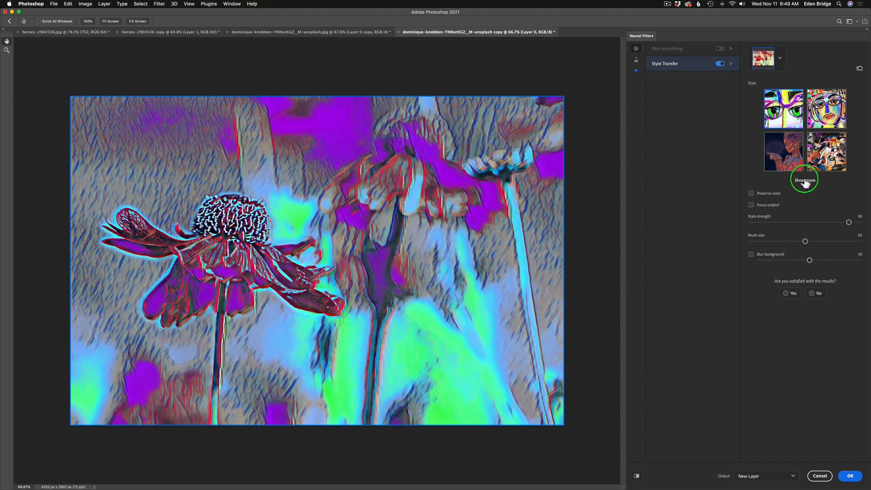
{"action": "left_click", "coordinate": [805, 180]}
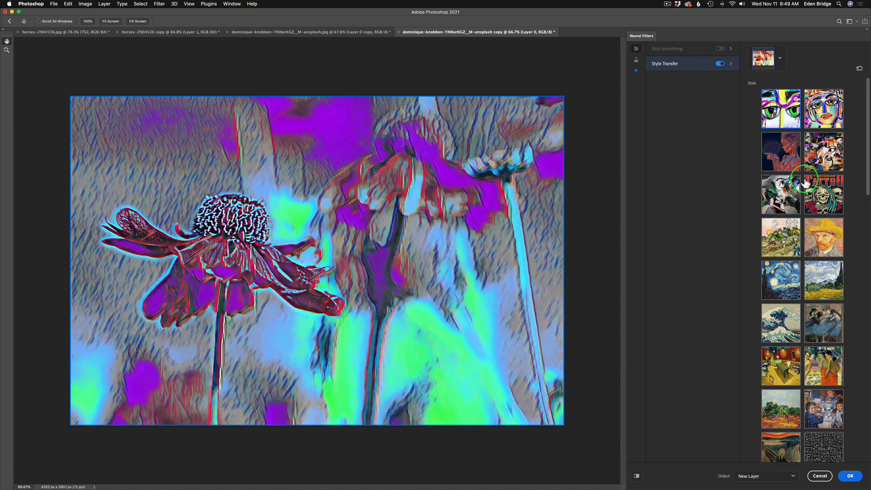
{"action": "scroll", "scroll_direction": "down", "scroll_amount": 3}
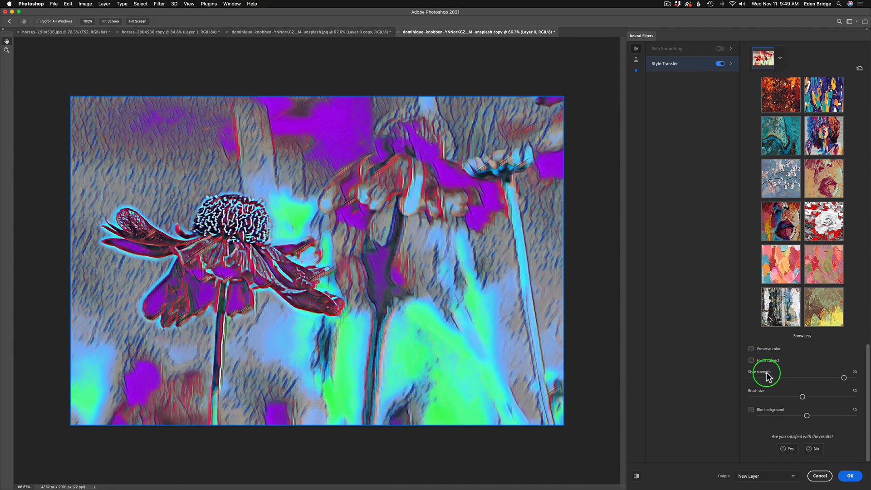
{"action": "mouse_move", "coordinate": [827, 389]}
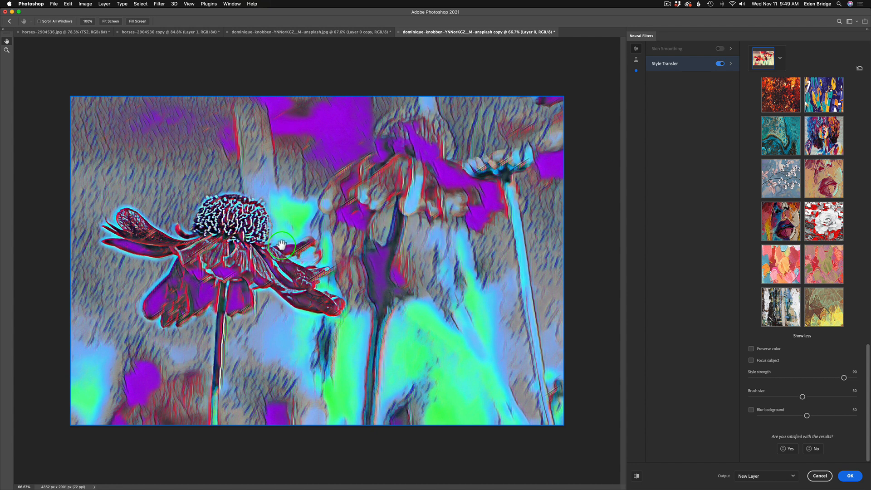
{"action": "mouse_move", "coordinate": [802, 397]}
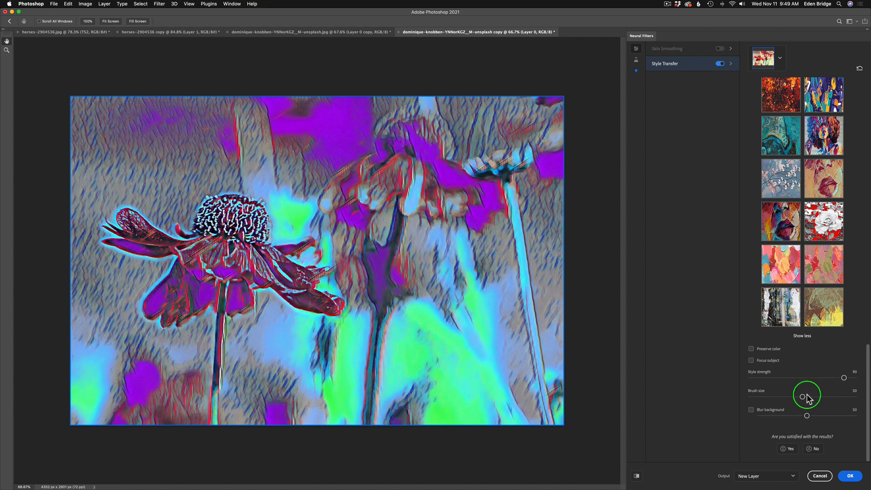
{"action": "mouse_move", "coordinate": [808, 416]}
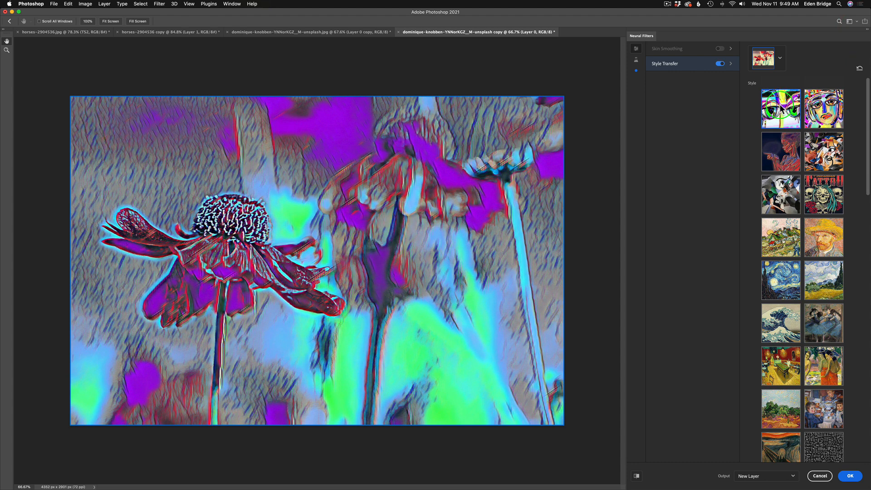
{"action": "mouse_move", "coordinate": [789, 139]}
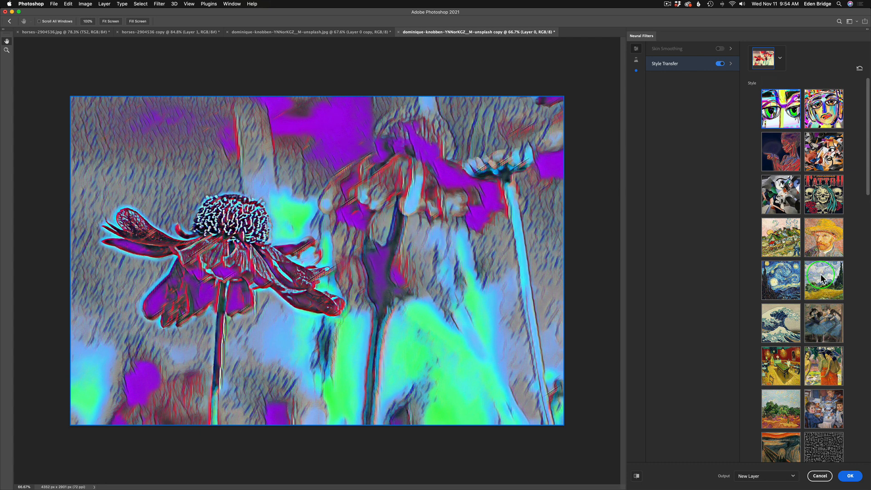
- Preview several artwork styles, including an orange-and-blue and a sketchy red-and-green painted look
{"action": "left_click", "coordinate": [824, 237]}
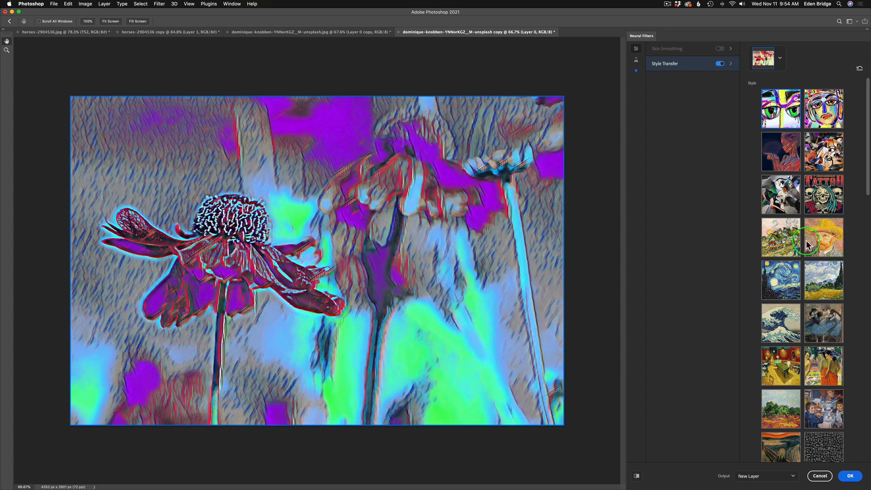
{"action": "mouse_move", "coordinate": [497, 250]}
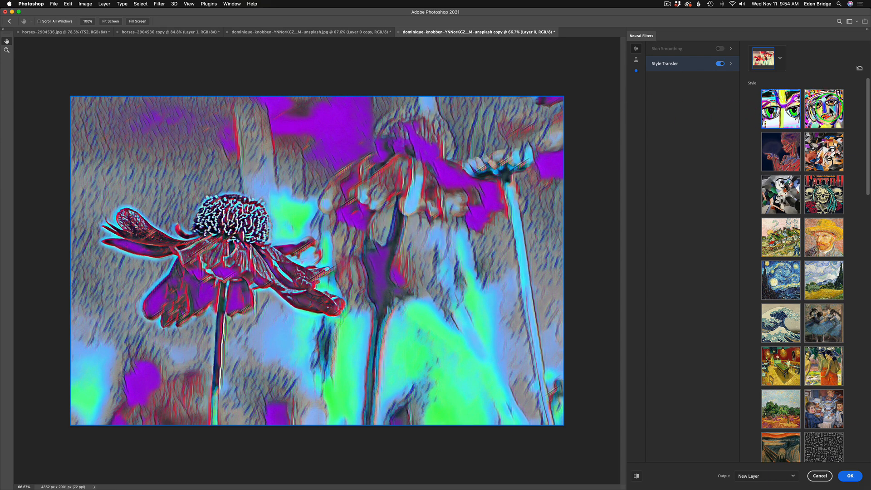
{"action": "scroll", "scroll_direction": "down", "scroll_amount": 3}
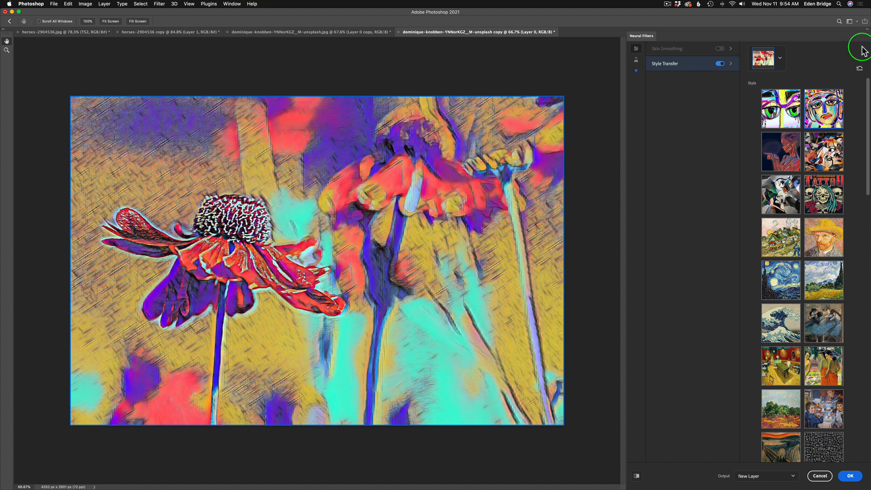
{"action": "mouse_move", "coordinate": [859, 52]}
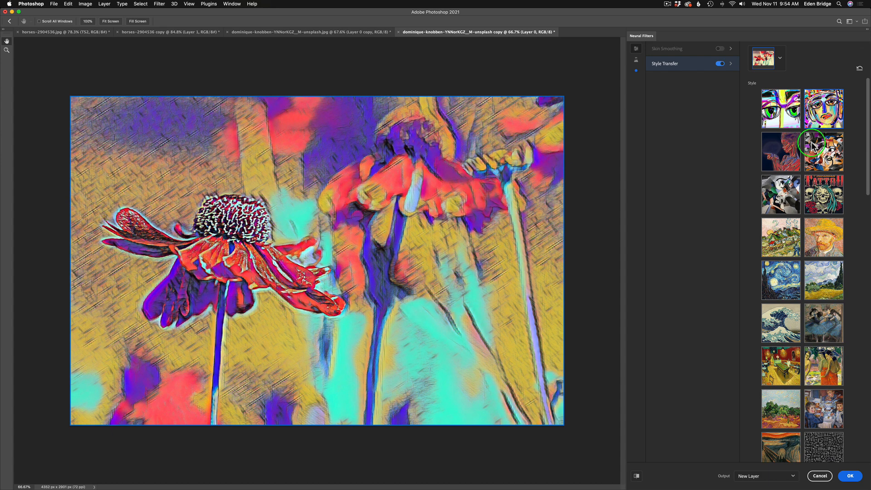
{"action": "left_click", "coordinate": [780, 152]}
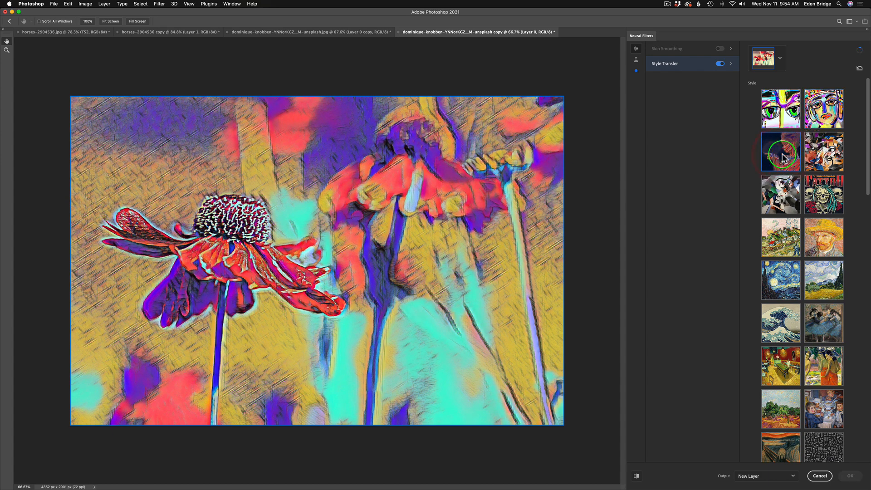
{"action": "left_click", "coordinate": [824, 150]}
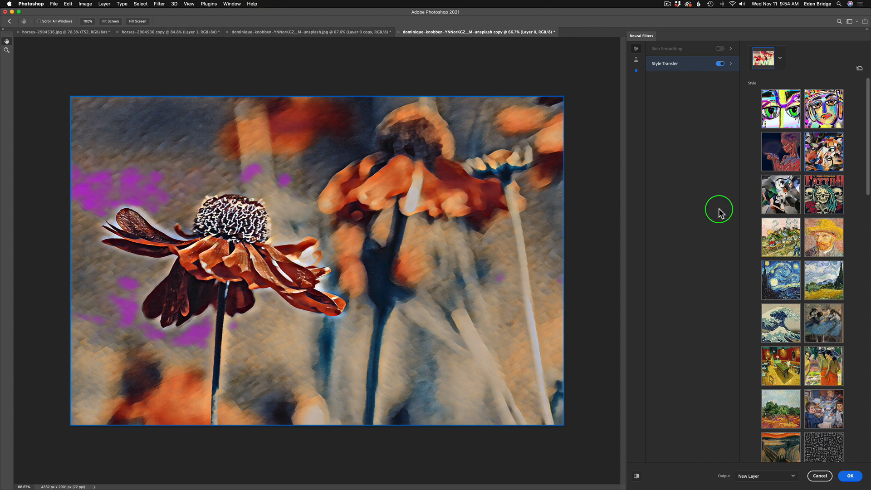
{"action": "left_click", "coordinate": [781, 194]}
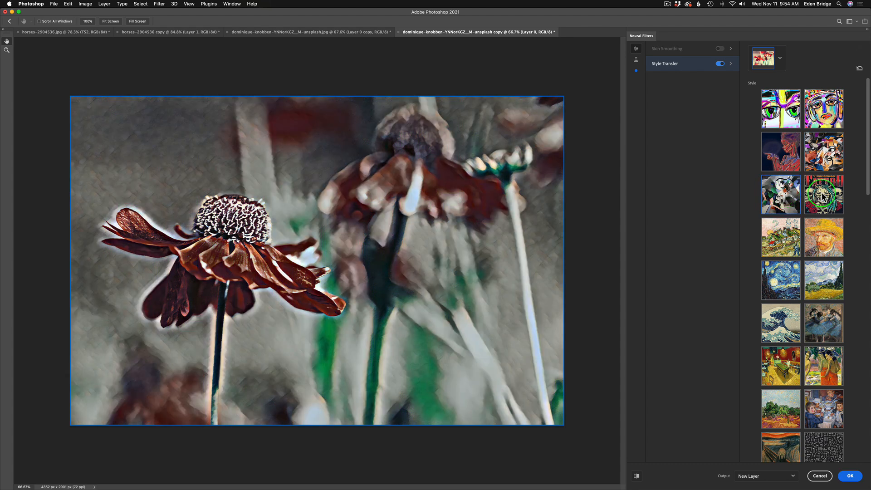
{"action": "left_click", "coordinate": [825, 194]}
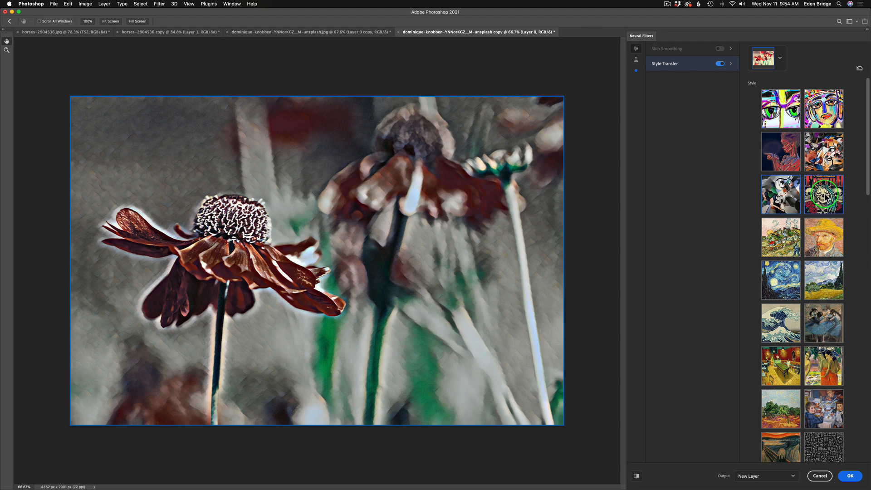
{"action": "left_click", "coordinate": [824, 195]}
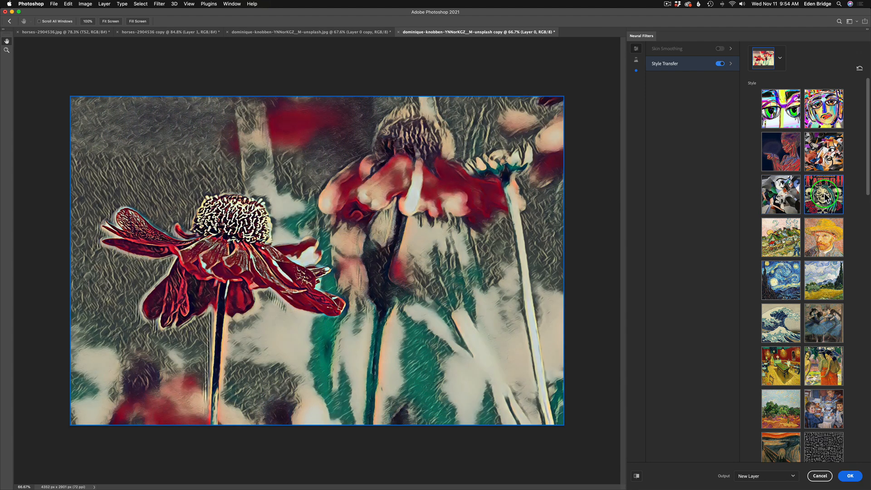
{"action": "scroll", "scroll_direction": "down", "scroll_amount": 3}
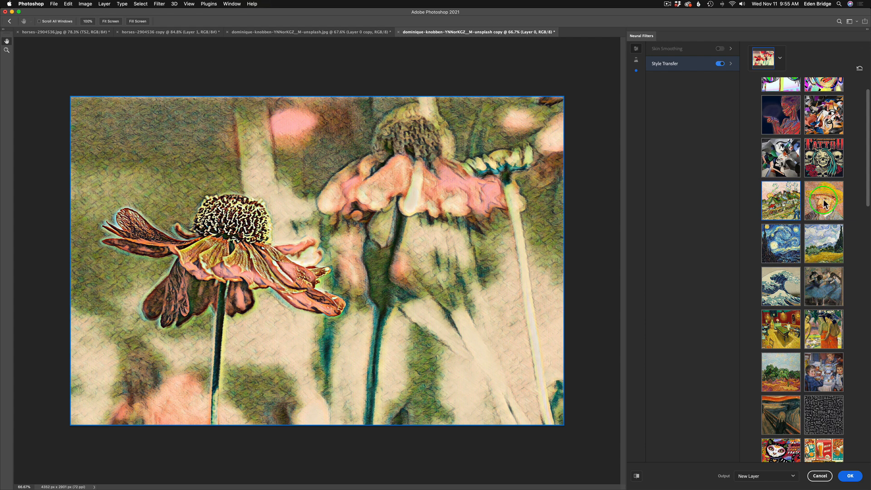
- Cycle through warm yellow, night-sky, yellow-red and green landscape painting styles on the flower
{"action": "left_click", "coordinate": [824, 200]}
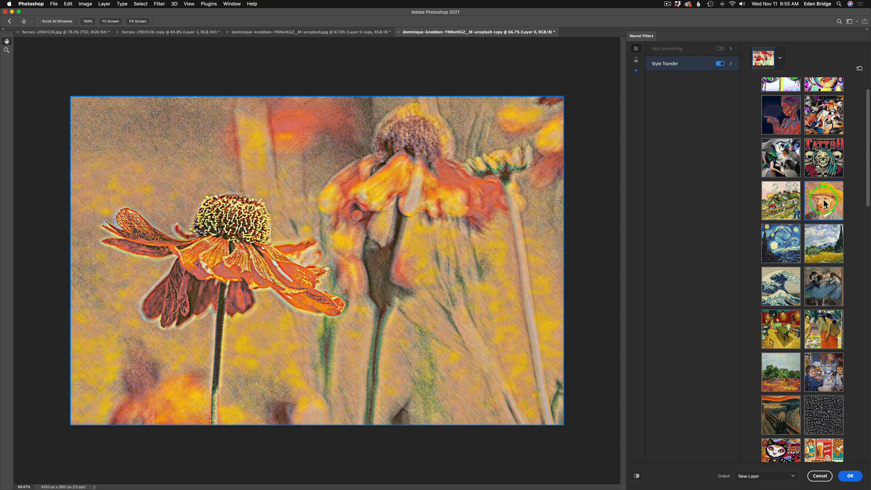
{"action": "scroll", "scroll_direction": "down", "scroll_amount": 3}
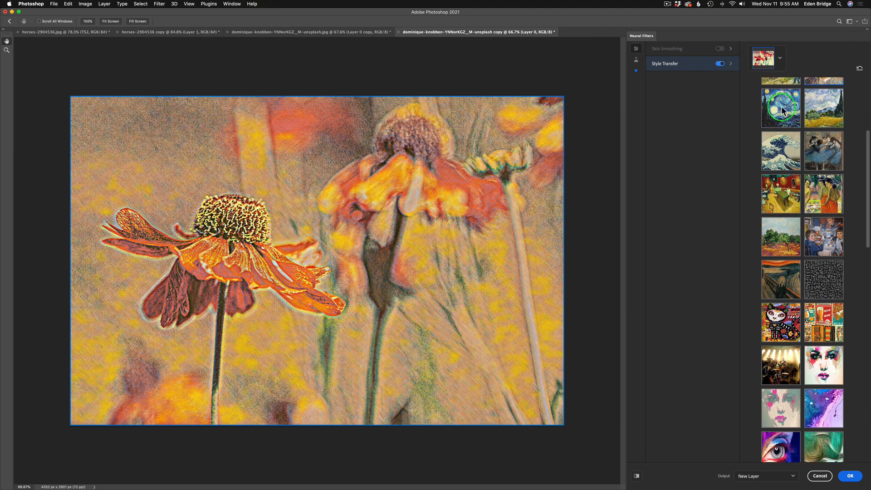
{"action": "left_click", "coordinate": [781, 106]}
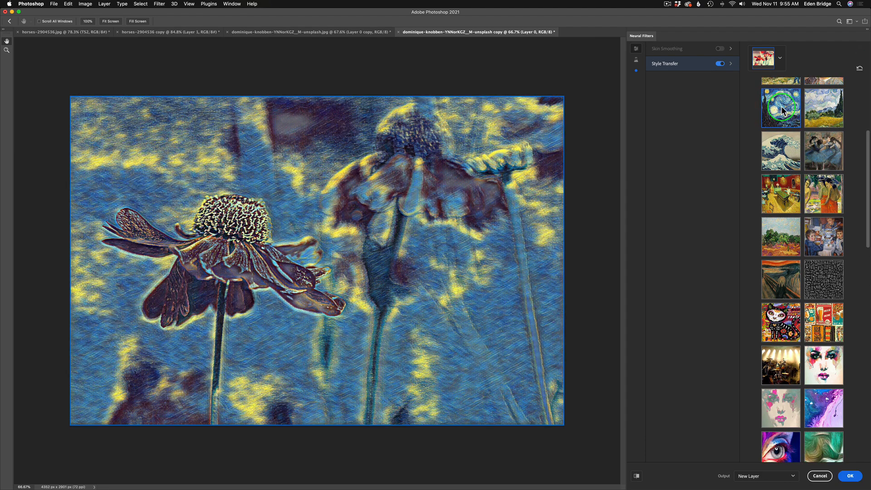
{"action": "left_click", "coordinate": [824, 151]}
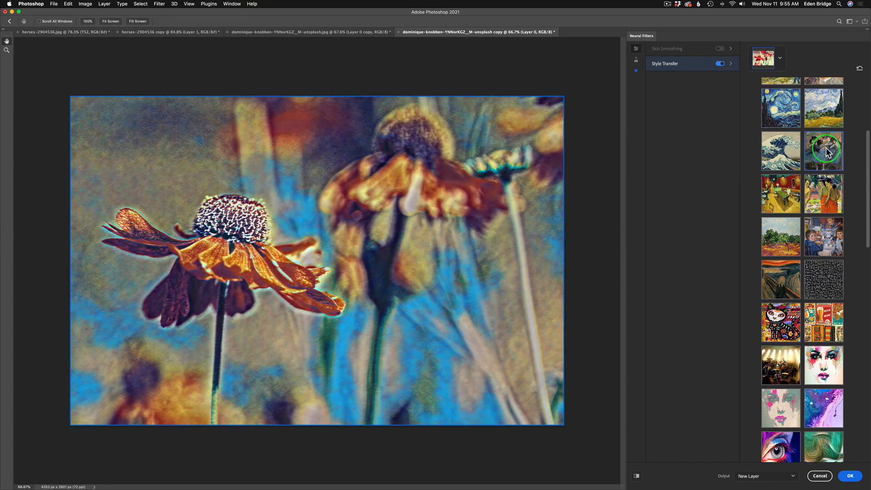
{"action": "left_click", "coordinate": [781, 193]}
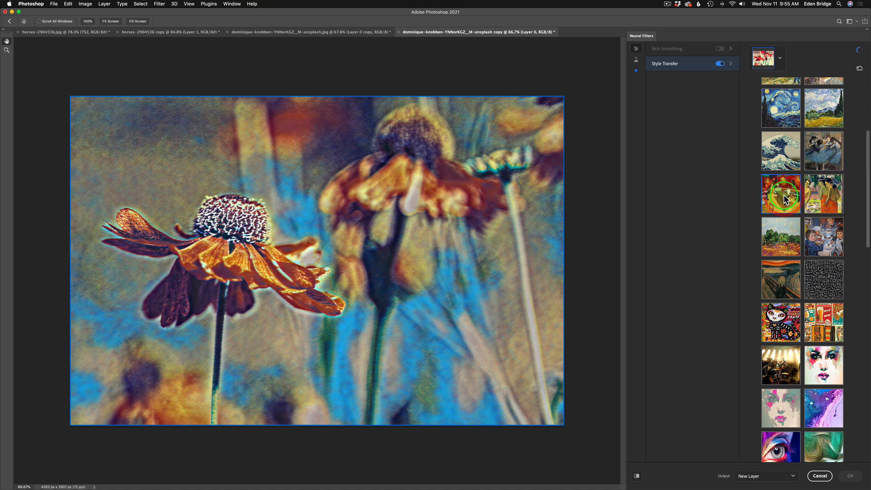
{"action": "left_click", "coordinate": [825, 193]}
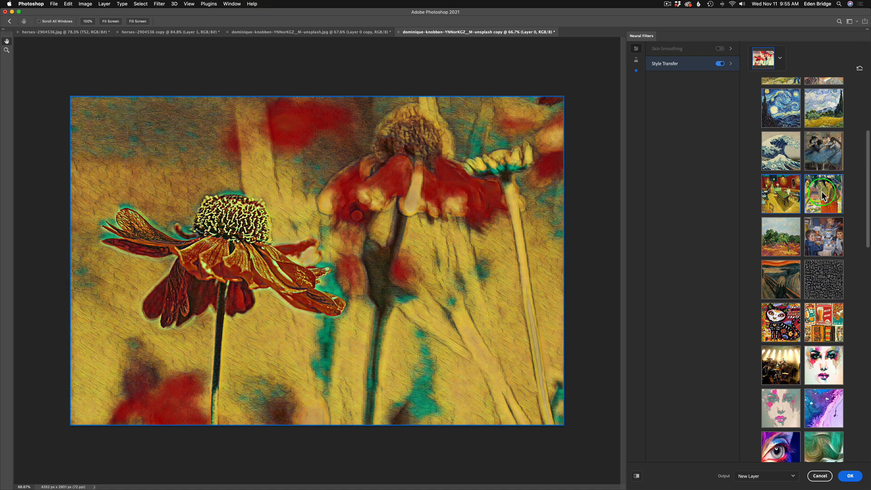
{"action": "left_click", "coordinate": [824, 193]}
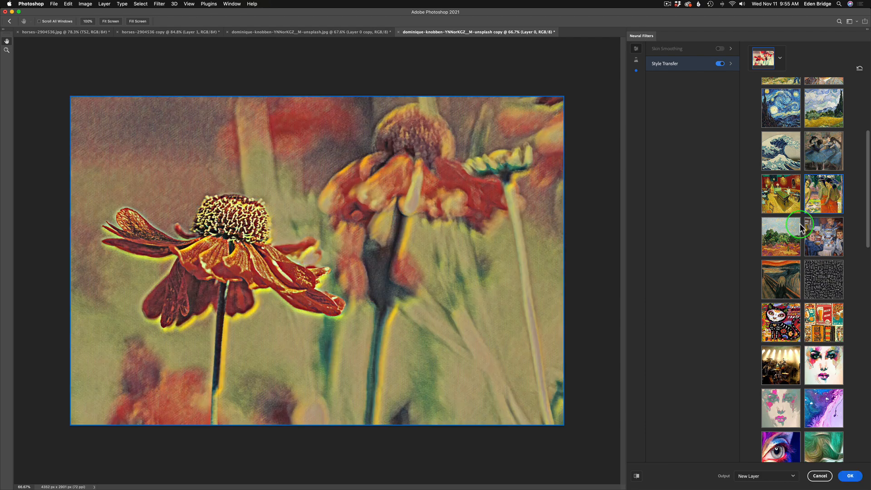
- Try the landscape and brownish styles, then settle on the swirling painting style in the fifth row
{"action": "left_click", "coordinate": [780, 236]}
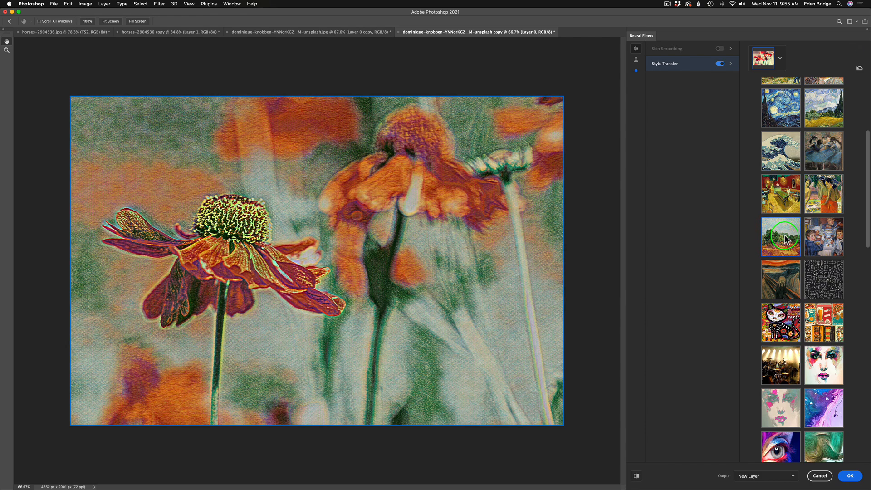
{"action": "left_click", "coordinate": [830, 236]}
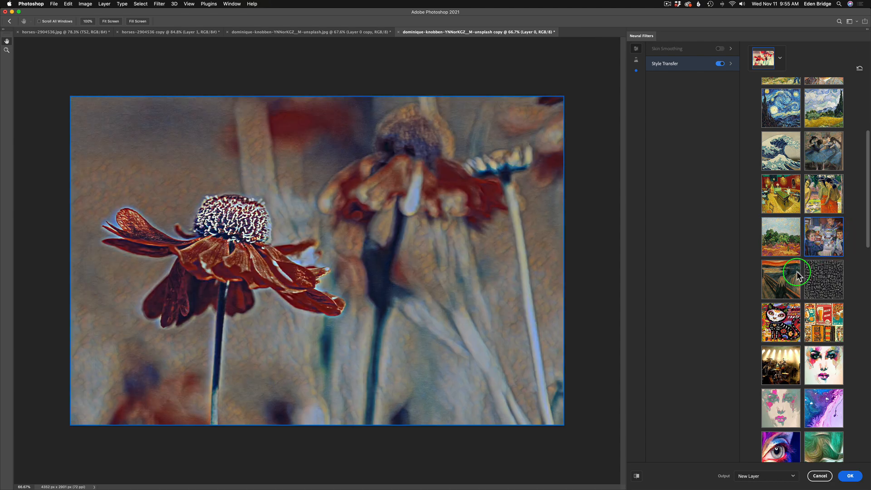
{"action": "left_click", "coordinate": [780, 280]}
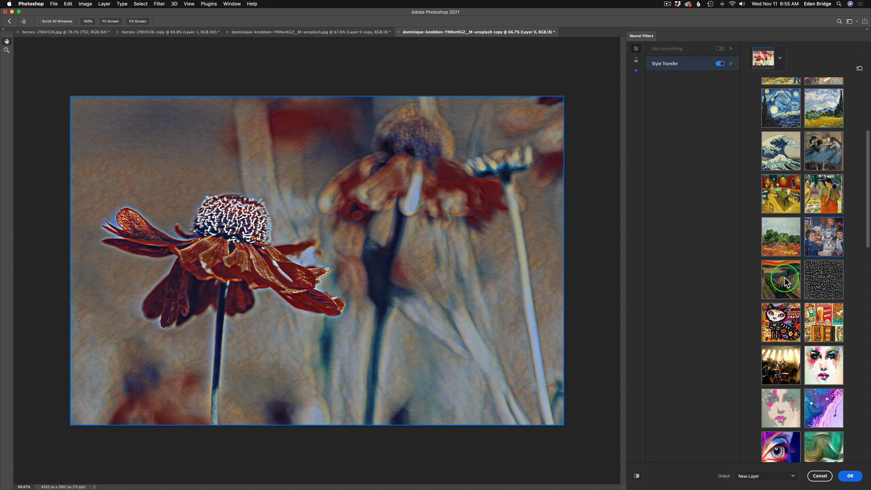
{"action": "left_click", "coordinate": [780, 280]}
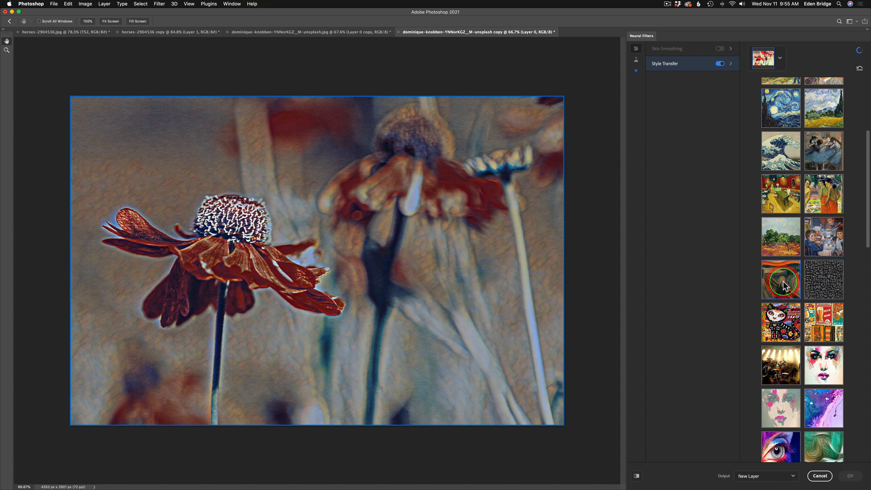
{"action": "left_click", "coordinate": [781, 279]}
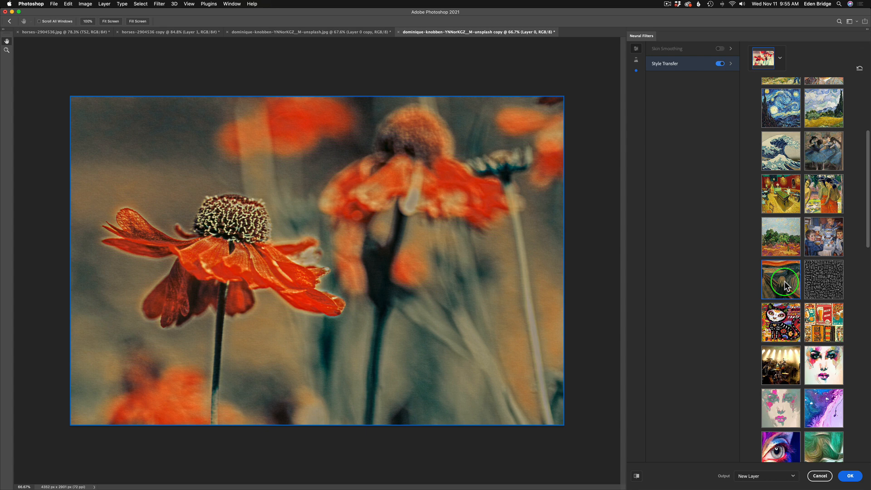
{"action": "mouse_move", "coordinate": [867, 184]}
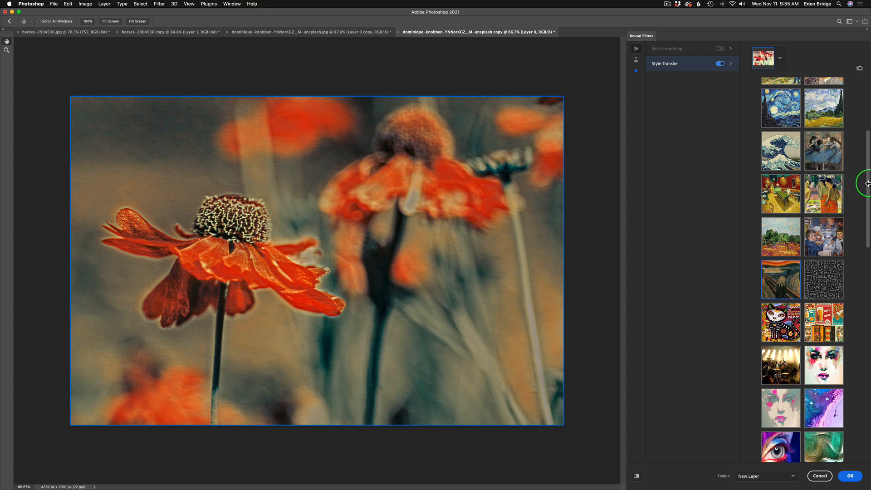
{"action": "scroll", "scroll_direction": "down", "scroll_amount": 3}
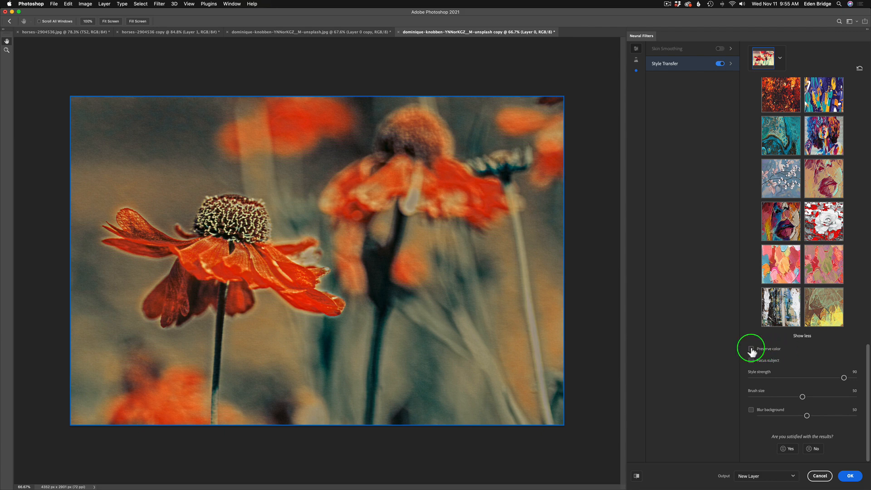
{"action": "left_click", "coordinate": [752, 349]}
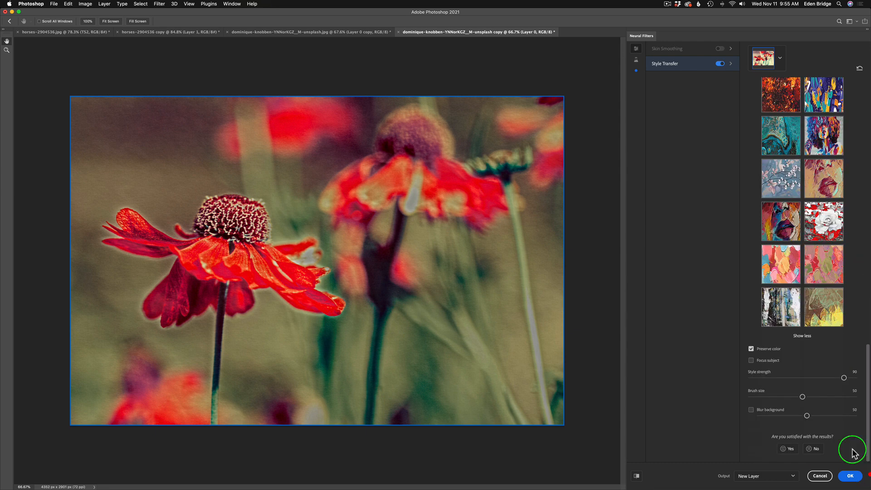
{"action": "left_click", "coordinate": [751, 348]}
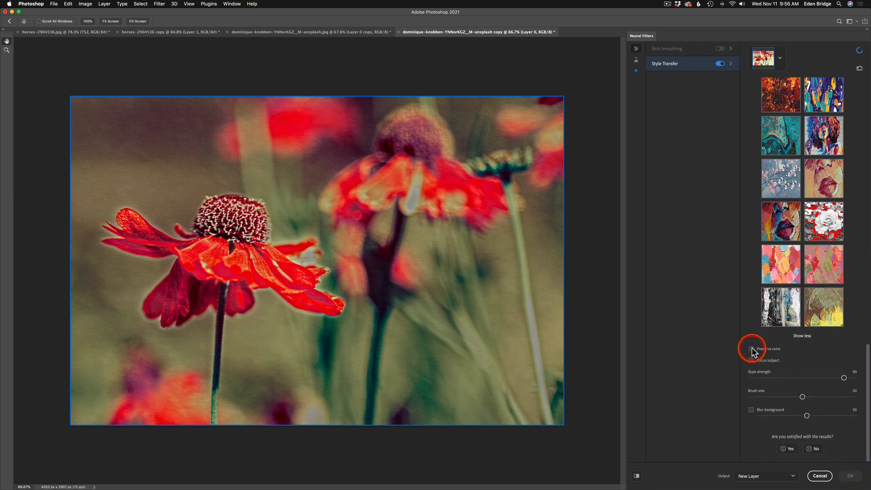
{"action": "left_click", "coordinate": [752, 349]}
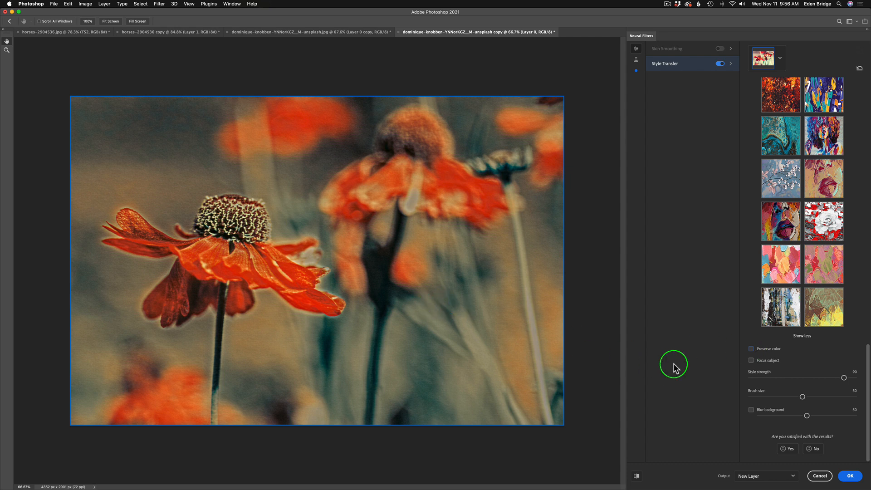
{"action": "mouse_move", "coordinate": [752, 365]}
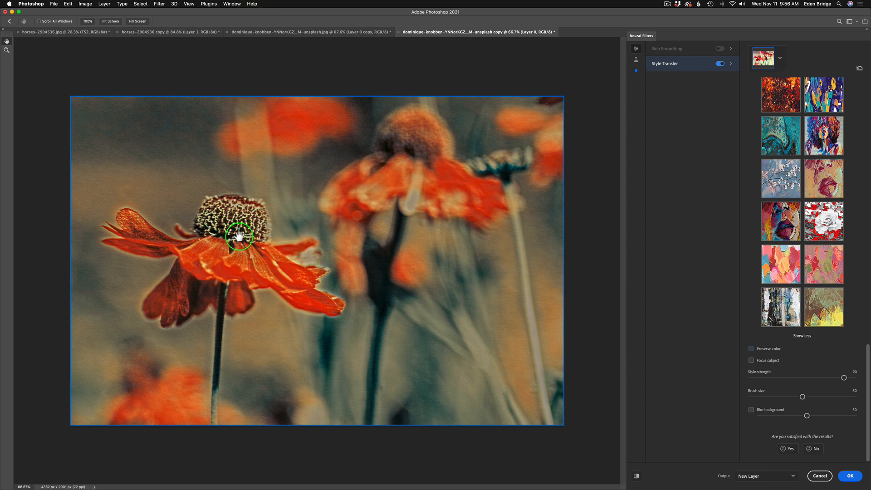
{"action": "mouse_move", "coordinate": [370, 279]}
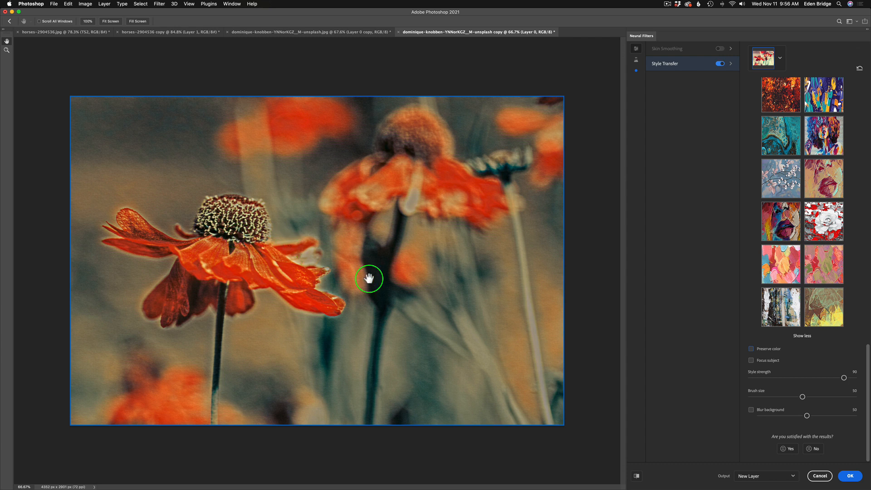
{"action": "mouse_move", "coordinate": [797, 376]}
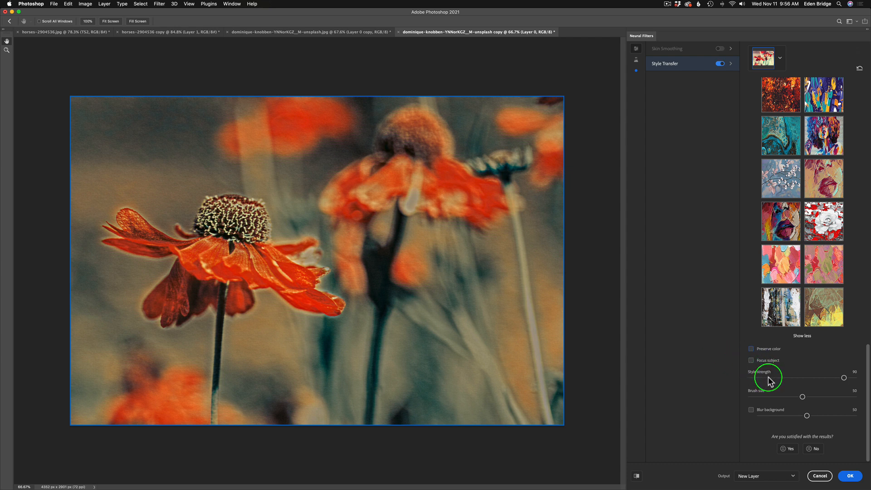
{"action": "mouse_move", "coordinate": [754, 414]}
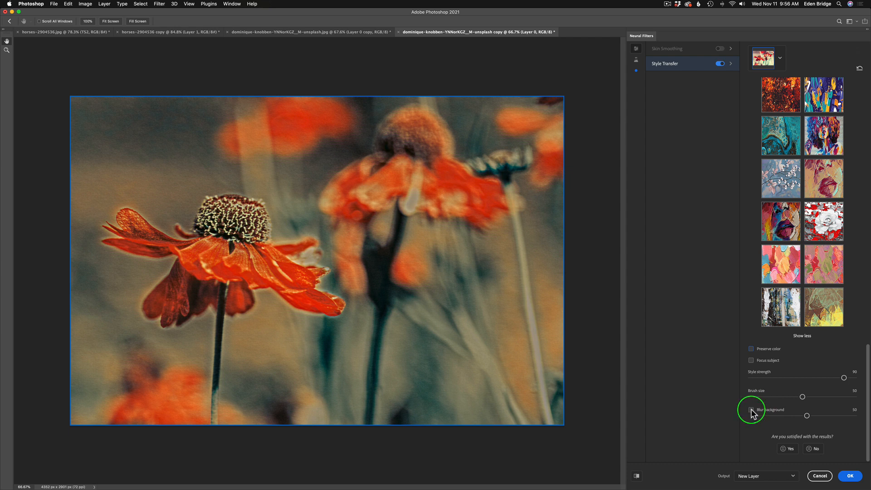
{"action": "left_click", "coordinate": [752, 409]}
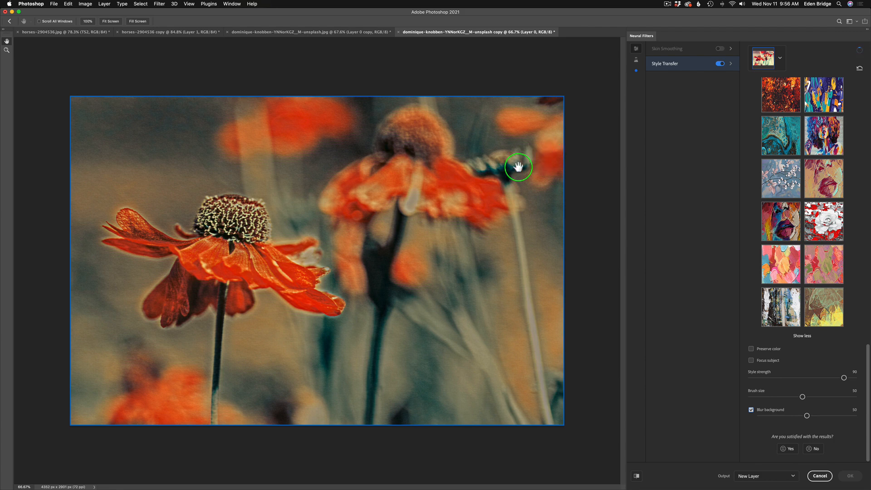
{"action": "left_click_drag", "start_coordinate": [520, 167], "coordinate": [355, 200]}
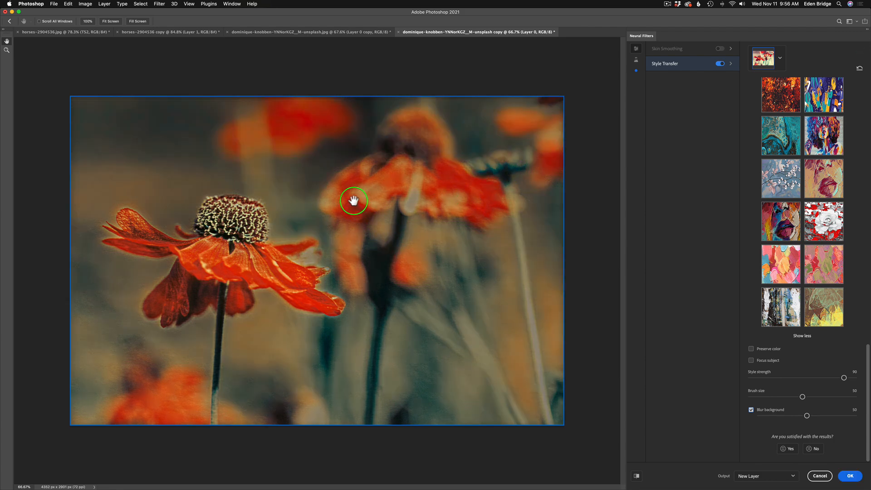
{"action": "mouse_move", "coordinate": [225, 251]}
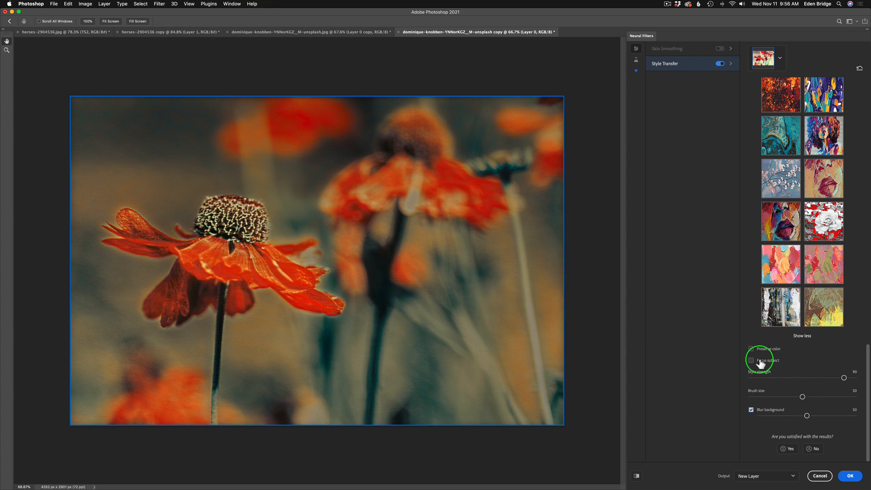
{"action": "left_click", "coordinate": [752, 360]}
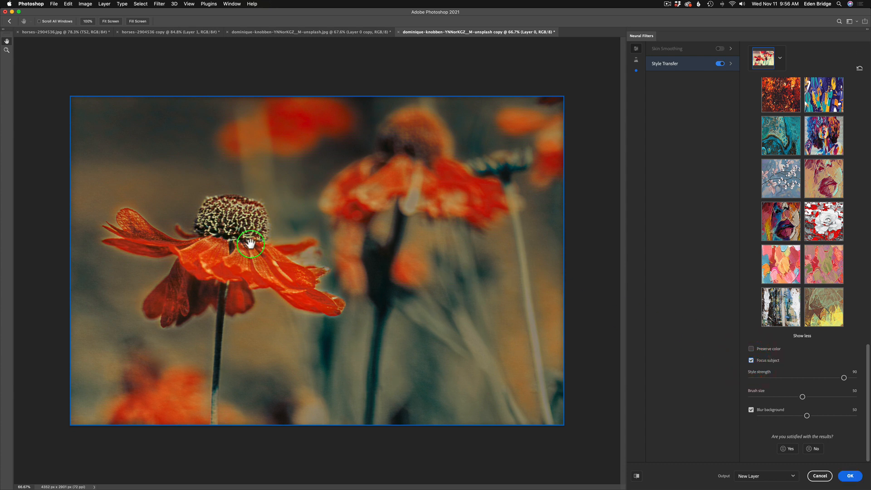
{"action": "mouse_move", "coordinate": [251, 254]}
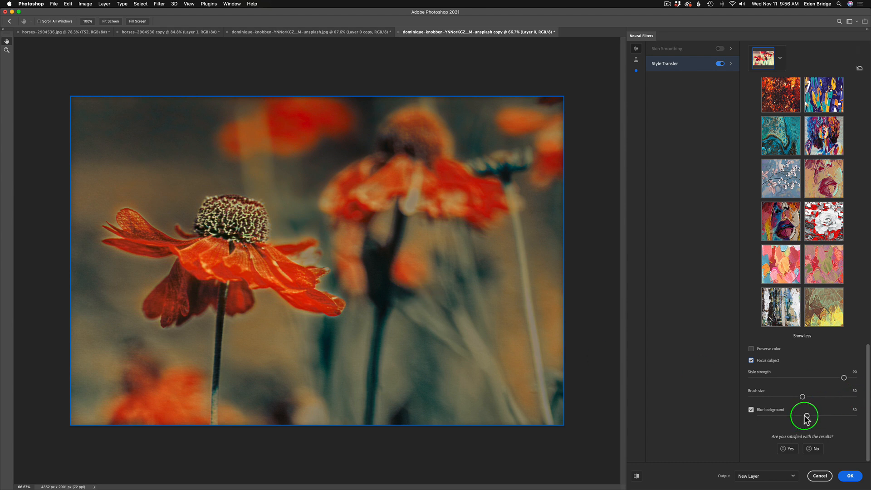
{"action": "left_click_drag", "start_coordinate": [802, 417], "coordinate": [835, 418]}
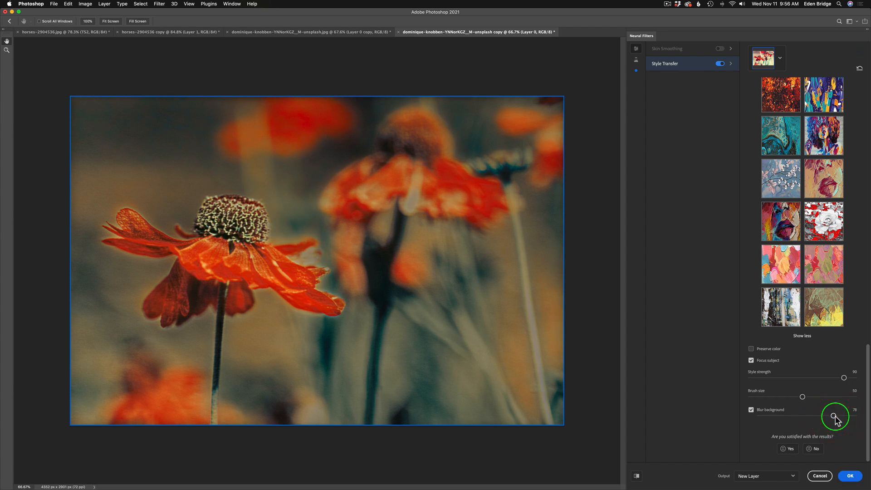
{"action": "left_click_drag", "start_coordinate": [835, 416], "coordinate": [853, 417]}
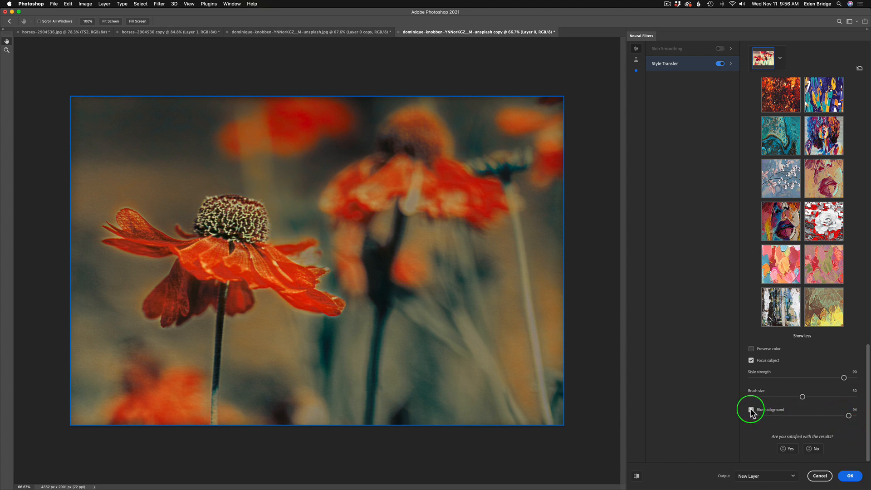
{"action": "left_click", "coordinate": [751, 409]}
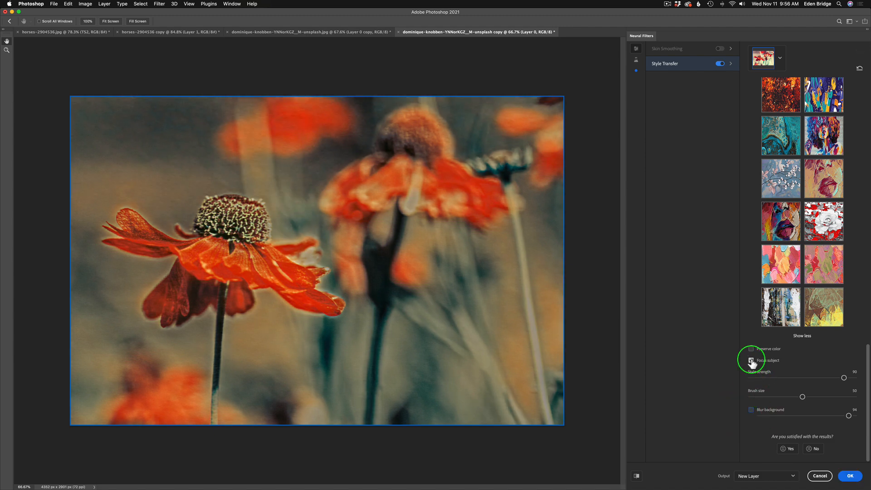
{"action": "left_click_drag", "start_coordinate": [844, 378], "coordinate": [845, 378]}
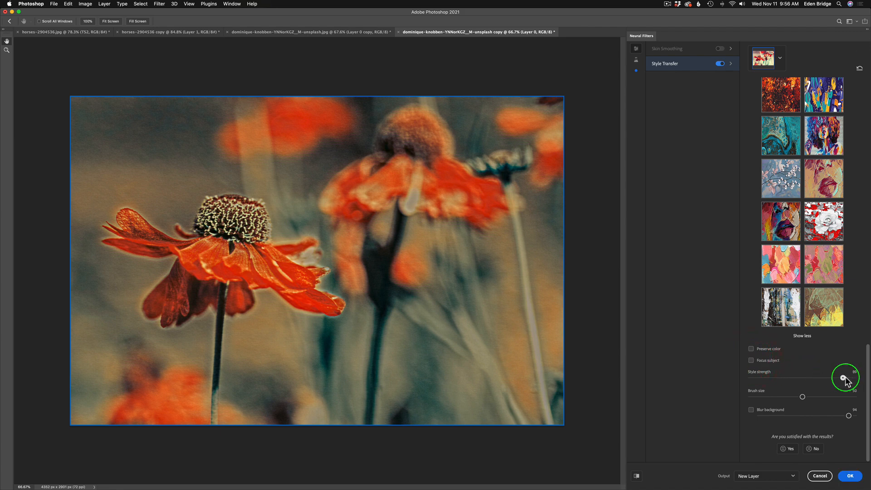
- Sweep Style strength from zero to maximum, settle it at 92, and toggle the before/after preview
{"action": "left_click_drag", "start_coordinate": [847, 379], "coordinate": [855, 379]}
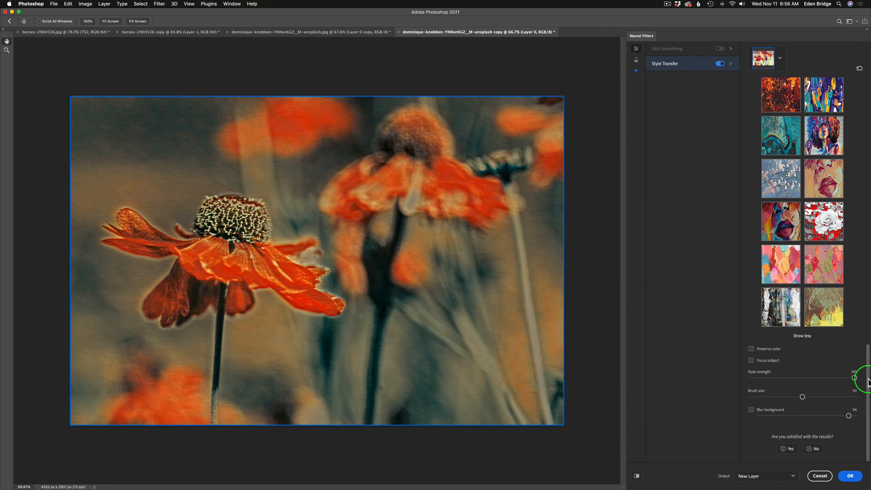
{"action": "left_click_drag", "start_coordinate": [855, 379], "coordinate": [817, 379]}
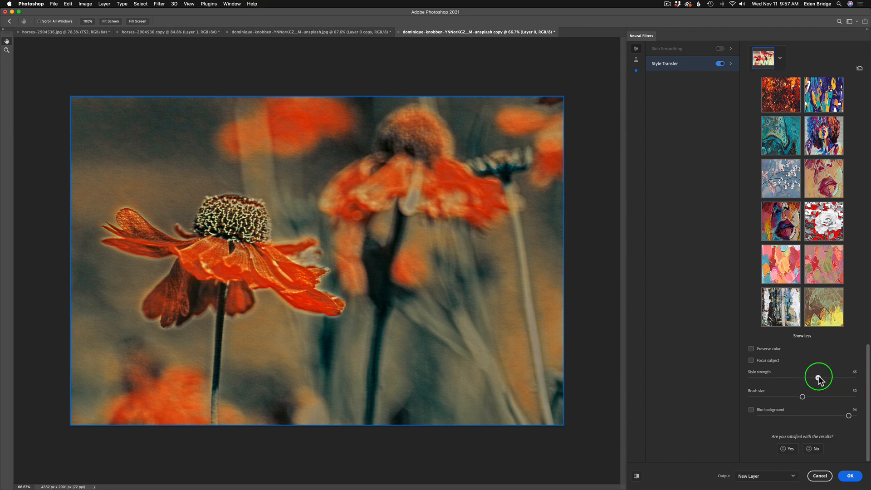
{"action": "left_click_drag", "start_coordinate": [818, 375], "coordinate": [802, 376]}
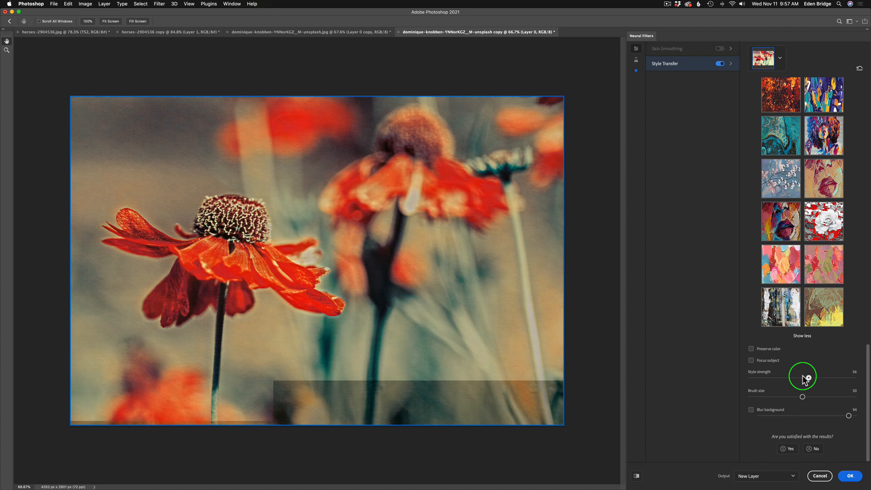
{"action": "left_click_drag", "start_coordinate": [802, 378], "coordinate": [750, 378]}
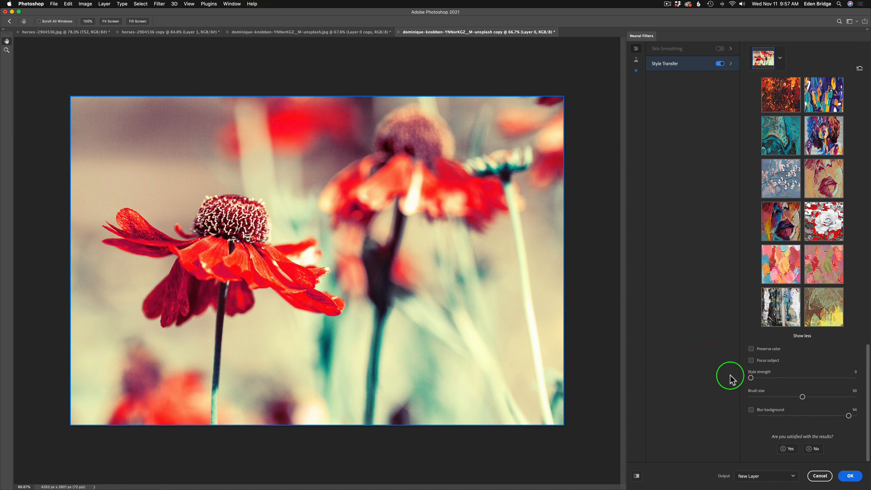
{"action": "left_click_drag", "start_coordinate": [751, 377], "coordinate": [858, 378]}
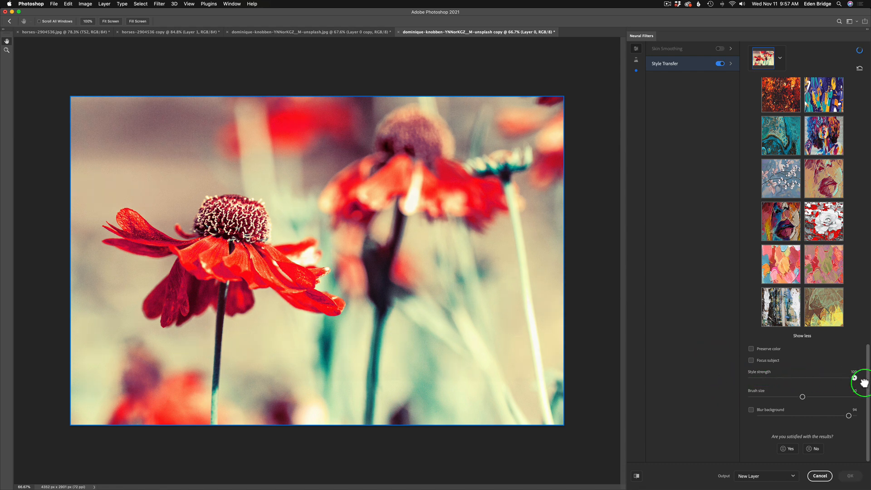
{"action": "left_click_drag", "start_coordinate": [867, 374], "coordinate": [853, 378]}
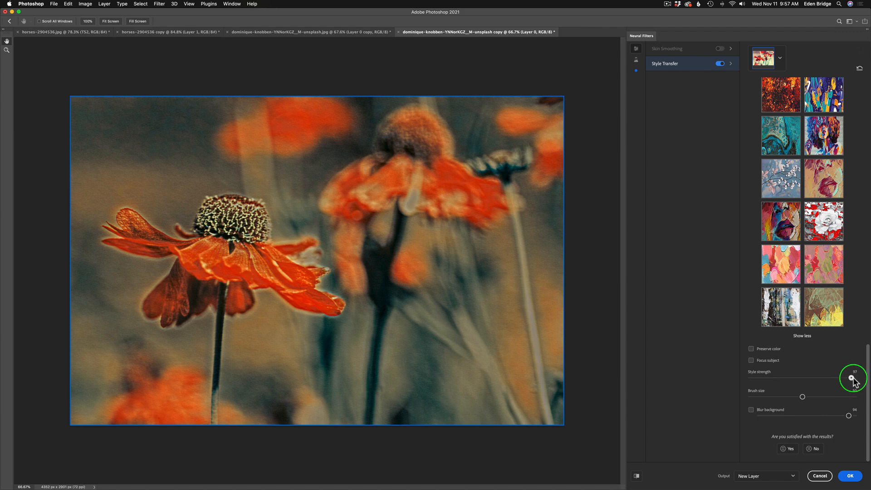
{"action": "left_click_drag", "start_coordinate": [853, 379], "coordinate": [845, 382]}
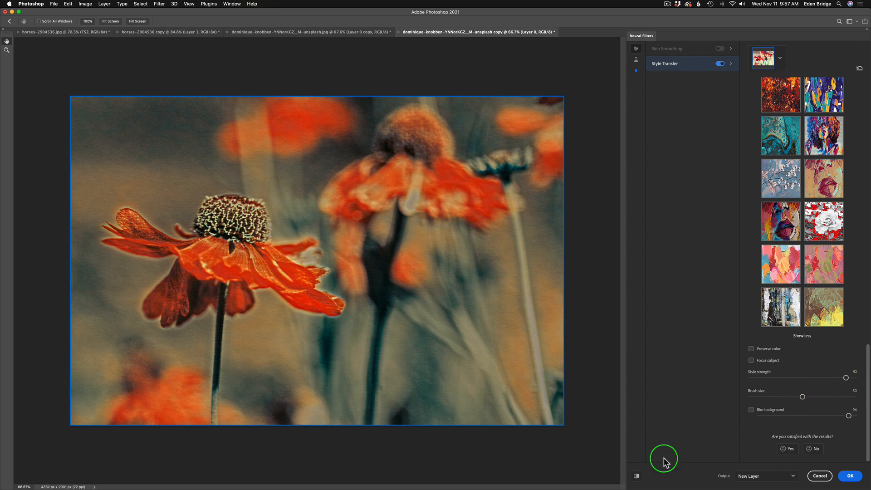
{"action": "mouse_move", "coordinate": [633, 481]}
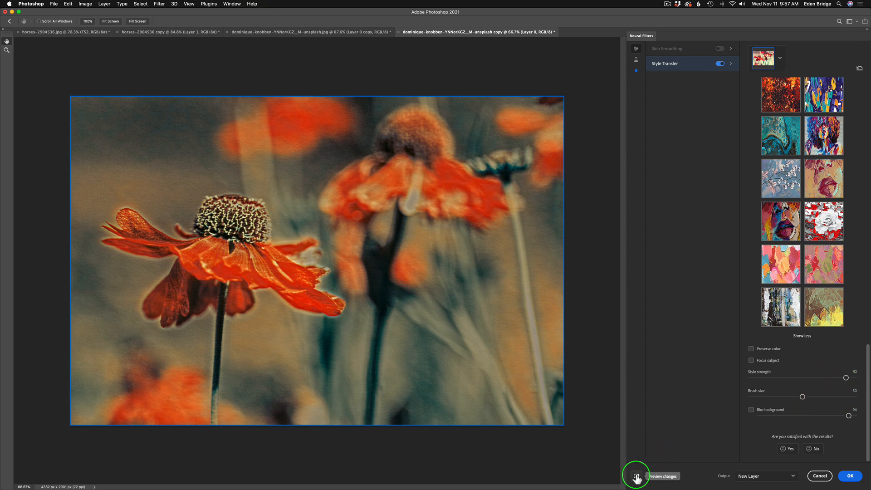
{"action": "left_click", "coordinate": [637, 476]}
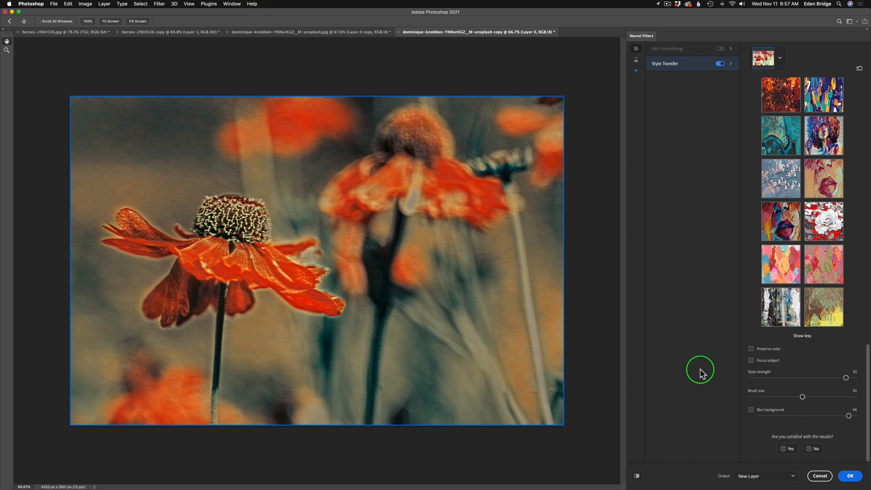
{"action": "mouse_move", "coordinate": [803, 394]}
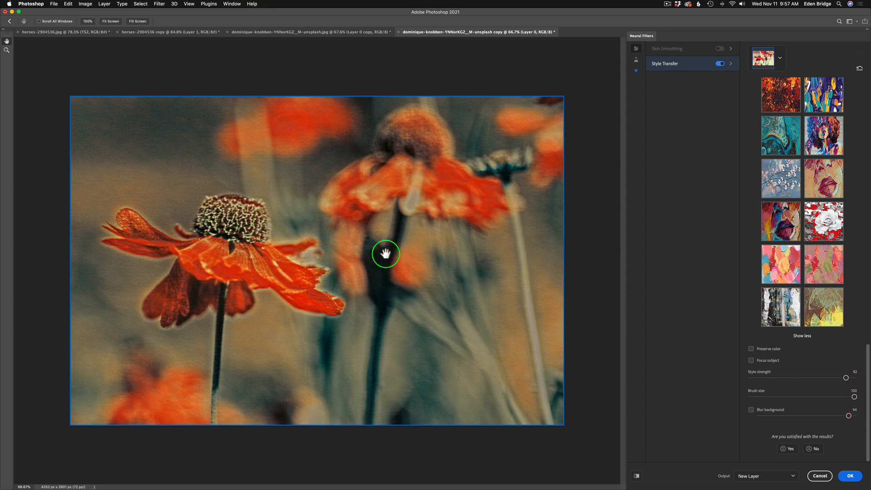
{"action": "mouse_move", "coordinate": [305, 152]}
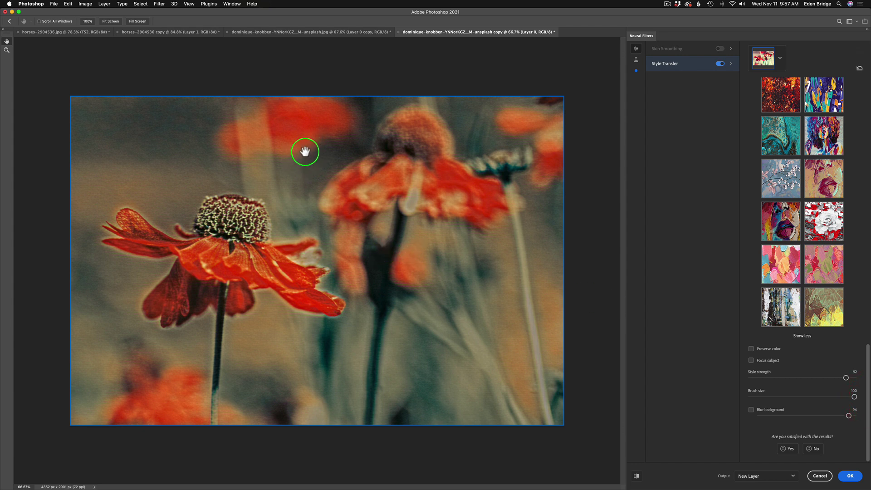
{"action": "mouse_move", "coordinate": [540, 244]}
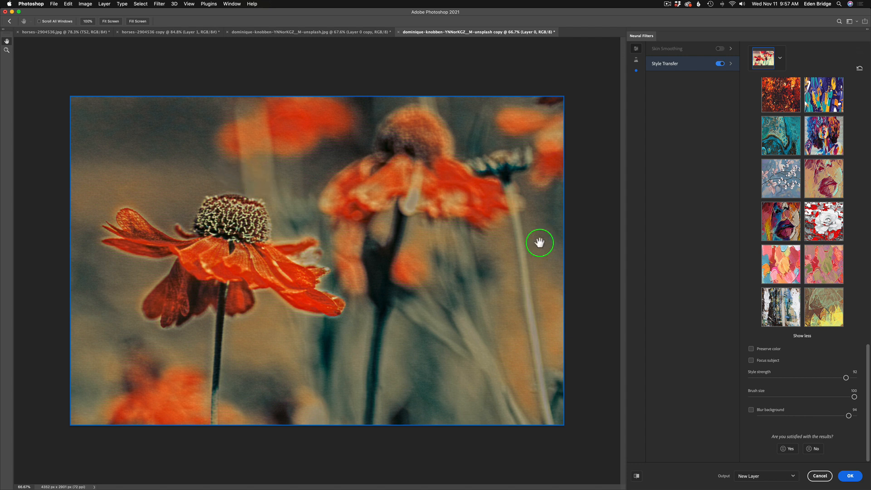
{"action": "left_click_drag", "start_coordinate": [861, 396], "coordinate": [813, 397]}
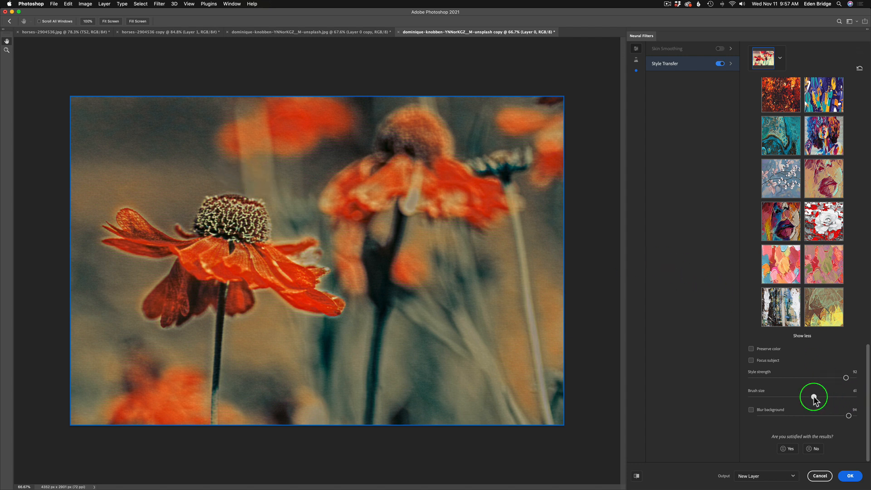
{"action": "left_click_drag", "start_coordinate": [816, 398], "coordinate": [806, 399]}
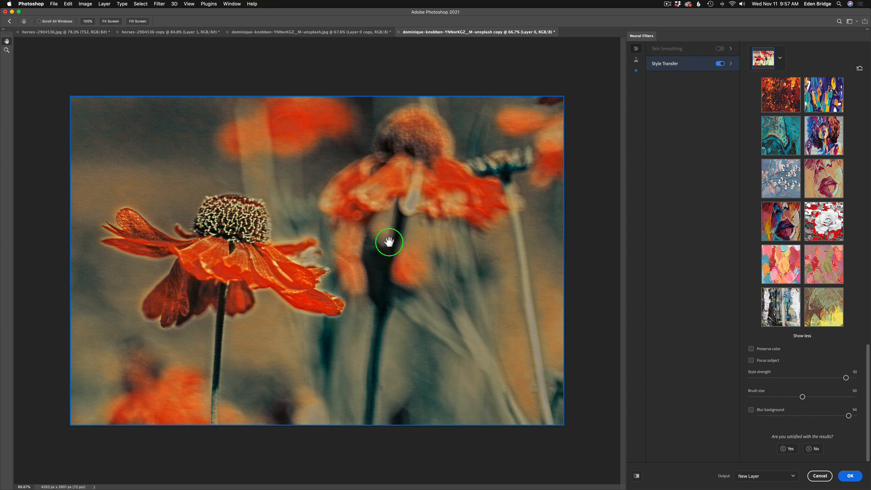
{"action": "left_click_drag", "start_coordinate": [804, 397], "coordinate": [776, 397]}
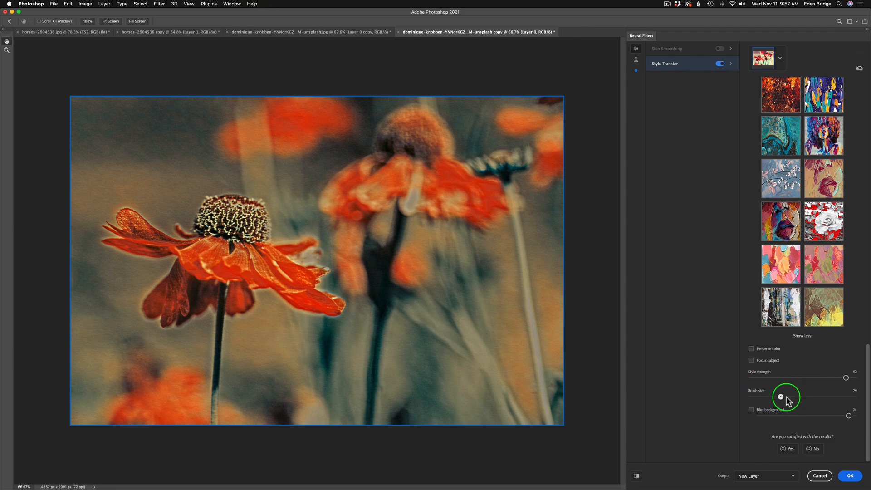
{"action": "left_click_drag", "start_coordinate": [787, 397], "coordinate": [801, 397]}
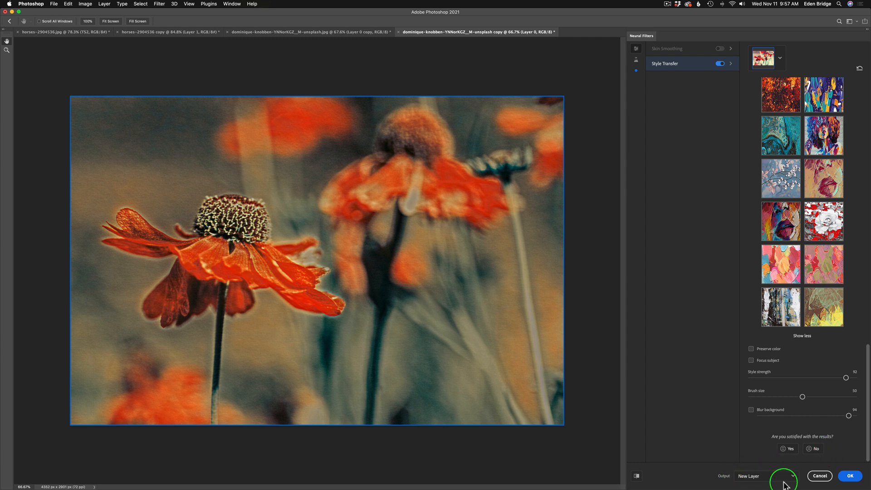
- Keep Output as New Layer and commit the Style Transfer result with OK
{"action": "left_click", "coordinate": [764, 477]}
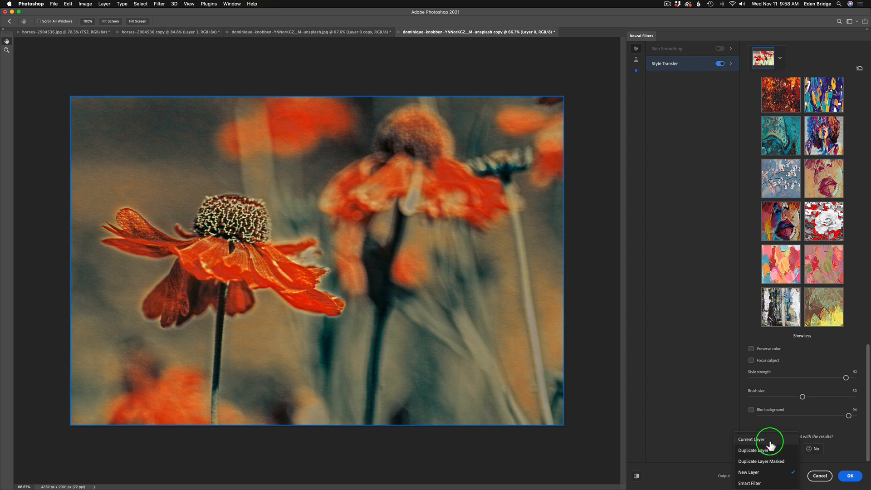
{"action": "mouse_move", "coordinate": [750, 484]}
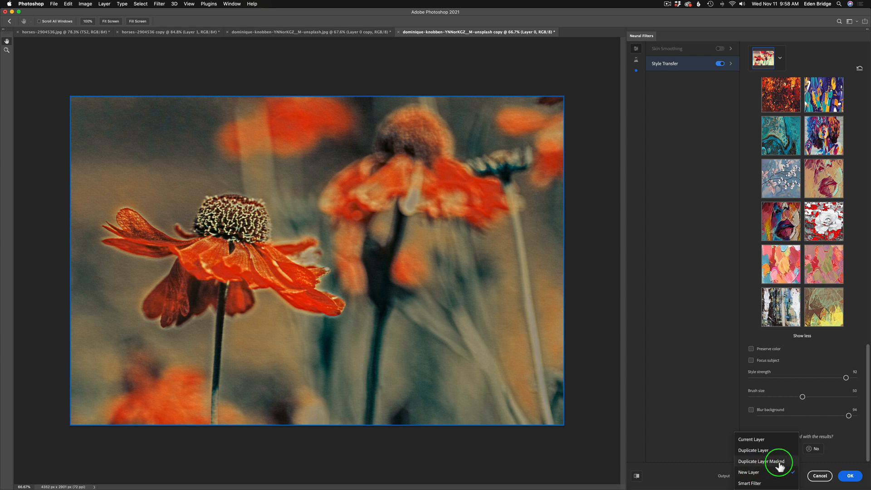
{"action": "left_click", "coordinate": [751, 469]}
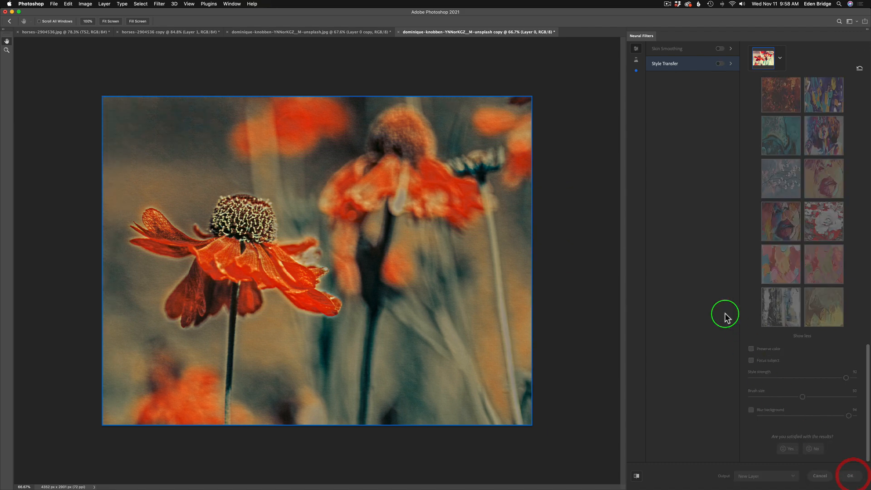
{"action": "left_click", "coordinate": [853, 474]}
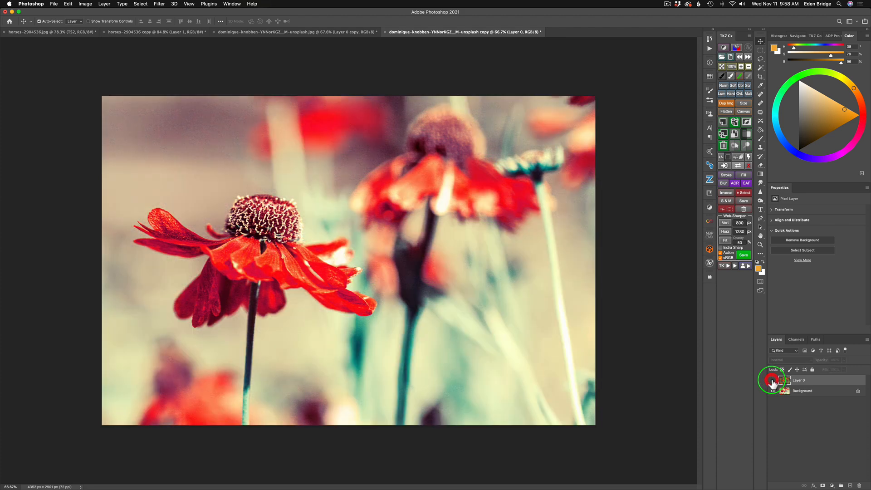
- Select the Style Transfer result layer in the Layers panel ready for Topaz Studio 2
{"action": "left_click", "coordinate": [774, 382]}
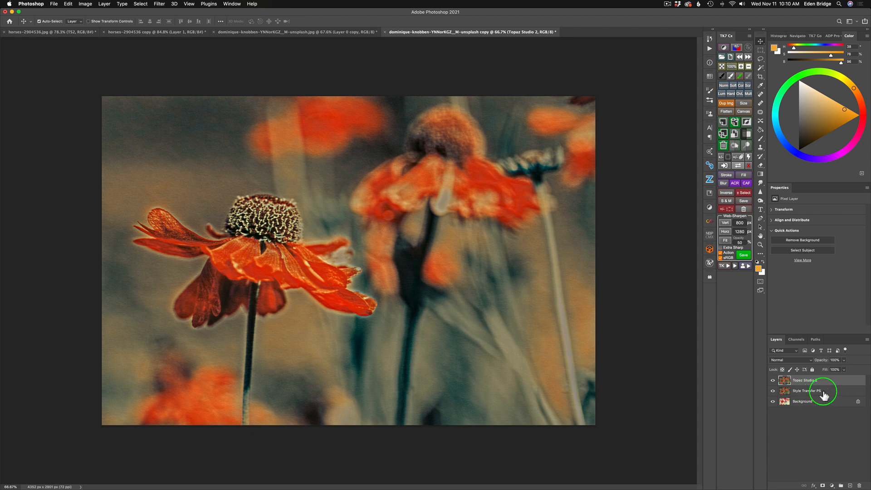
{"action": "left_click", "coordinate": [808, 380]}
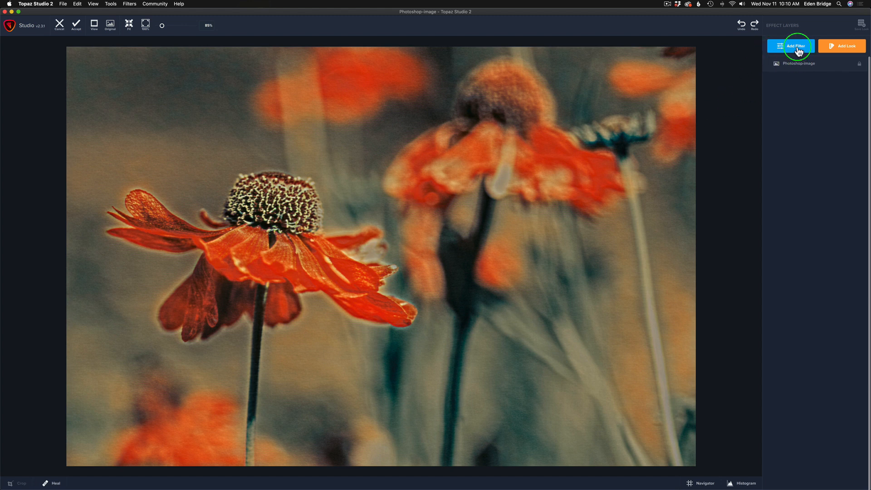
- Add the AI ReMix filter from the filter list and browse its style thumbnails
{"action": "left_click", "coordinate": [795, 58]}
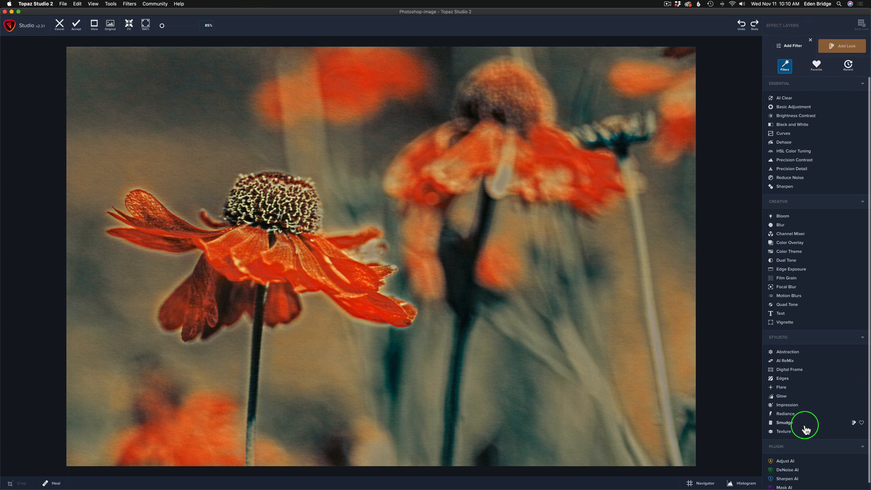
{"action": "mouse_move", "coordinate": [799, 417]}
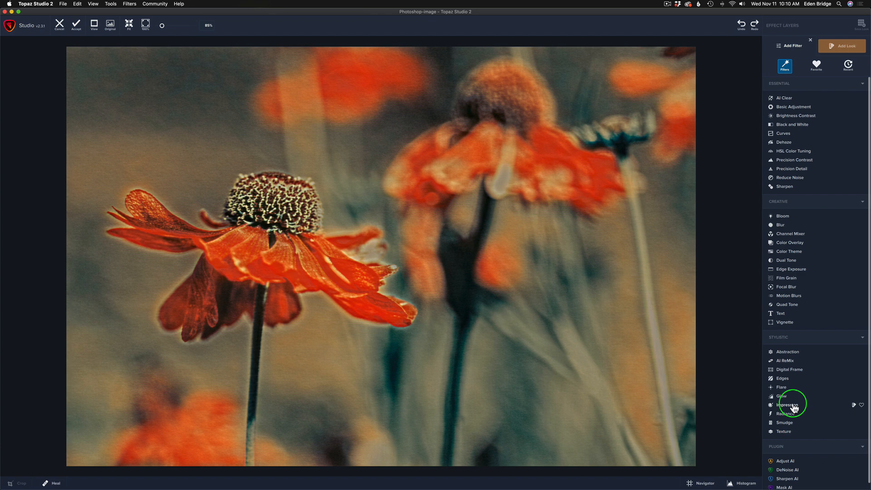
{"action": "mouse_move", "coordinate": [795, 372]}
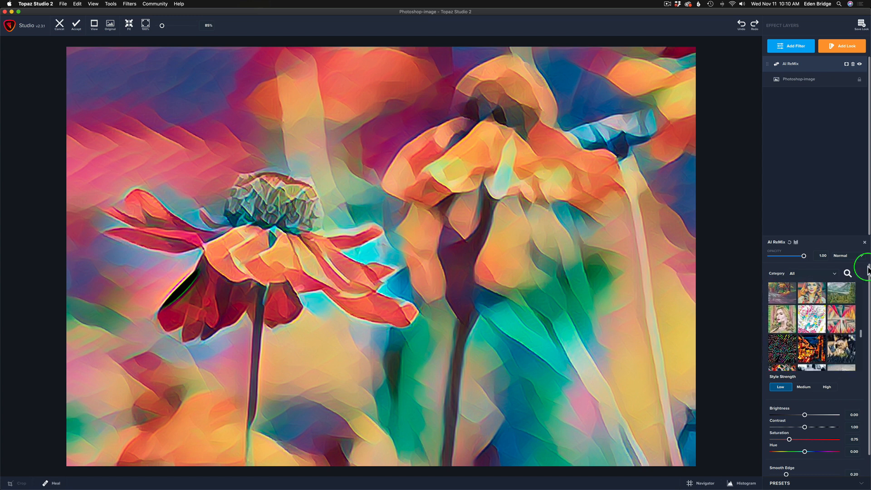
{"action": "mouse_move", "coordinate": [867, 171]}
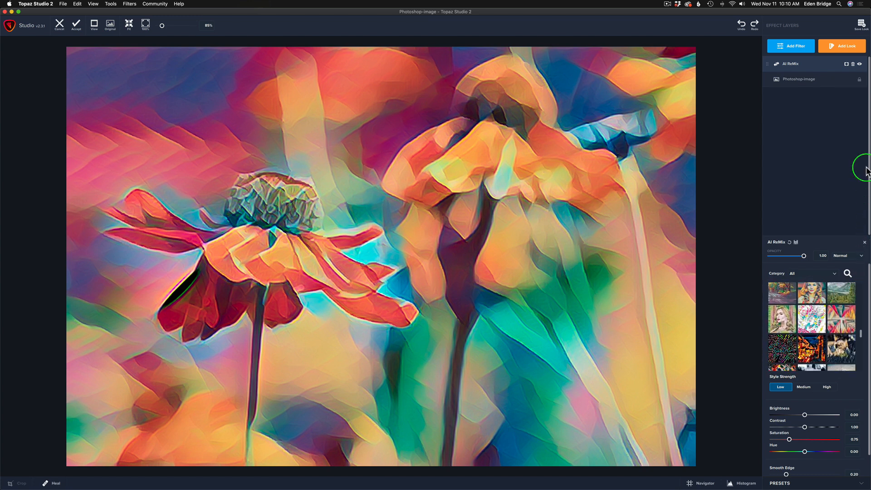
{"action": "mouse_move", "coordinate": [868, 96]}
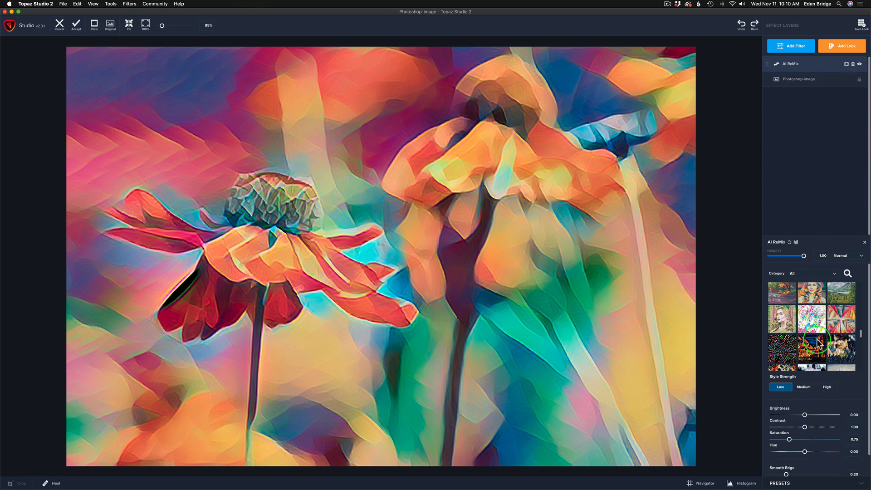
{"action": "scroll", "scroll_direction": "down", "scroll_amount": 3}
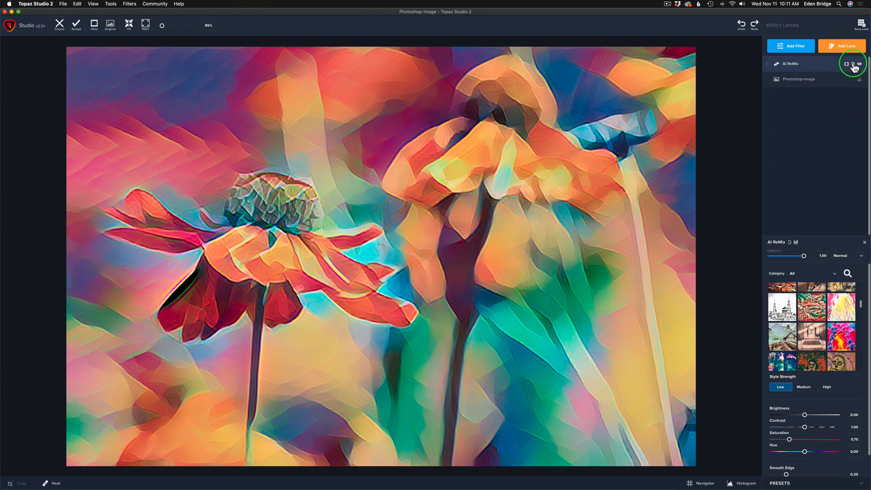
{"action": "mouse_move", "coordinate": [847, 66]}
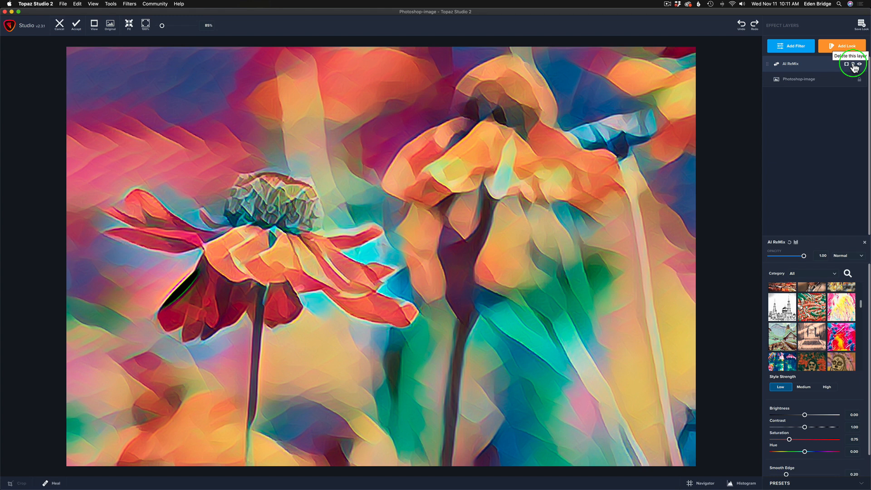
- Remove AI ReMix, add an Impression filter and try smoother and blotchy brush strokes
{"action": "left_click", "coordinate": [851, 56]}
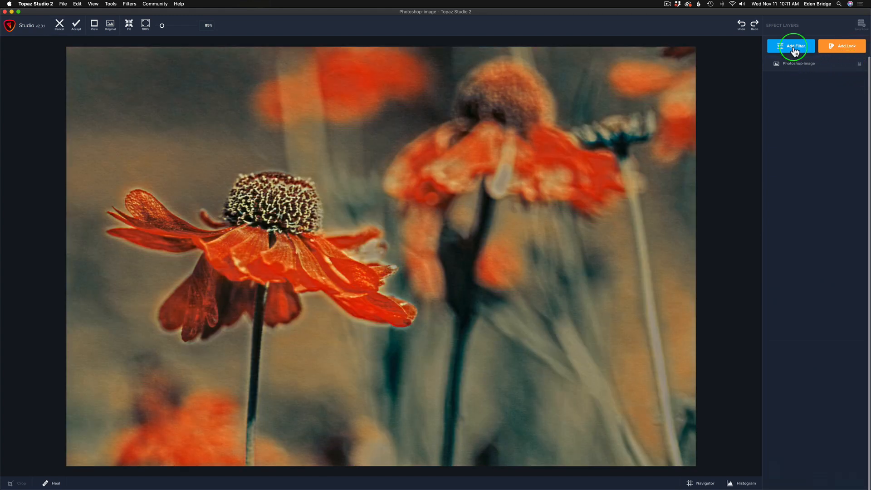
{"action": "left_click", "coordinate": [792, 46]}
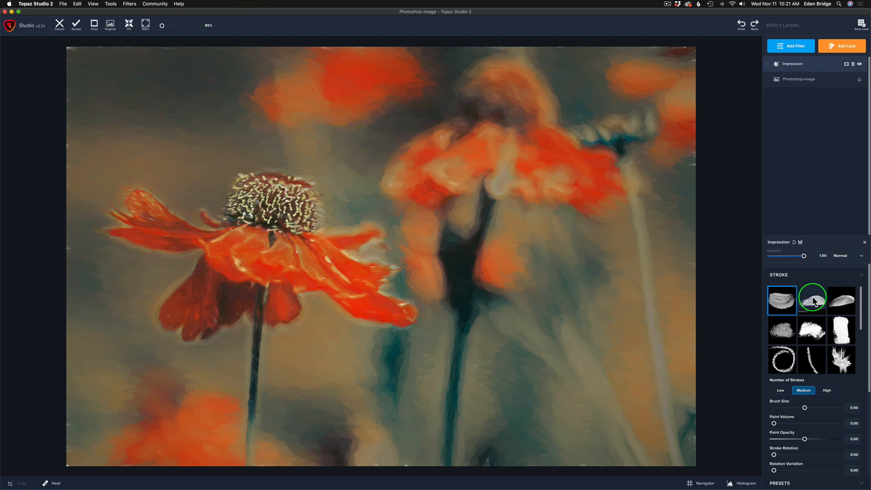
{"action": "left_click", "coordinate": [811, 300]}
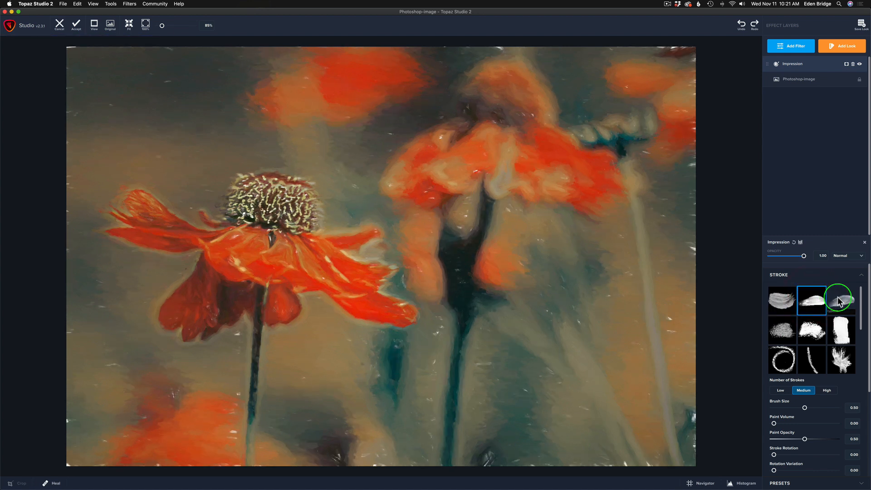
{"action": "left_click", "coordinate": [841, 299]}
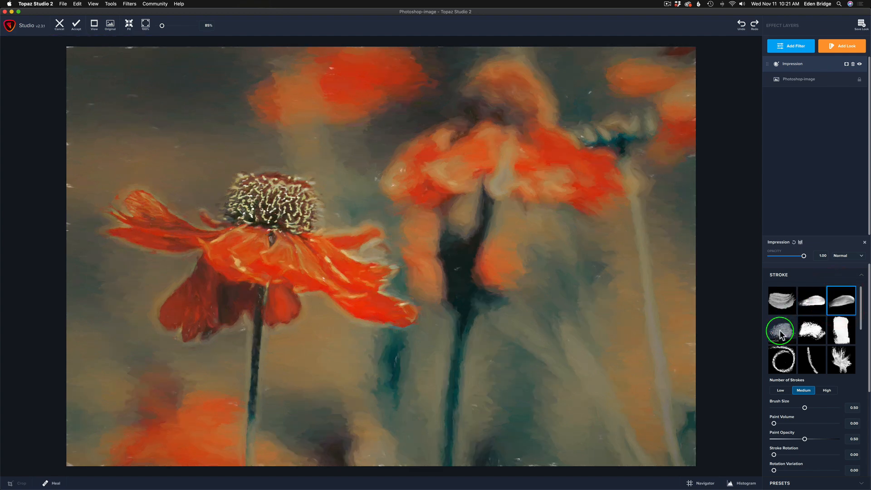
{"action": "left_click", "coordinate": [813, 330]}
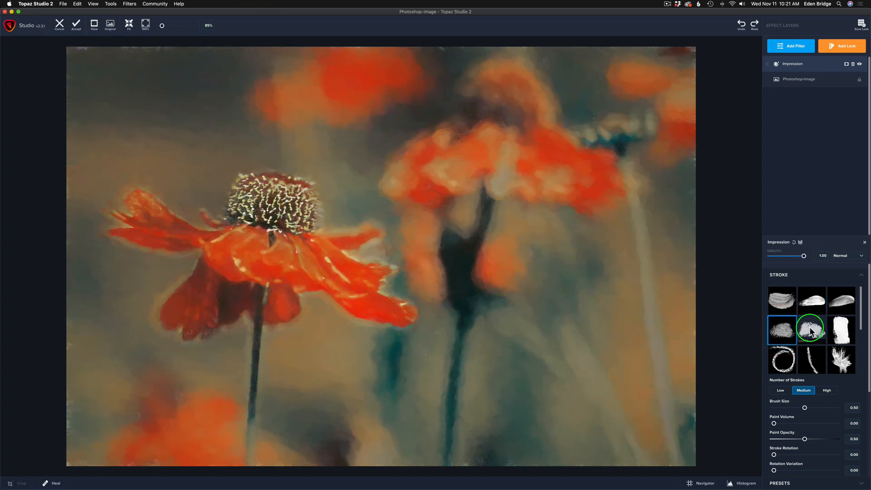
{"action": "left_click", "coordinate": [841, 331]}
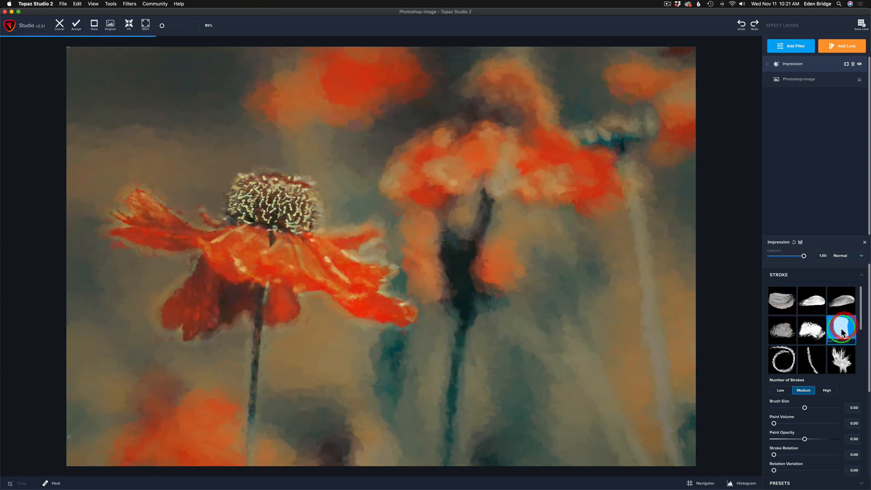
- Try dabbed and other stroke styles, then return to the soft streaky second-row brush
{"action": "left_click", "coordinate": [842, 330]}
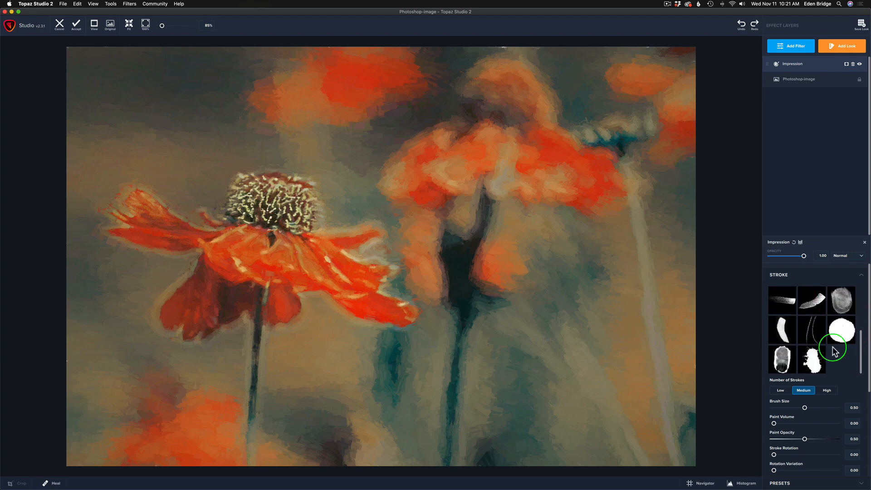
{"action": "left_click", "coordinate": [812, 363]}
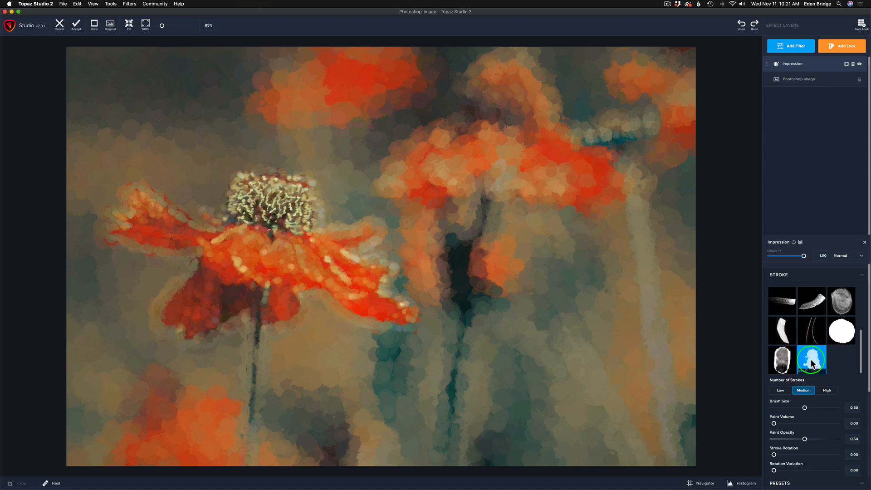
{"action": "left_click", "coordinate": [782, 360]}
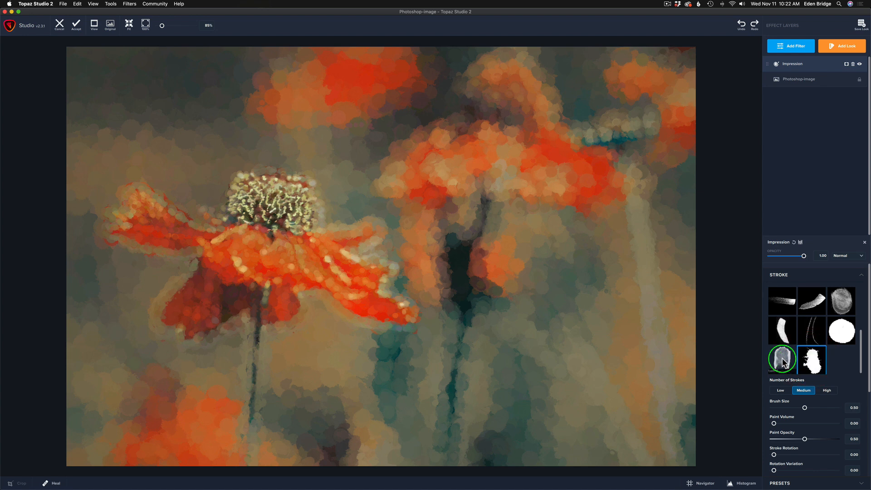
{"action": "left_click", "coordinate": [783, 359]}
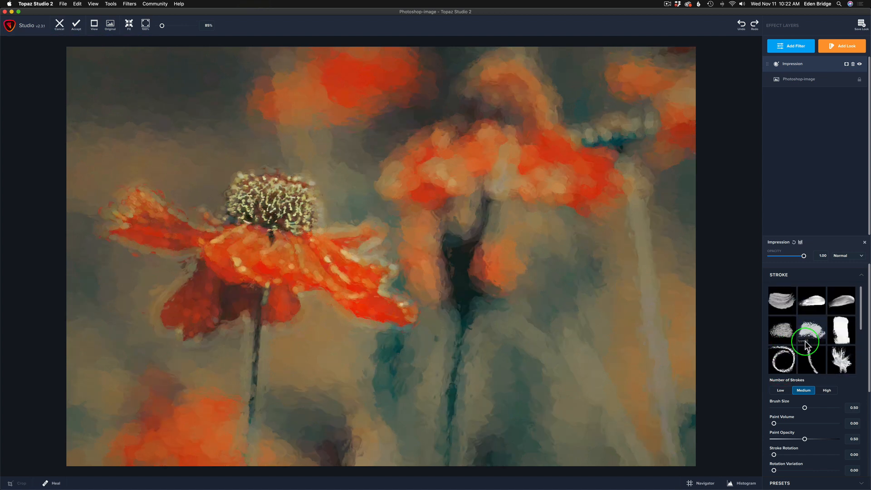
{"action": "left_click", "coordinate": [812, 330]}
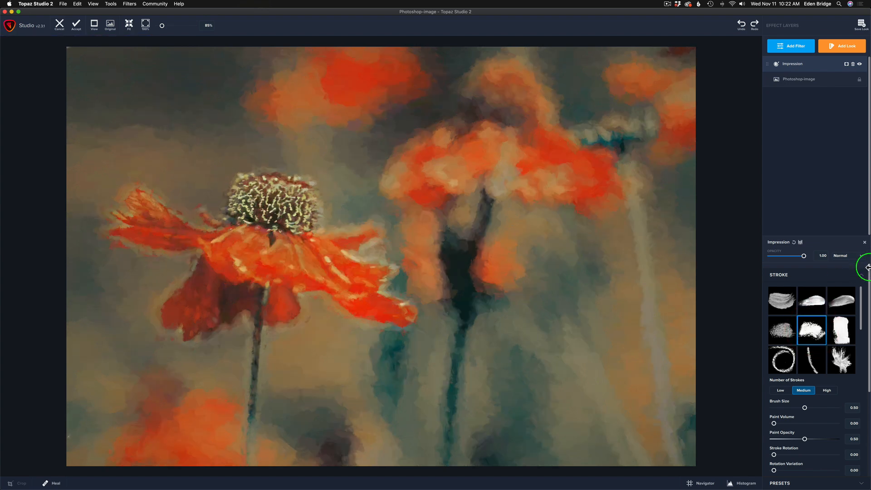
- Compare Low, Medium and High stroke counts in the Impression filter and leave it on Low
{"action": "scroll", "scroll_direction": "down", "scroll_amount": 3}
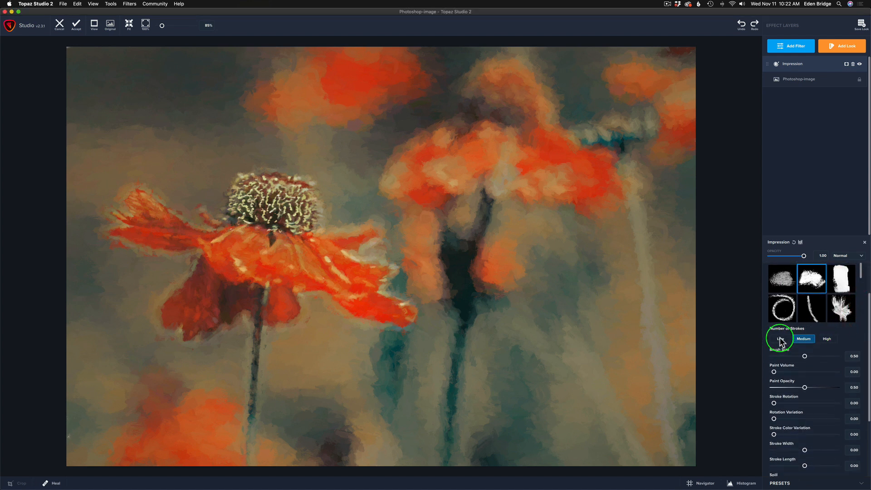
{"action": "left_click", "coordinate": [781, 340]}
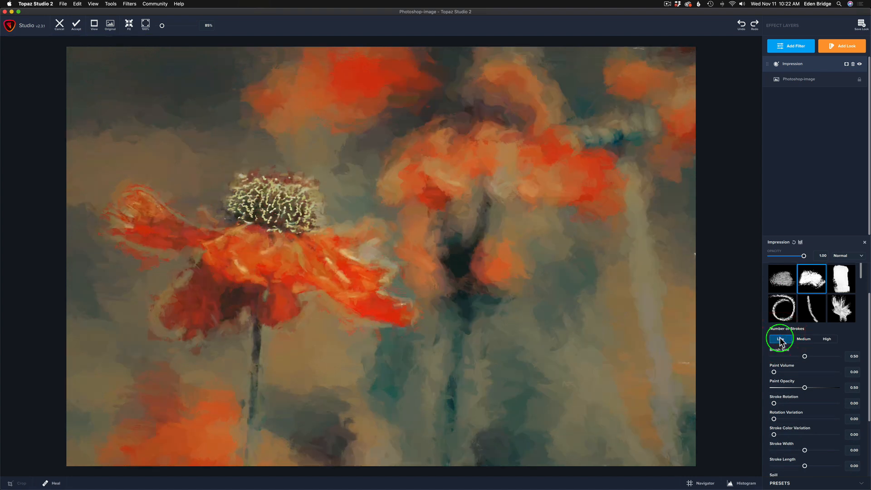
{"action": "left_click", "coordinate": [803, 339]}
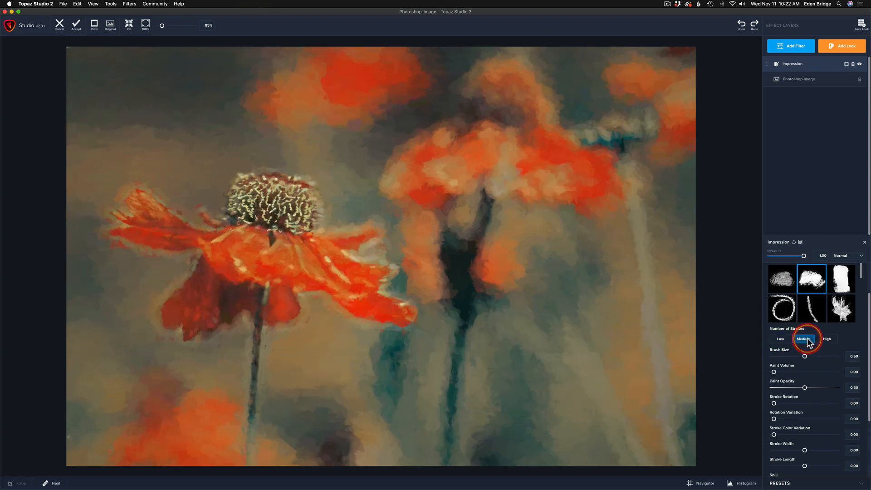
{"action": "left_click", "coordinate": [828, 338]}
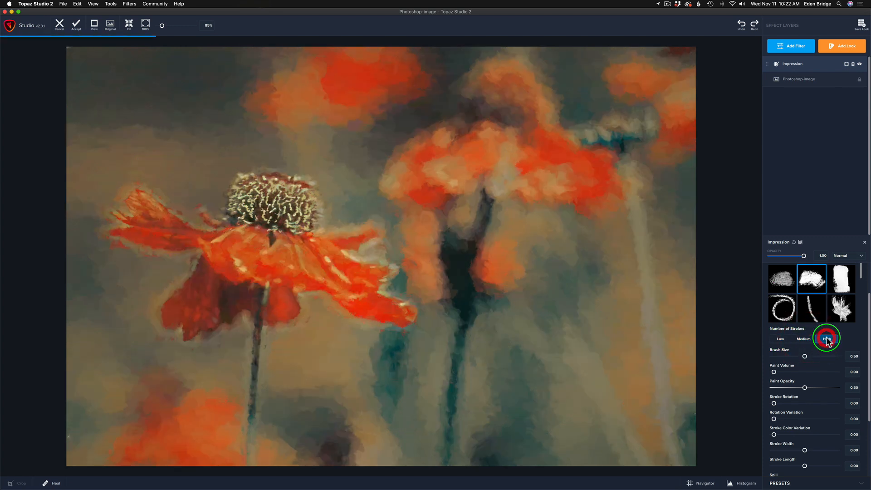
{"action": "left_click", "coordinate": [826, 339]}
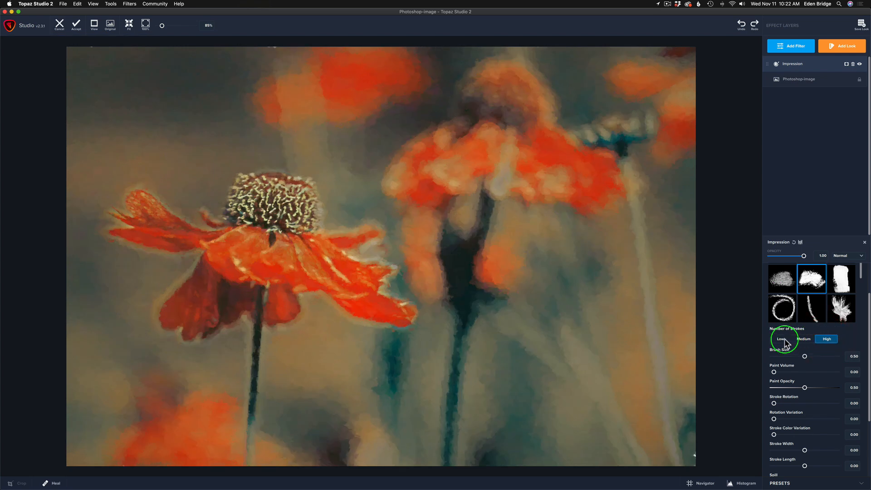
{"action": "left_click", "coordinate": [784, 340]}
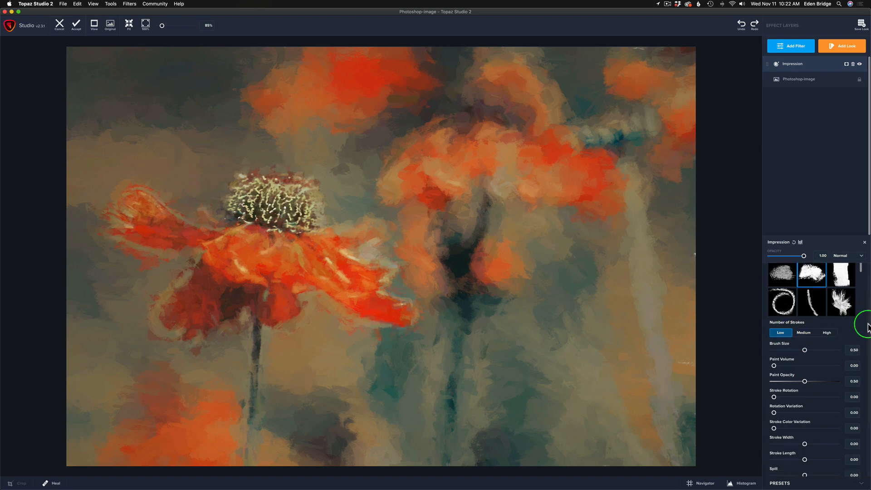
- Try higher and lower Paint Opacity values and settle the slider at 0.64
{"action": "scroll", "scroll_direction": "down", "scroll_amount": 3}
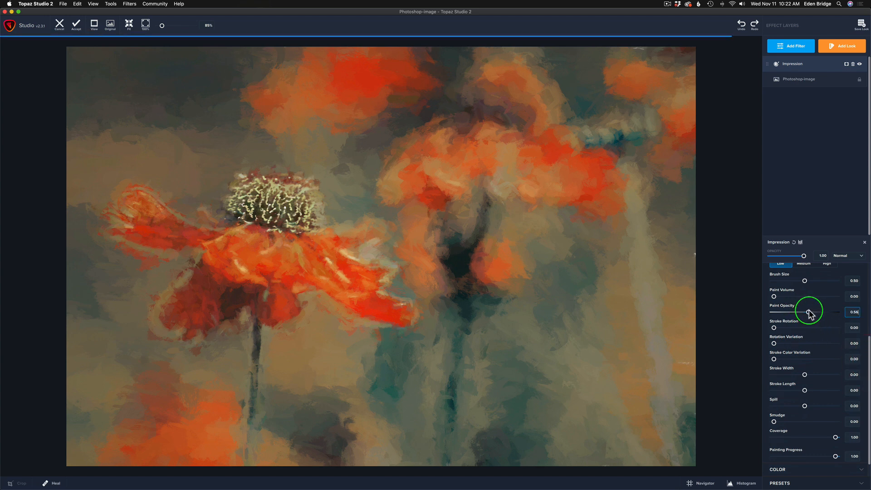
{"action": "left_click_drag", "start_coordinate": [809, 311], "coordinate": [822, 311]}
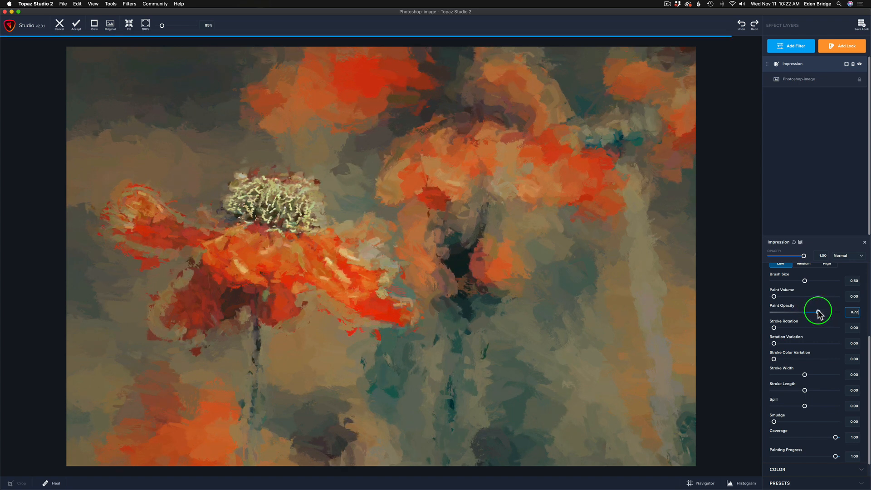
{"action": "left_click_drag", "start_coordinate": [819, 312], "coordinate": [833, 311]}
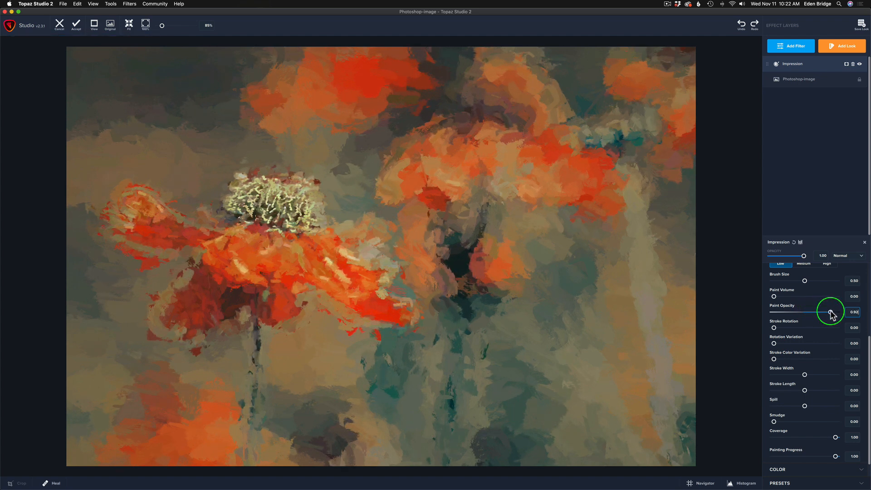
{"action": "left_click_drag", "start_coordinate": [828, 311], "coordinate": [774, 312]}
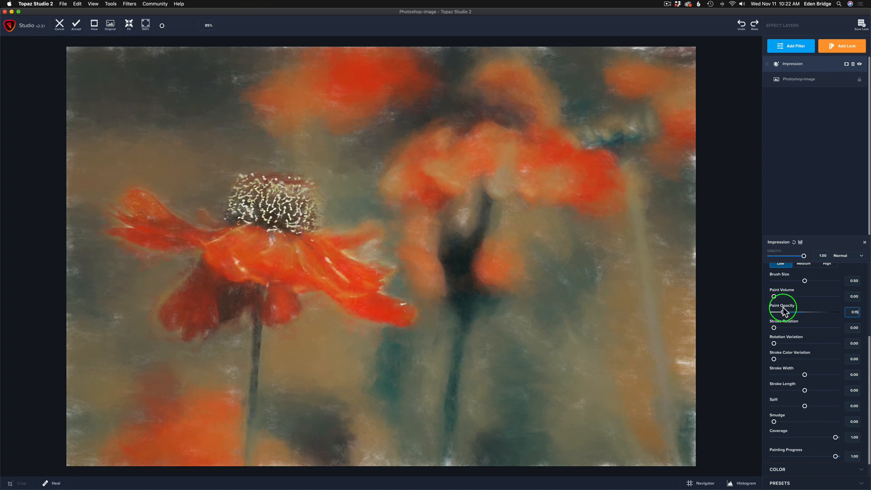
{"action": "left_click_drag", "start_coordinate": [778, 311], "coordinate": [819, 312]}
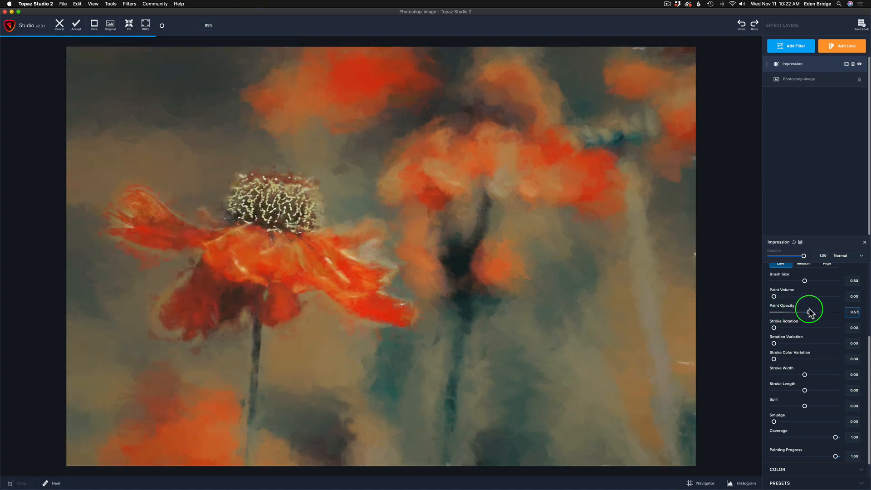
{"action": "left_click_drag", "start_coordinate": [811, 311], "coordinate": [820, 312]}
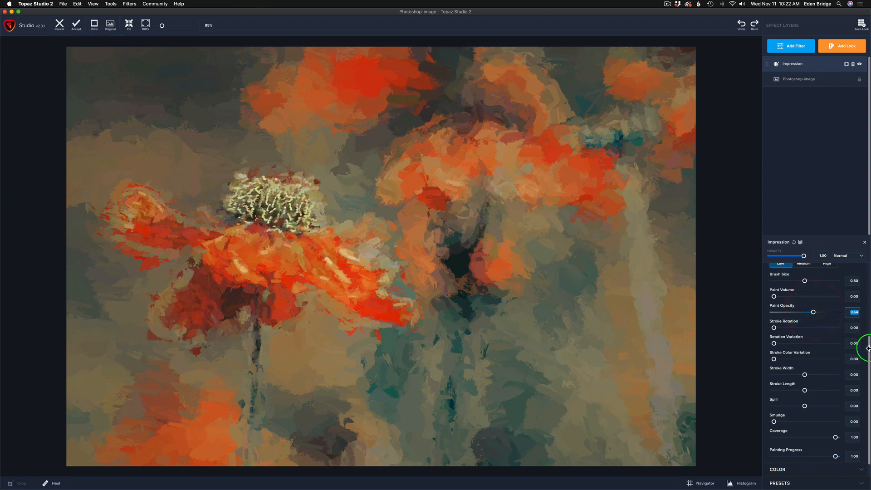
{"action": "mouse_move", "coordinate": [846, 374]}
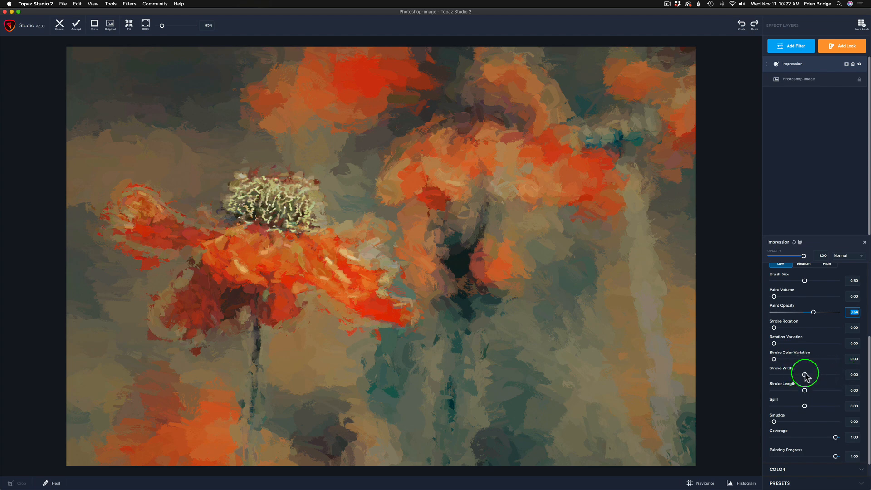
- Try wider strokes, then bring Stroke Width down to about -0.68 for thinner strokes
{"action": "left_click_drag", "start_coordinate": [774, 375], "coordinate": [812, 375]}
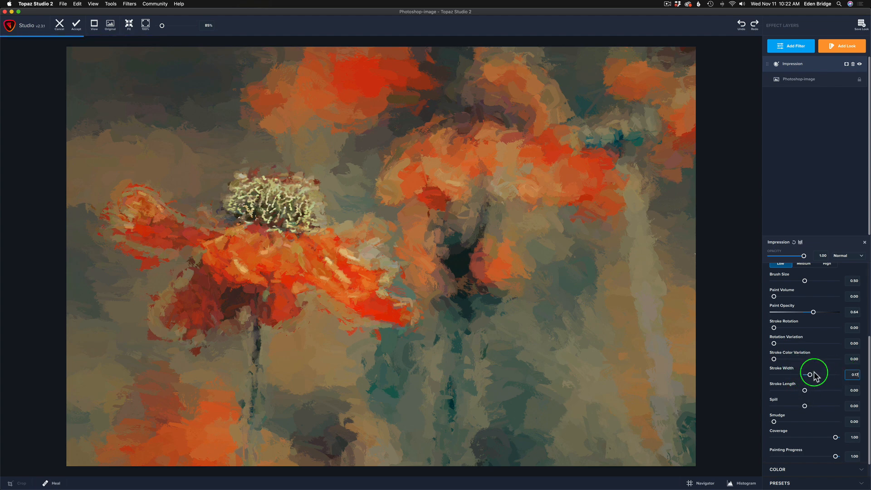
{"action": "left_click_drag", "start_coordinate": [814, 374], "coordinate": [826, 374]}
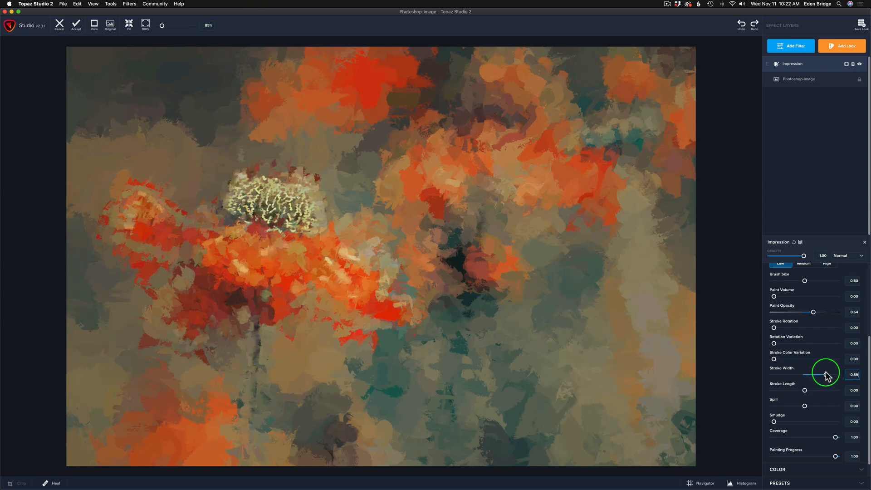
{"action": "left_click_drag", "start_coordinate": [825, 375], "coordinate": [794, 375]}
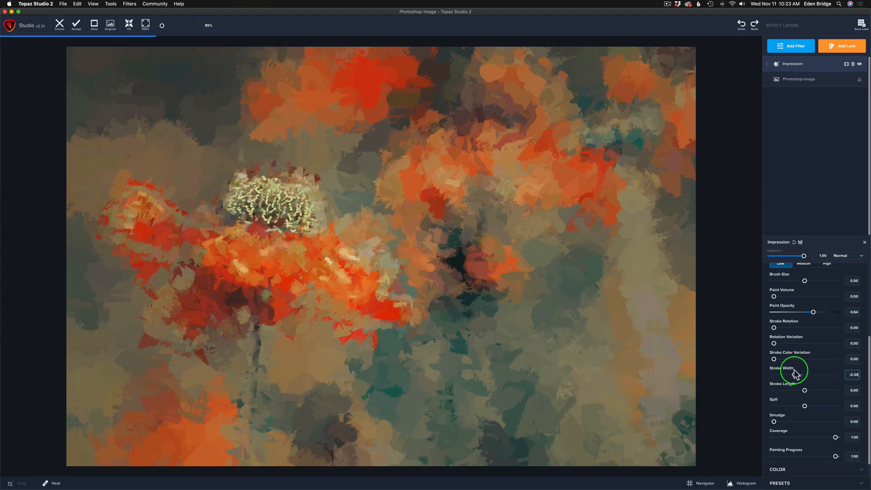
{"action": "left_click_drag", "start_coordinate": [801, 375], "coordinate": [789, 375]}
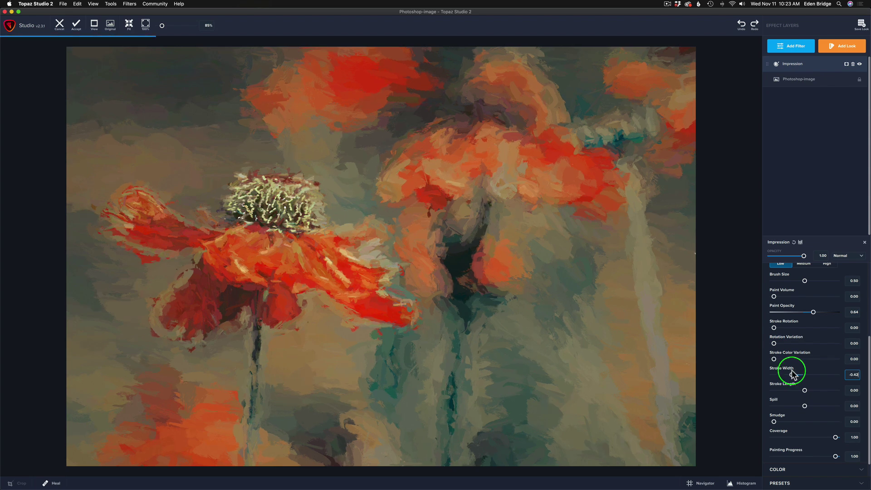
{"action": "left_click_drag", "start_coordinate": [789, 374], "coordinate": [778, 375]}
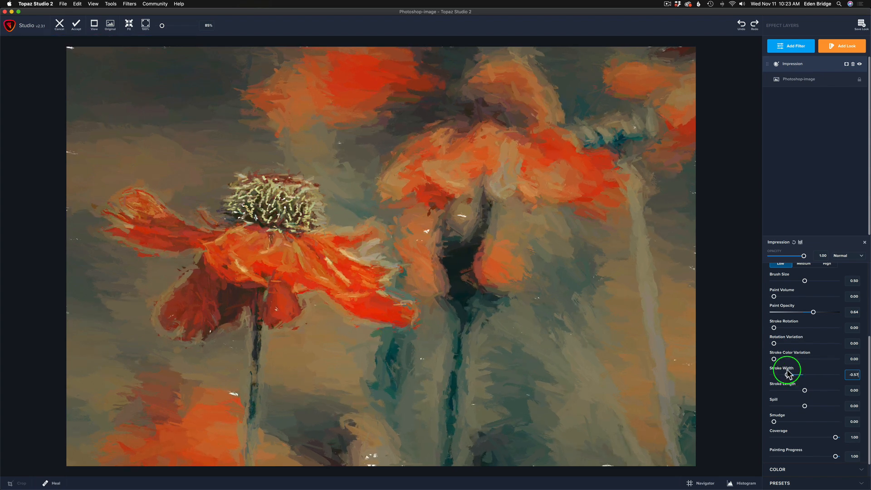
{"action": "left_click_drag", "start_coordinate": [784, 375], "coordinate": [785, 375]}
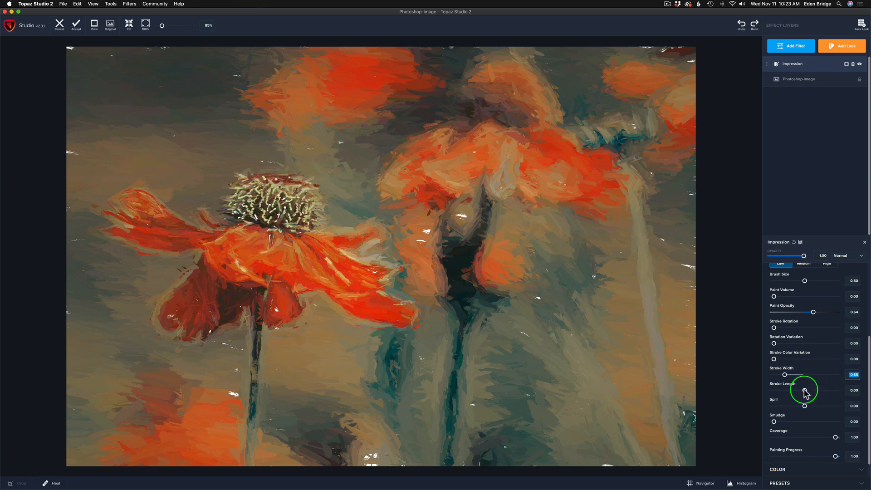
- Try long and very short Stroke Length values and settle near -0.53 for short dabbed strokes
{"action": "left_click_drag", "start_coordinate": [807, 390], "coordinate": [832, 390]}
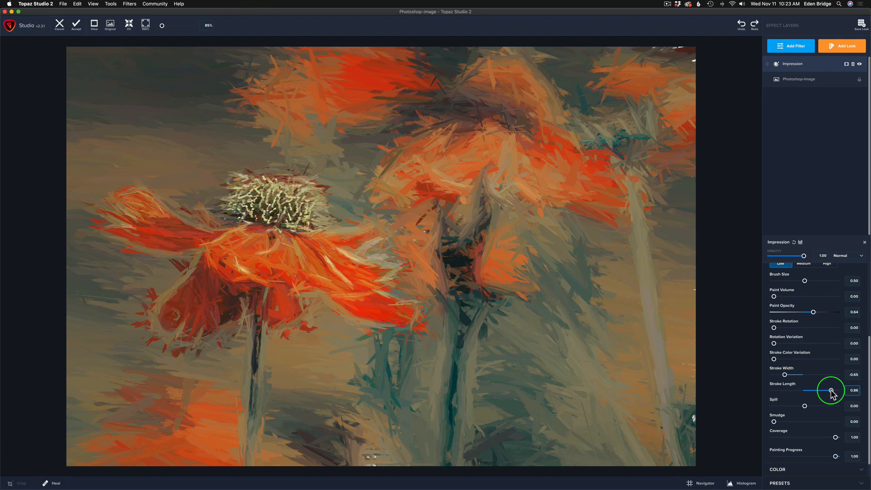
{"action": "left_click_drag", "start_coordinate": [833, 390], "coordinate": [828, 390]}
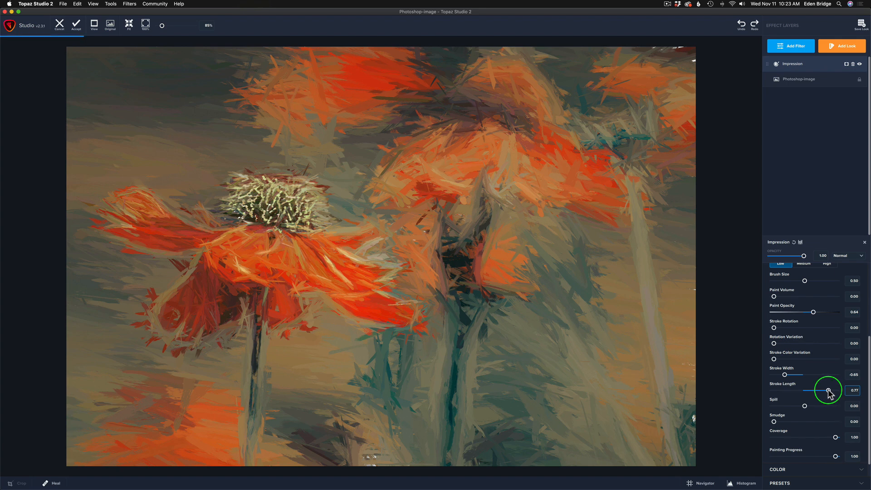
{"action": "left_click_drag", "start_coordinate": [828, 391], "coordinate": [805, 391]}
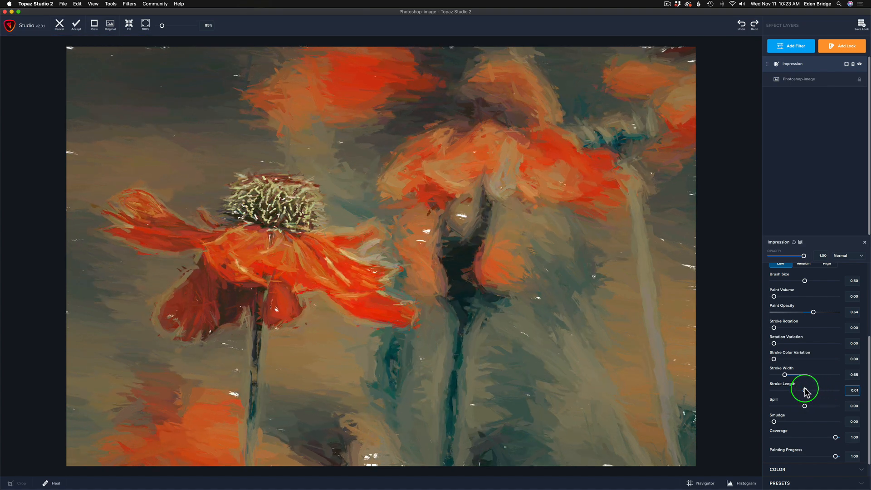
{"action": "left_click_drag", "start_coordinate": [804, 390], "coordinate": [783, 389]}
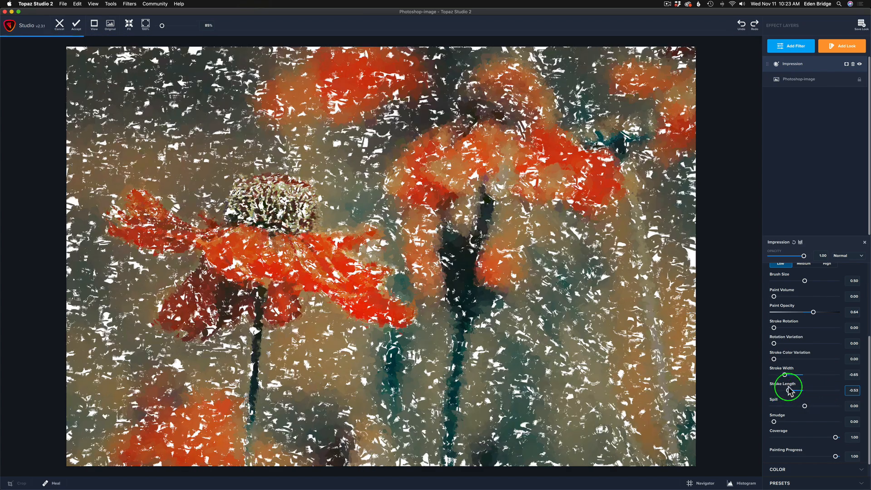
{"action": "left_click_drag", "start_coordinate": [794, 390], "coordinate": [805, 390]}
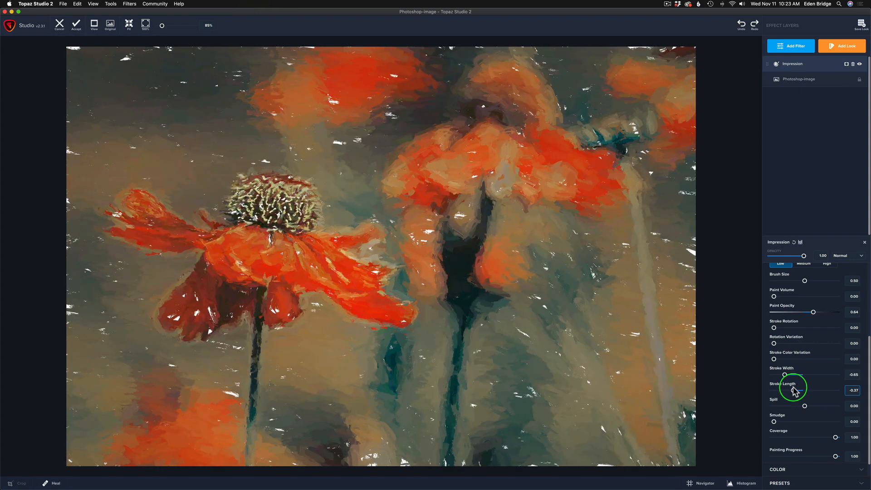
{"action": "left_click_drag", "start_coordinate": [794, 390], "coordinate": [815, 391]}
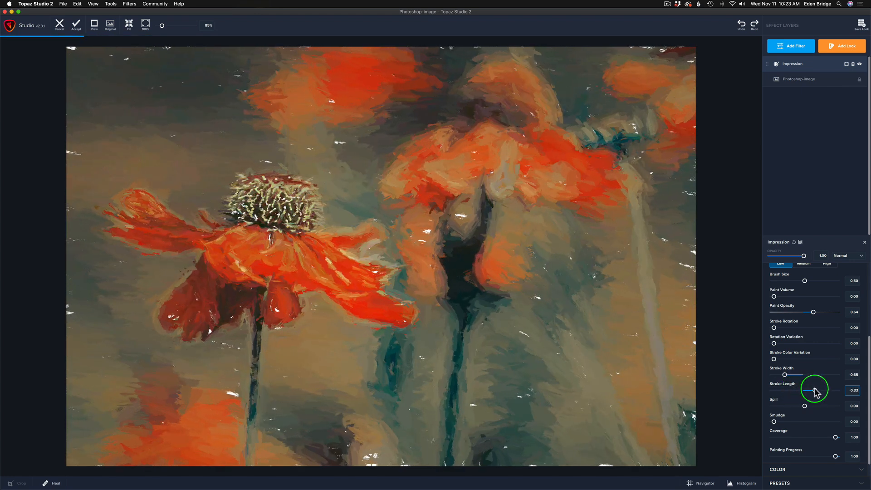
{"action": "left_click_drag", "start_coordinate": [817, 390], "coordinate": [831, 390]}
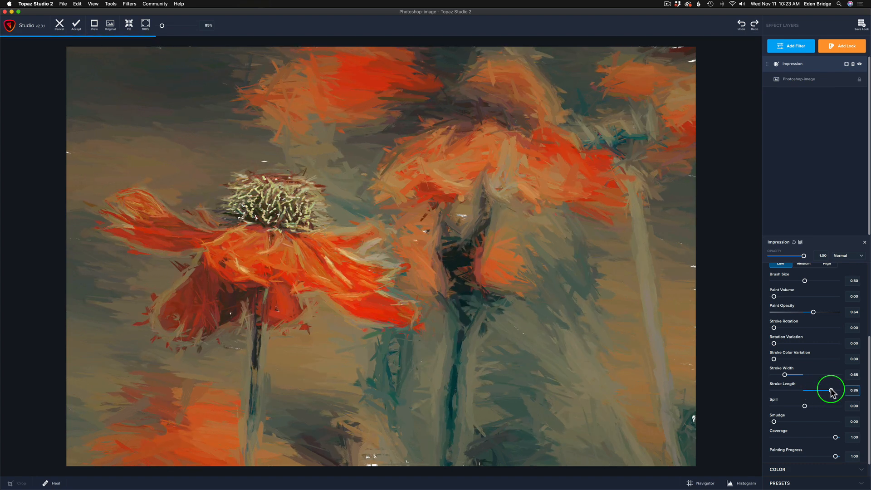
{"action": "left_click_drag", "start_coordinate": [831, 390], "coordinate": [822, 390]}
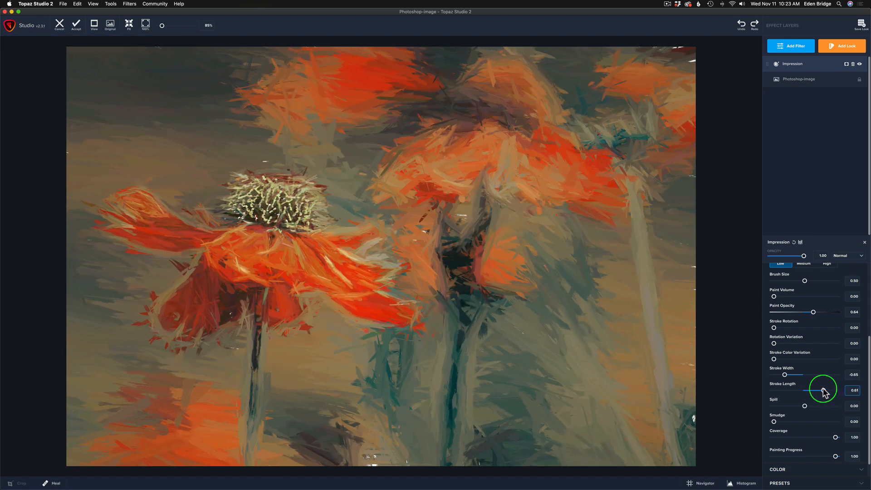
{"action": "left_click_drag", "start_coordinate": [830, 390], "coordinate": [816, 390]}
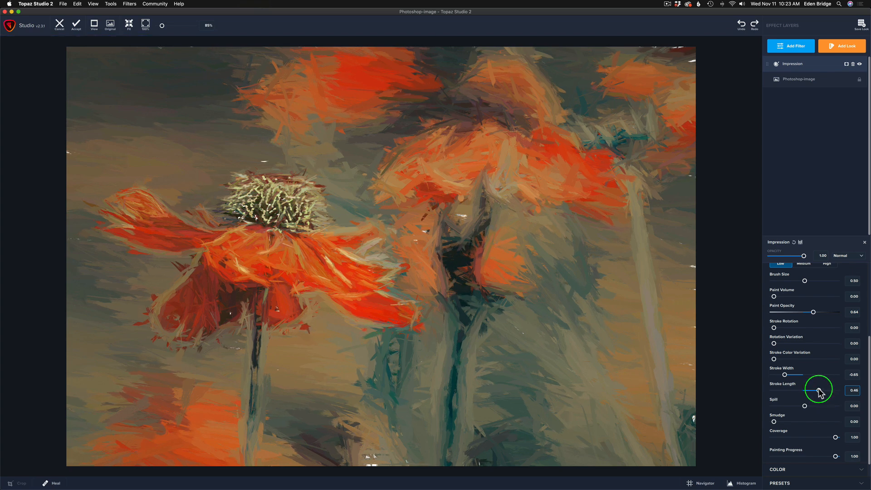
{"action": "left_click_drag", "start_coordinate": [822, 390], "coordinate": [811, 390]}
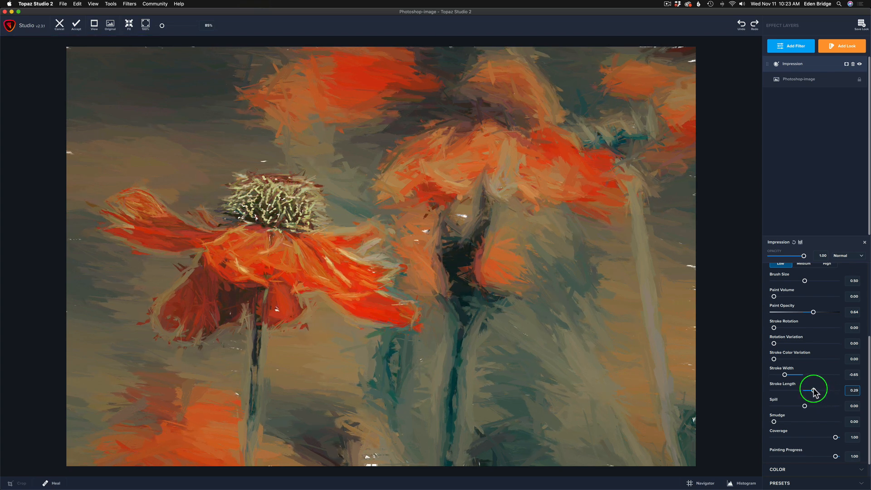
{"action": "left_click_drag", "start_coordinate": [815, 391], "coordinate": [801, 390]}
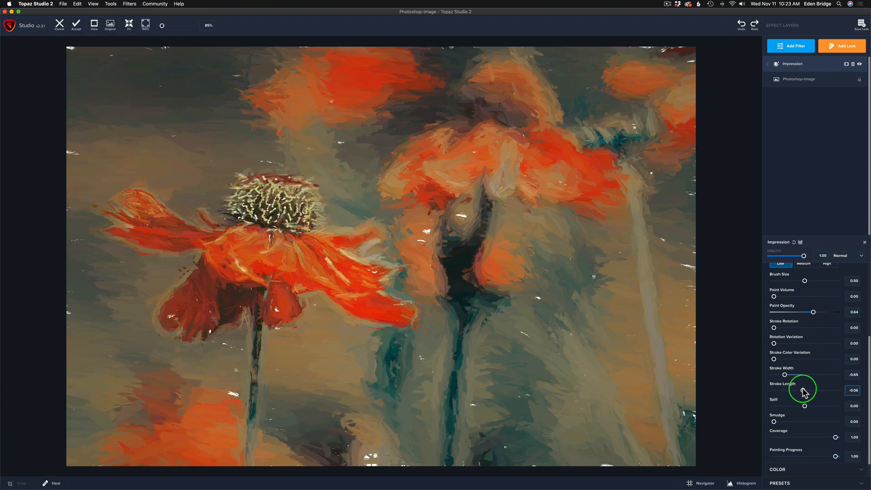
{"action": "left_click_drag", "start_coordinate": [805, 390], "coordinate": [788, 390]}
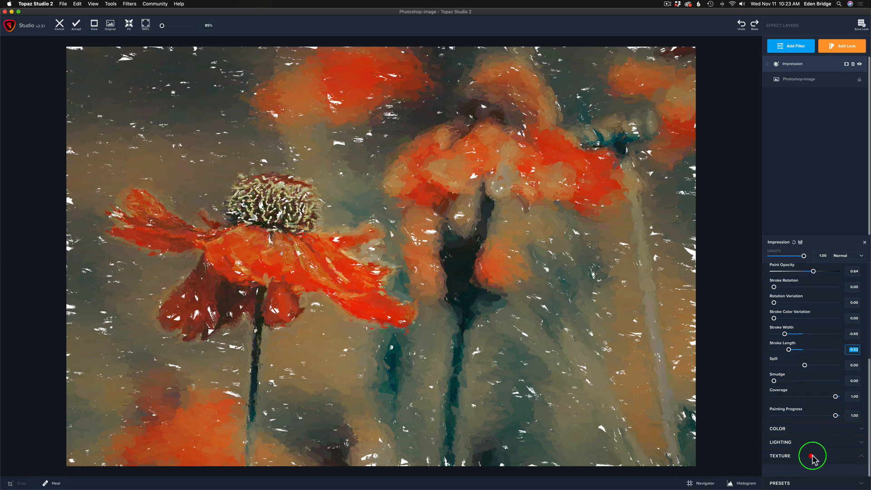
- In the Texture section, set Background Type to Original so gaps between strokes show the photo
{"action": "left_click", "coordinate": [780, 455]}
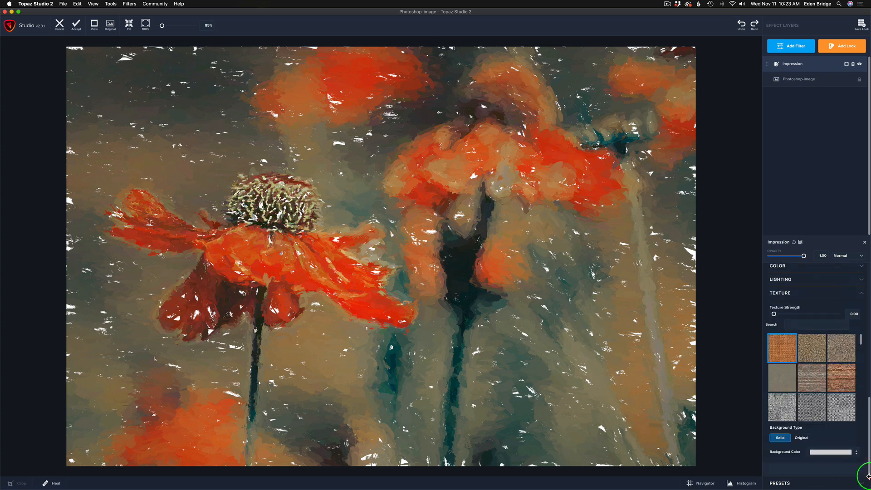
{"action": "left_click", "coordinate": [781, 439]}
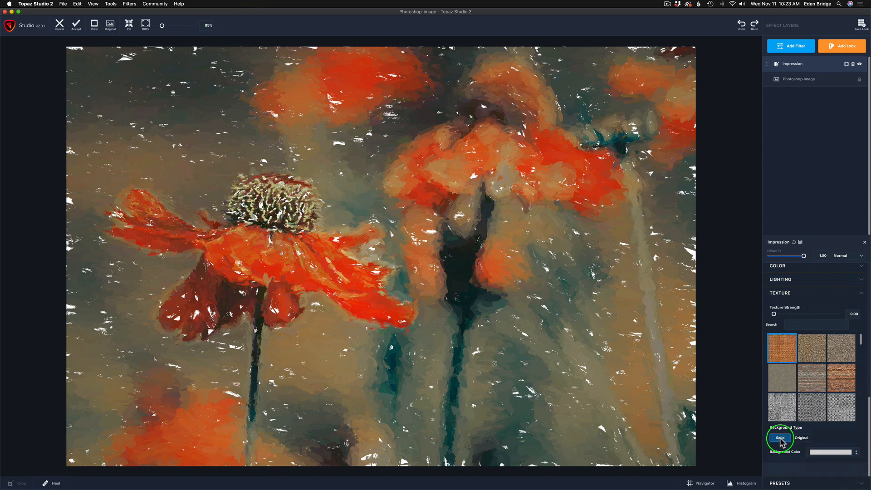
{"action": "left_click", "coordinate": [801, 456]}
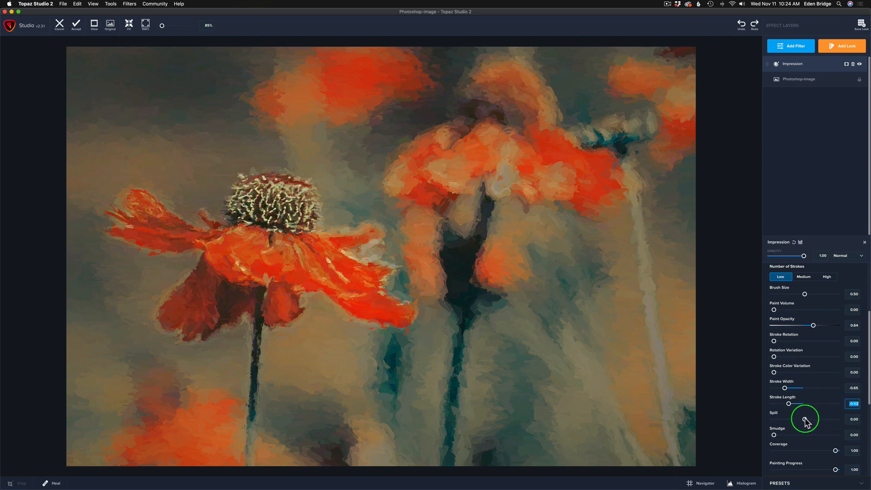
- Set Spill to about 0.41 after trying extremes, and Rotation Variation to about 0.26
{"action": "left_click_drag", "start_coordinate": [806, 420], "coordinate": [826, 420]}
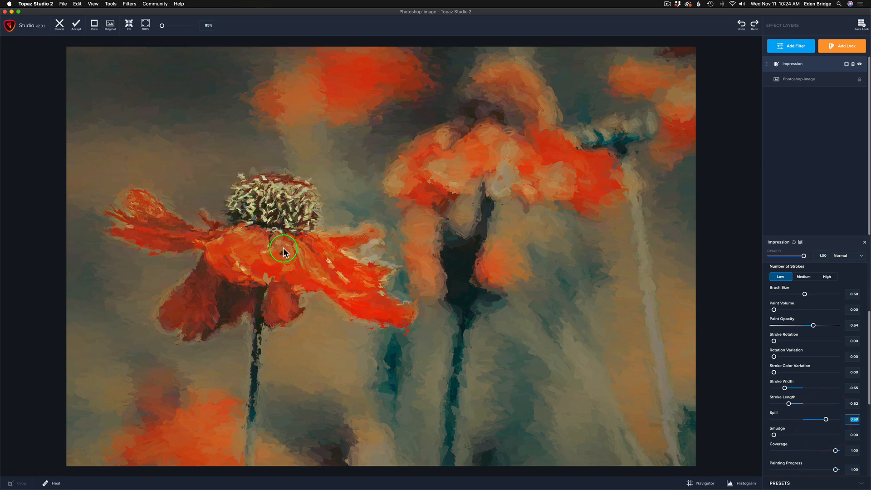
{"action": "mouse_move", "coordinate": [813, 389]}
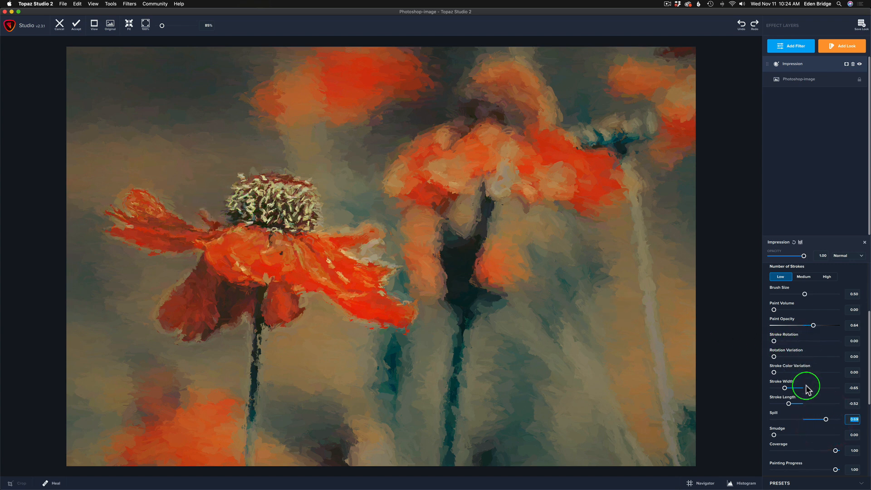
{"action": "left_click_drag", "start_coordinate": [827, 420], "coordinate": [836, 419]}
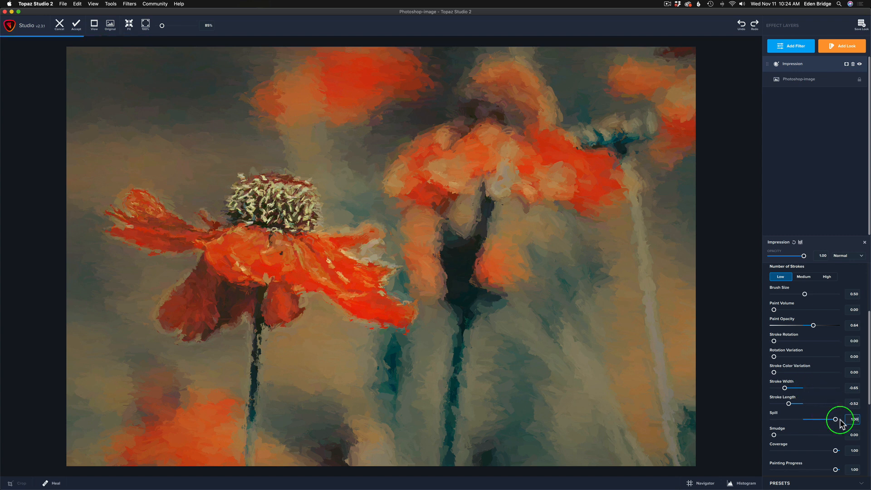
{"action": "left_click_drag", "start_coordinate": [836, 420], "coordinate": [794, 420]}
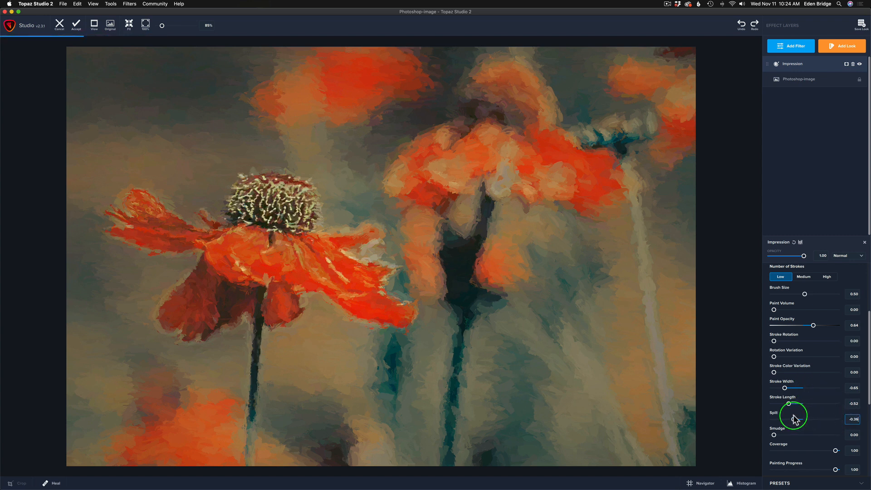
{"action": "left_click_drag", "start_coordinate": [793, 419], "coordinate": [821, 419]}
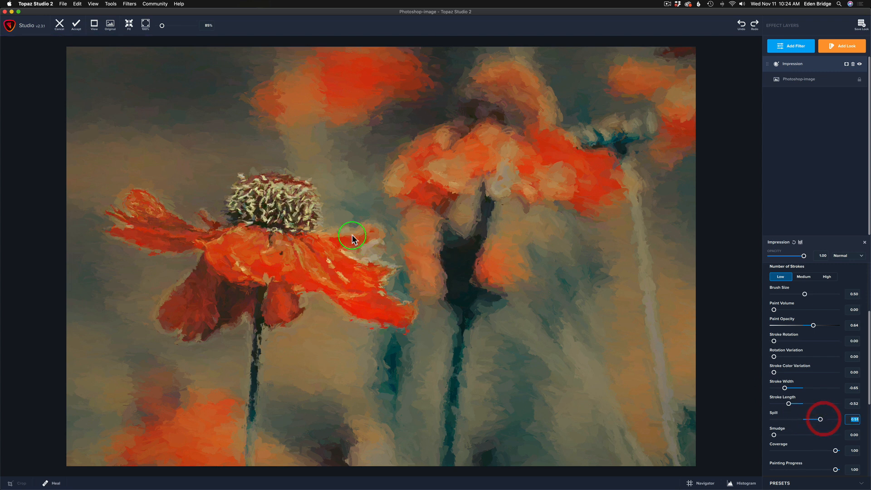
{"action": "mouse_move", "coordinate": [823, 426]}
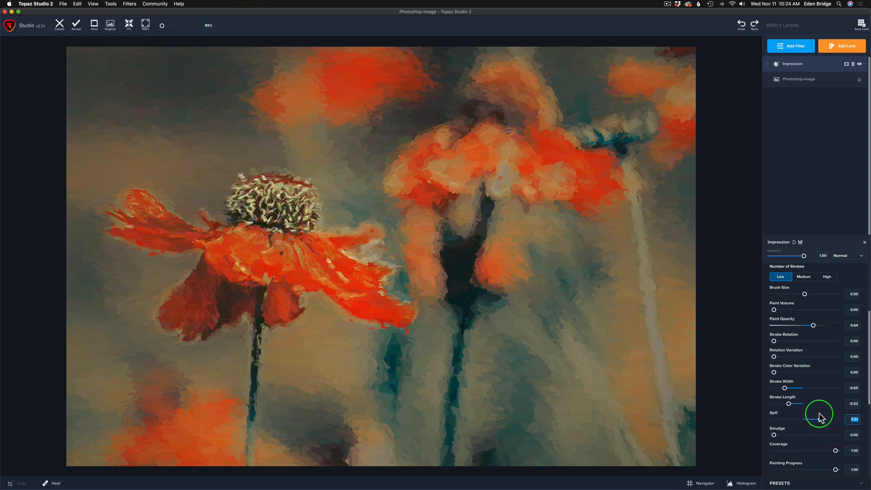
{"action": "left_click_drag", "start_coordinate": [825, 419], "coordinate": [817, 418]}
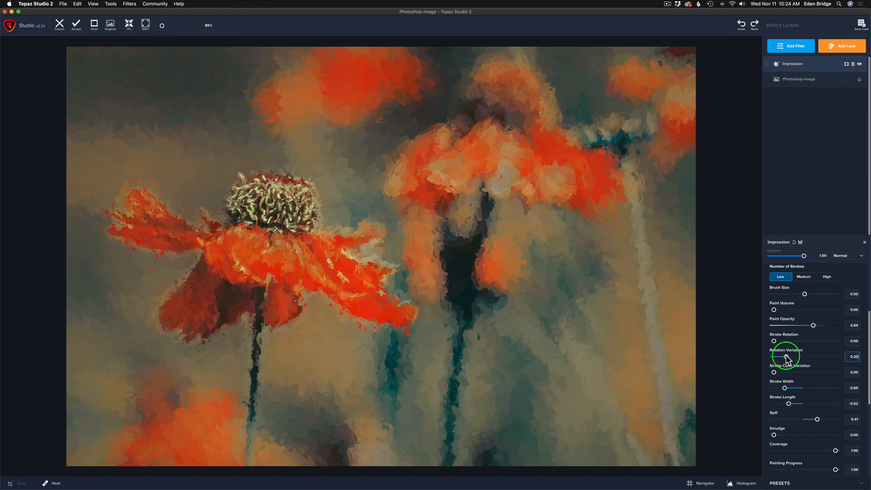
{"action": "left_click_drag", "start_coordinate": [792, 357], "coordinate": [803, 357]}
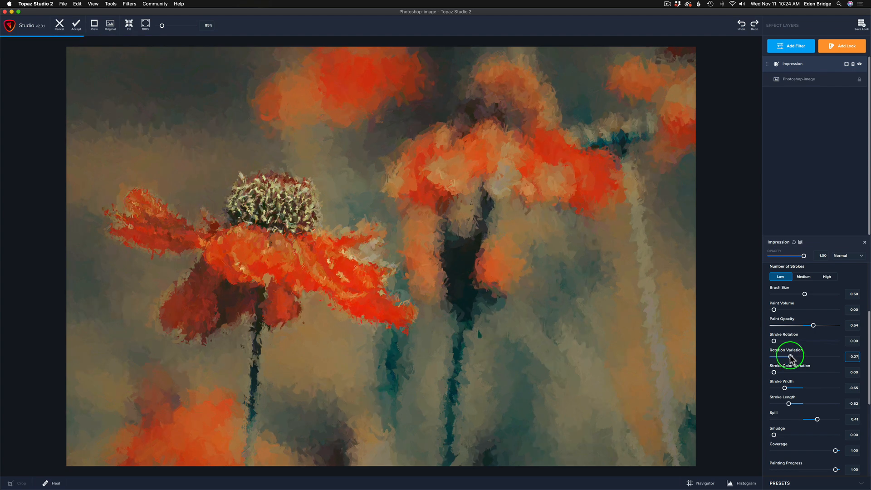
{"action": "left_click_drag", "start_coordinate": [798, 356], "coordinate": [796, 357]}
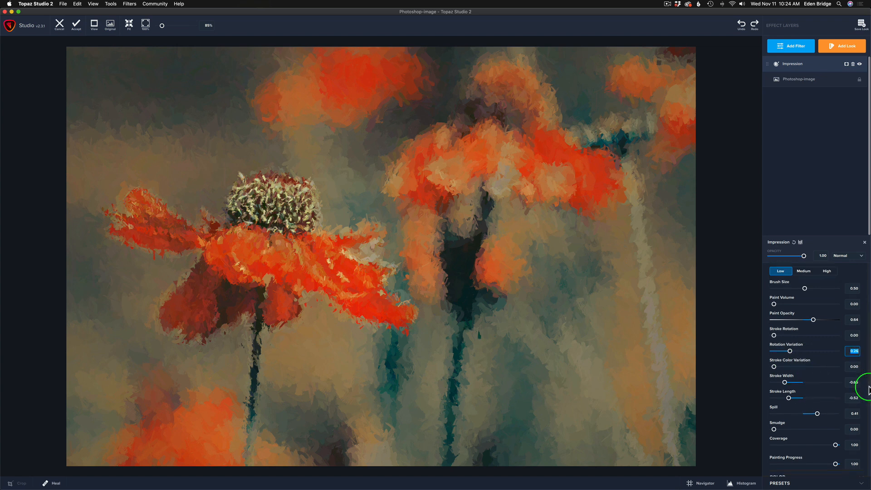
- Scrub Painting Progress down to preview earlier stages, then bring it back up to about 0.97
{"action": "scroll", "scroll_direction": "down", "scroll_amount": 3}
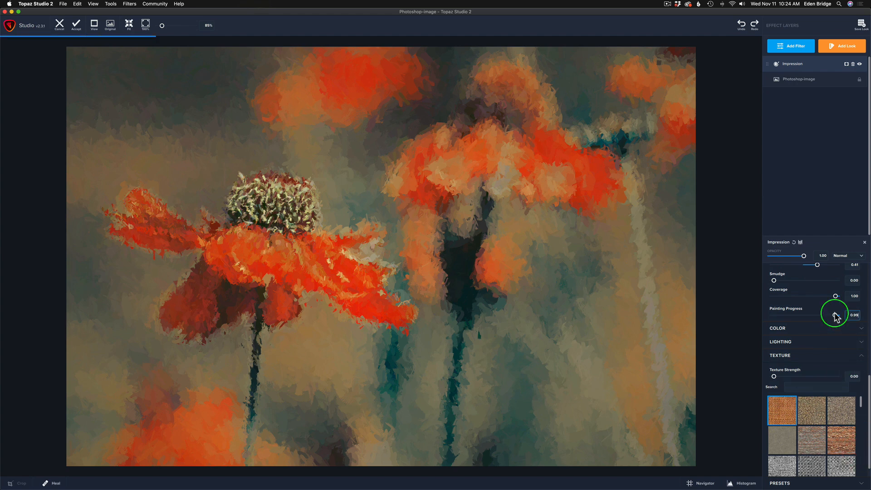
{"action": "left_click_drag", "start_coordinate": [835, 316], "coordinate": [817, 316]}
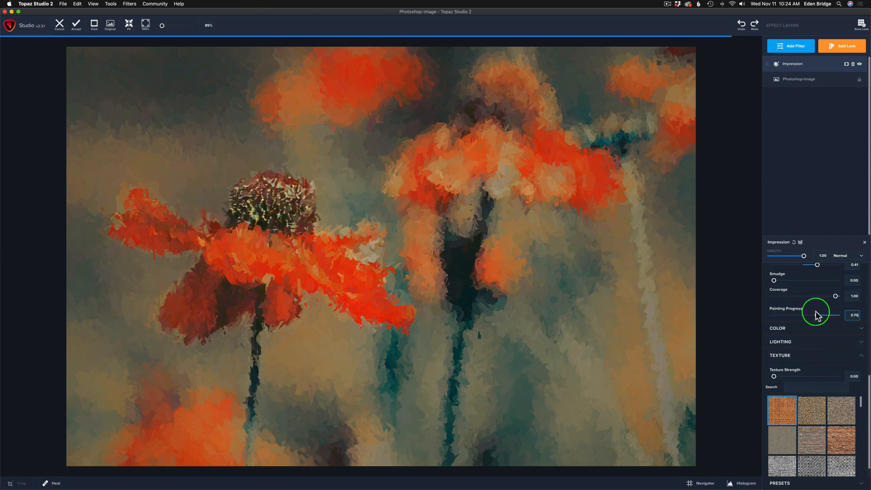
{"action": "left_click_drag", "start_coordinate": [827, 315], "coordinate": [786, 315]}
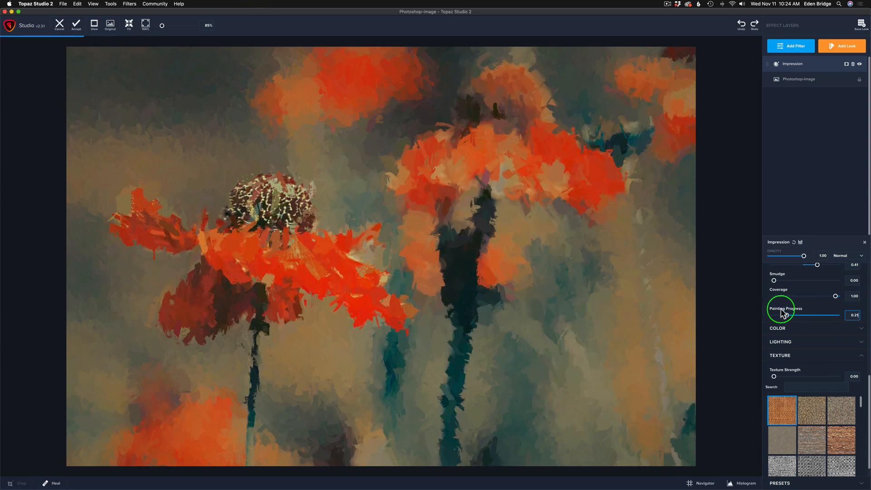
{"action": "left_click_drag", "start_coordinate": [806, 315], "coordinate": [821, 315]}
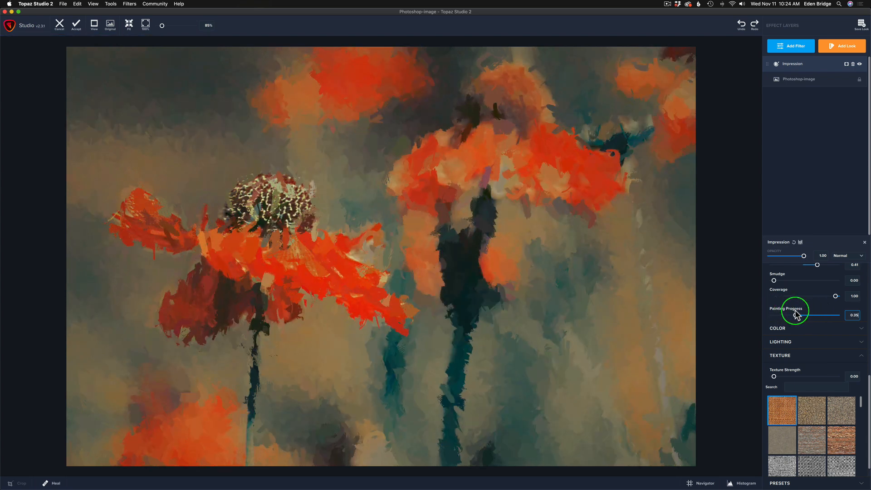
{"action": "left_click_drag", "start_coordinate": [817, 315], "coordinate": [851, 315]}
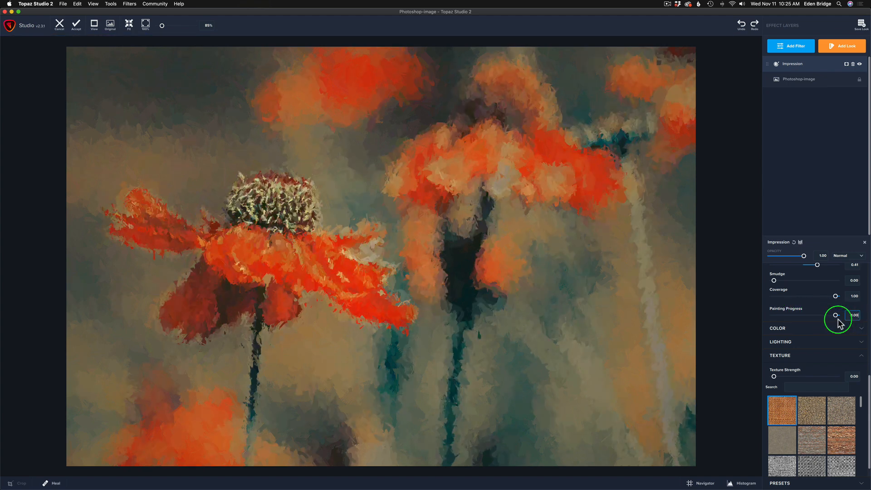
{"action": "left_click_drag", "start_coordinate": [836, 315], "coordinate": [833, 315]}
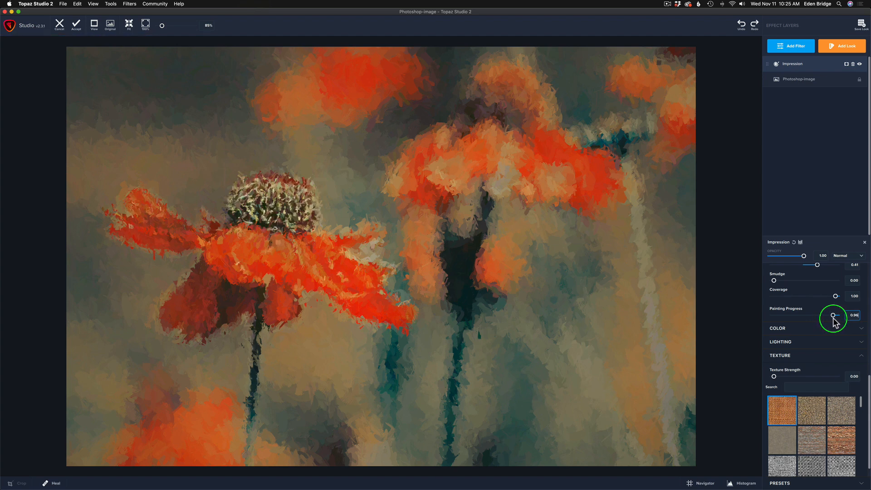
{"action": "left_click_drag", "start_coordinate": [837, 316], "coordinate": [856, 316]}
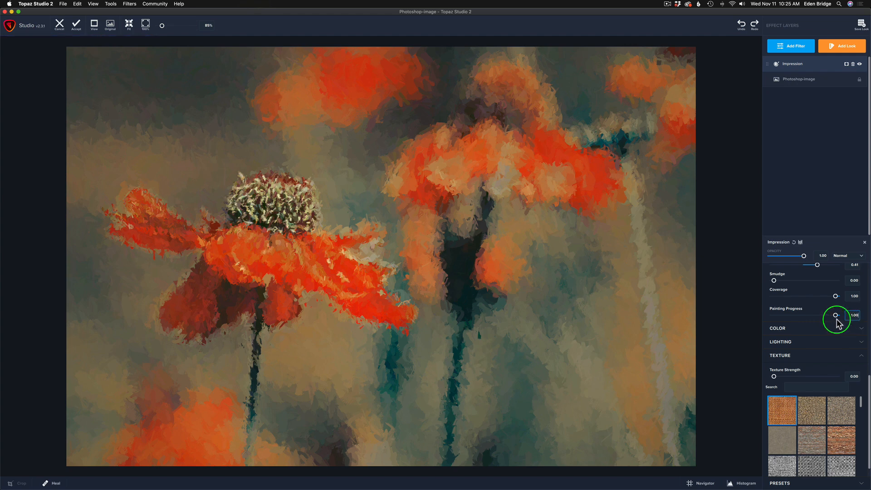
{"action": "left_click_drag", "start_coordinate": [850, 315], "coordinate": [846, 315]}
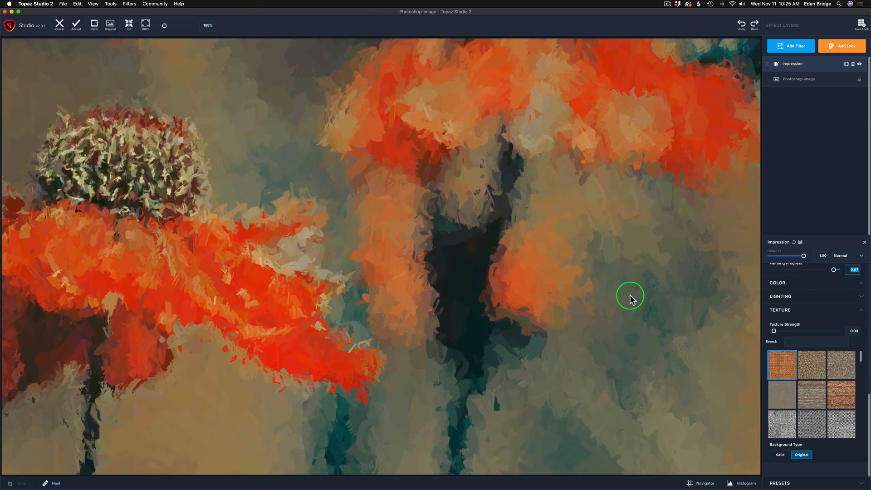
- Choose the canvas texture thumbnail and set Texture Strength to about 0.43
{"action": "left_click", "coordinate": [815, 425]}
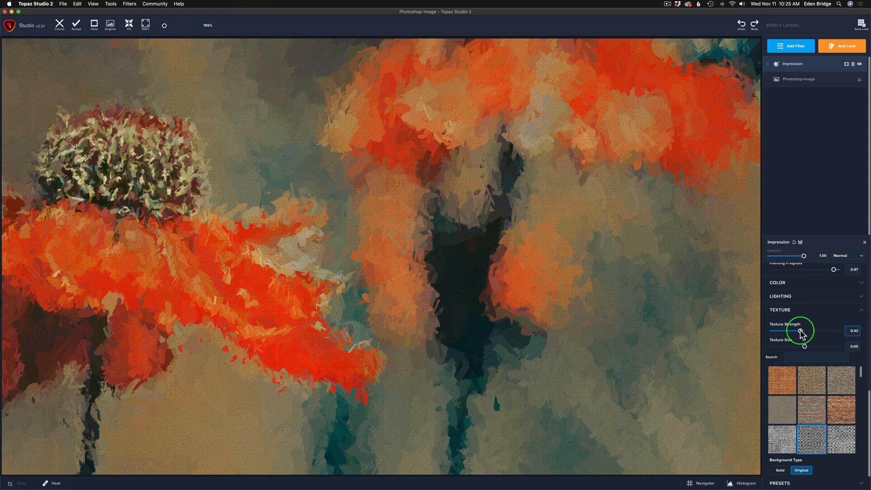
{"action": "left_click_drag", "start_coordinate": [801, 333], "coordinate": [805, 333]}
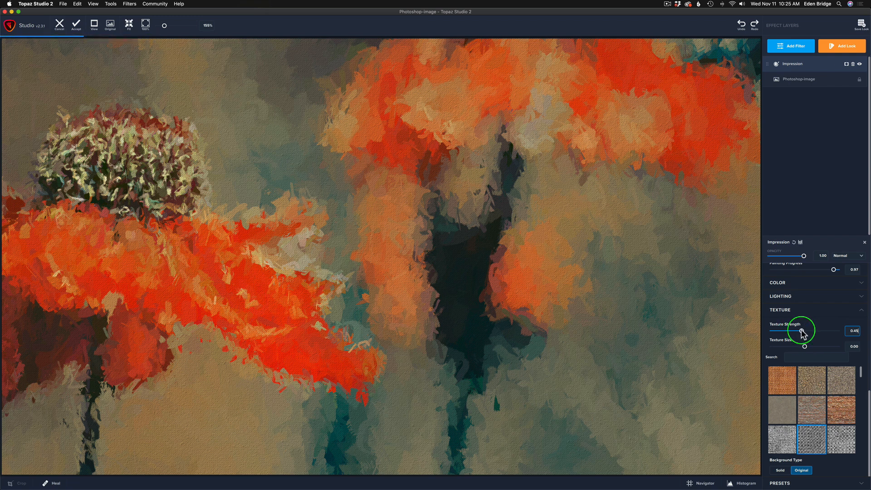
{"action": "left_click_drag", "start_coordinate": [805, 330], "coordinate": [798, 331]}
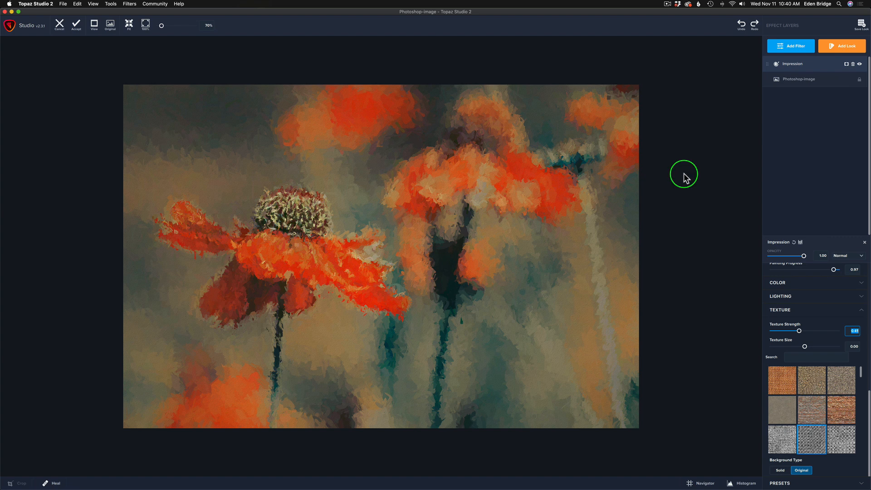
{"action": "left_click", "coordinate": [109, 24]}
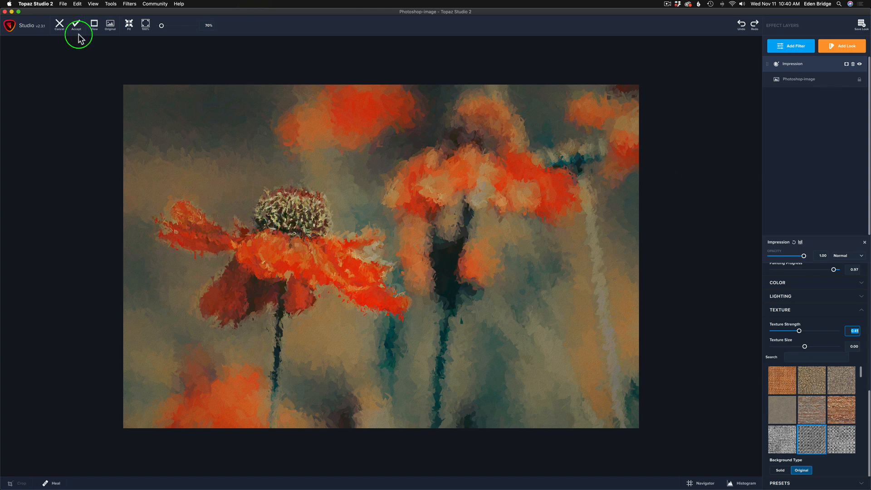
- Accept the textured Impression painting and return it to Photoshop as a Topaz Studio 2 layer
{"action": "left_click", "coordinate": [78, 24]}
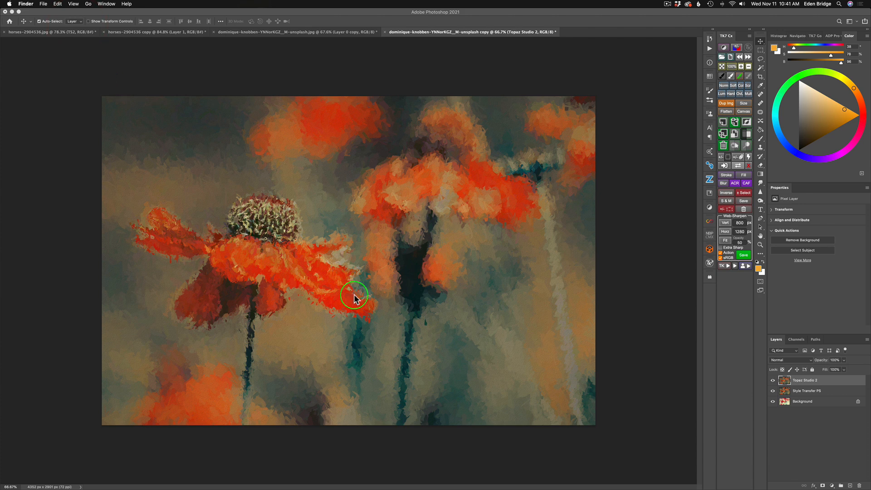
{"action": "mouse_move", "coordinate": [427, 328]}
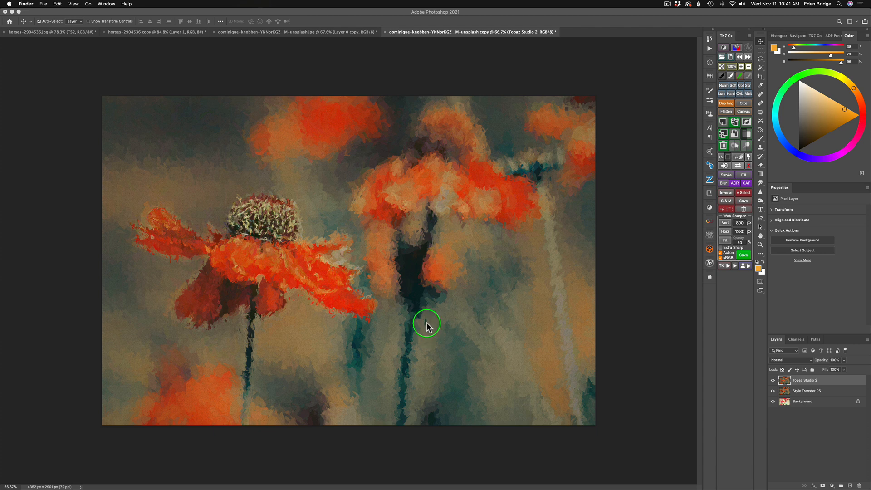
{"action": "mouse_move", "coordinate": [625, 413]}
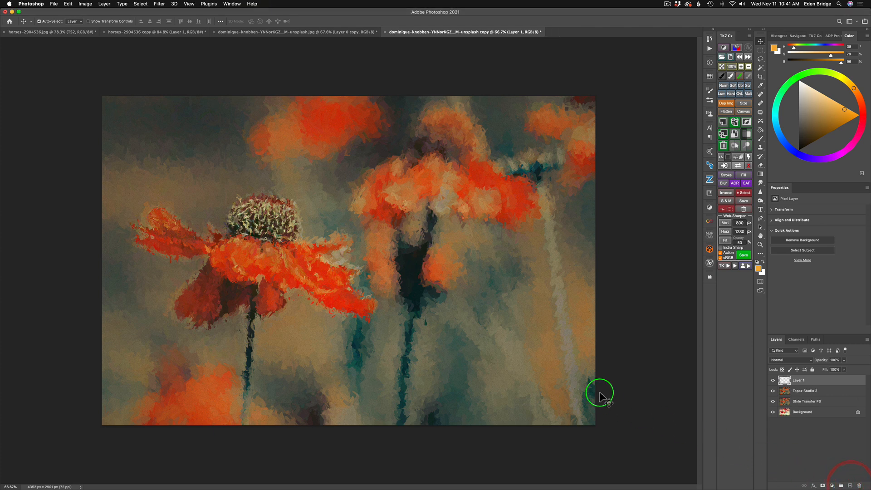
{"action": "mouse_move", "coordinate": [531, 361]}
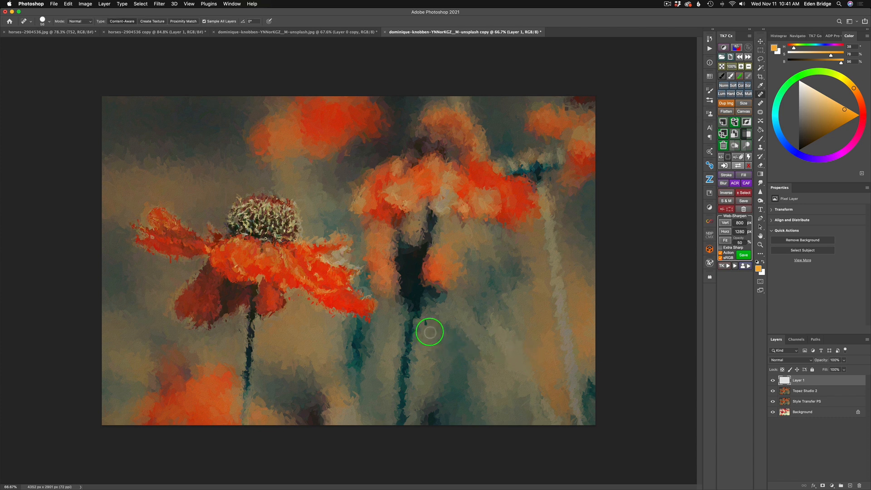
{"action": "mouse_move", "coordinate": [314, 69]}
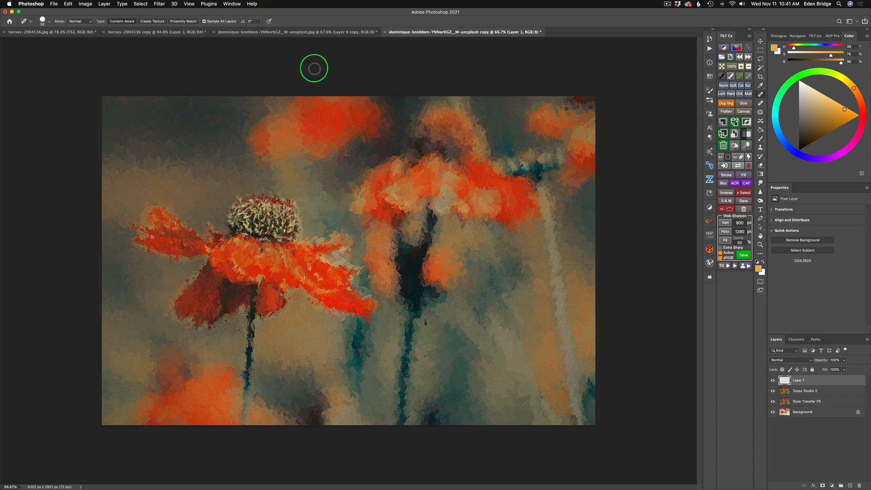
{"action": "mouse_move", "coordinate": [441, 323]}
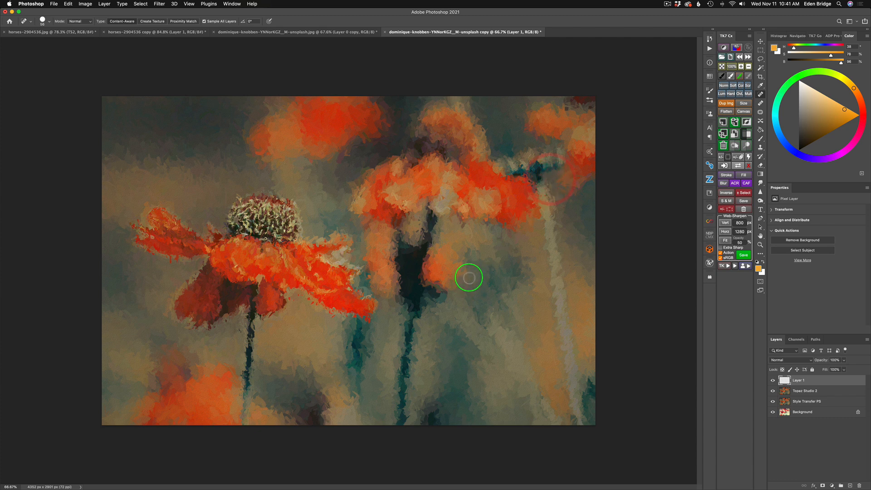
{"action": "mouse_move", "coordinate": [566, 108]}
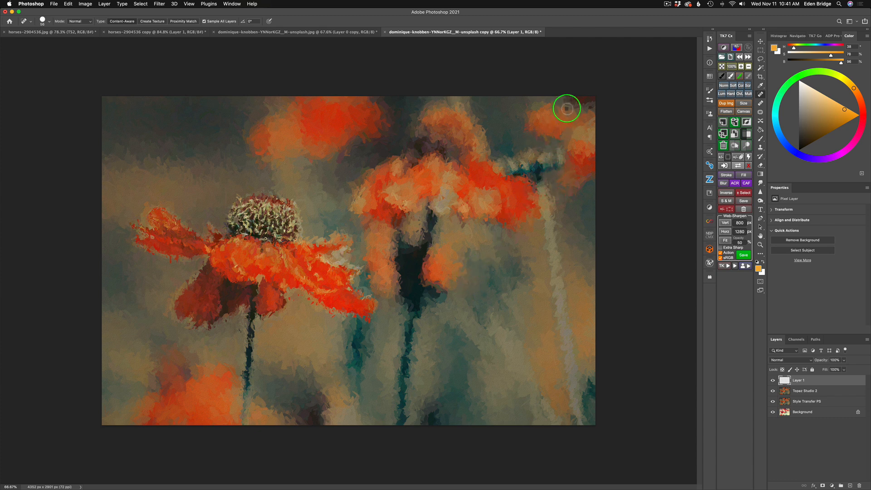
{"action": "mouse_move", "coordinate": [592, 107]}
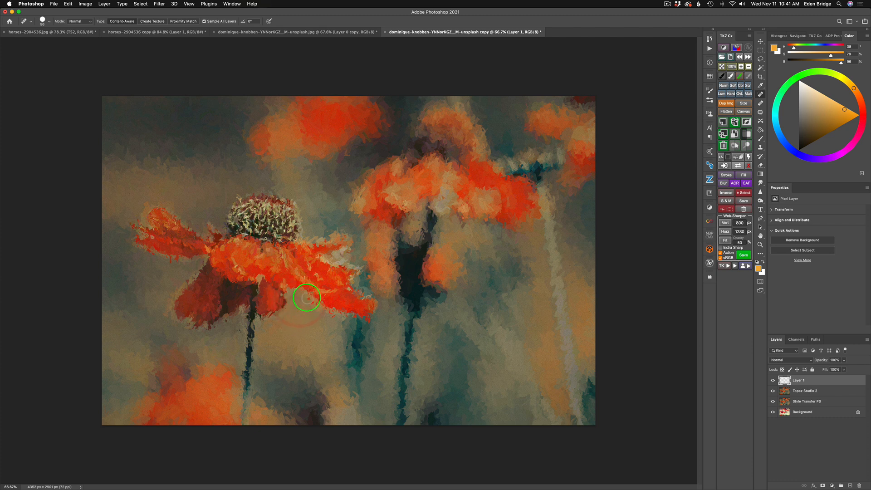
{"action": "mouse_move", "coordinate": [309, 316]}
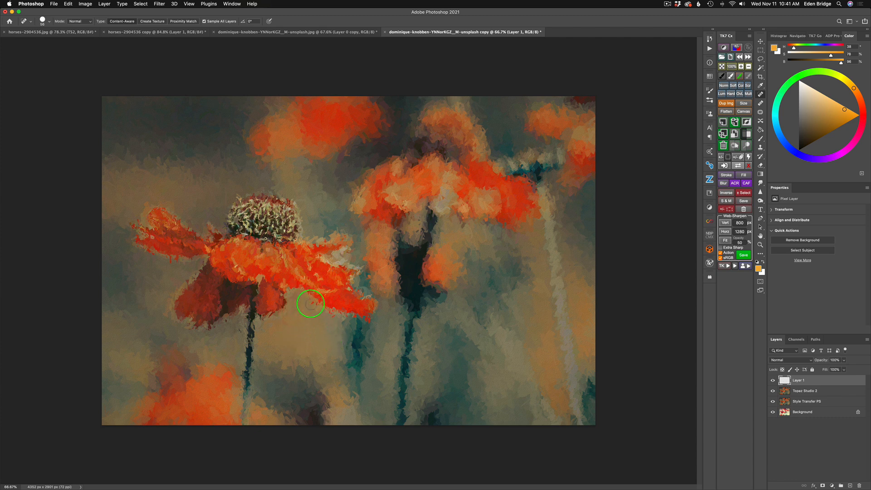
- Heal a blemish on the left flower's petal with the Spot Healing Brush on the new layer
{"action": "left_click_drag", "start_coordinate": [310, 304], "coordinate": [325, 331]}
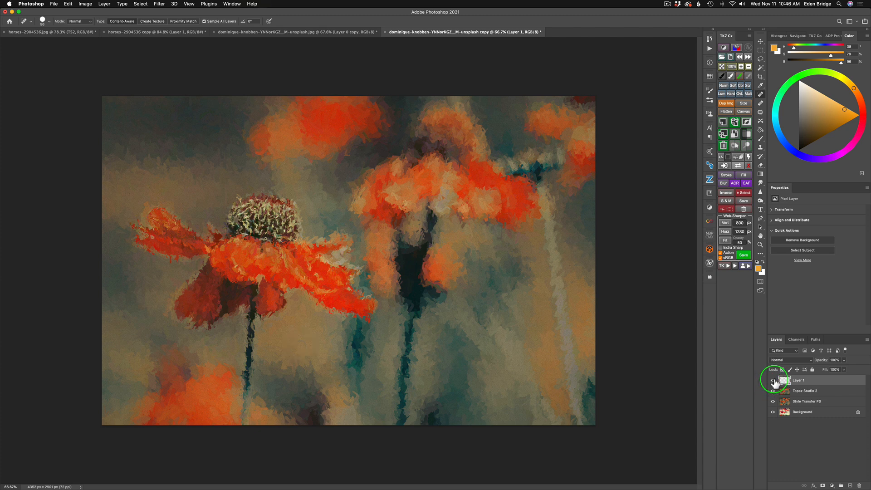
{"action": "left_click", "coordinate": [780, 381]}
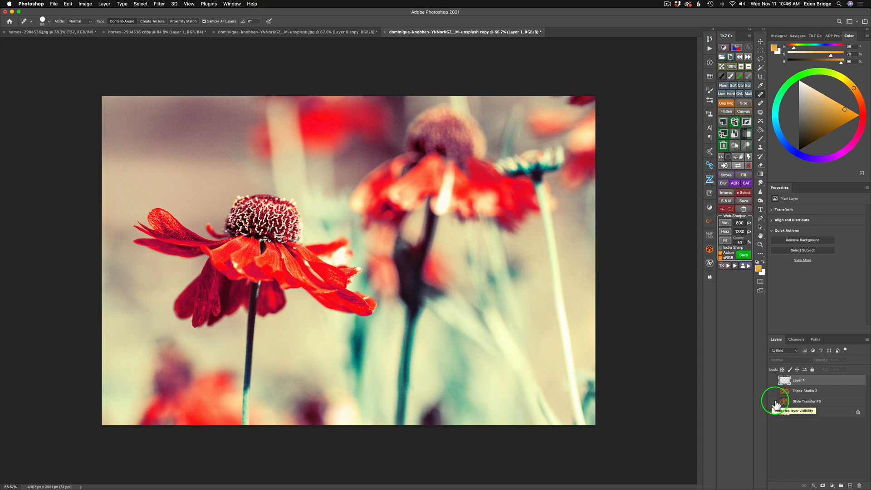
{"action": "left_click", "coordinate": [775, 412]}
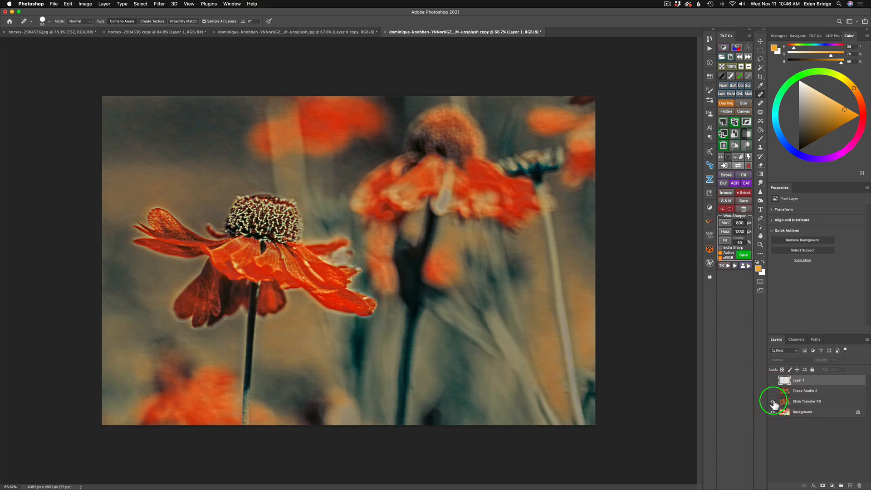
{"action": "left_click", "coordinate": [776, 390]}
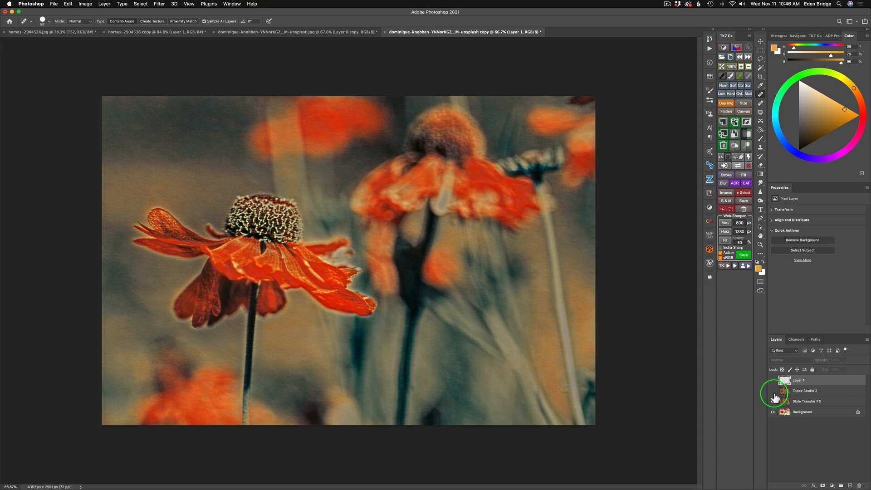
{"action": "left_click", "coordinate": [774, 390]}
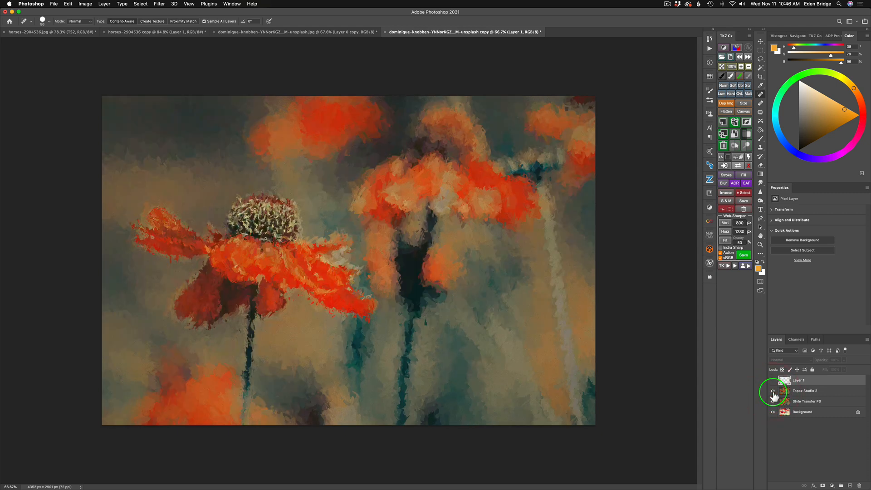
{"action": "left_click", "coordinate": [774, 390]}
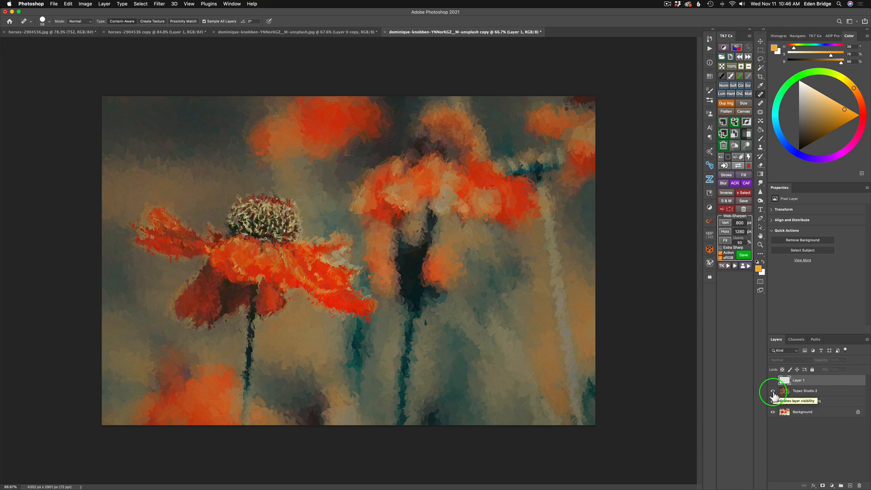
{"action": "left_click", "coordinate": [776, 380]}
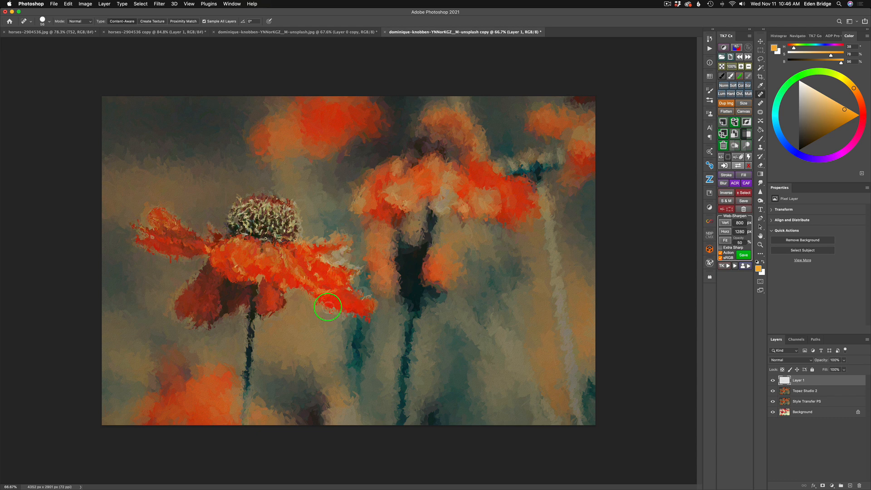
- Flatten the textured flower painting into a single Background layer via the layer context menu
{"action": "left_click", "coordinate": [58, 3]}
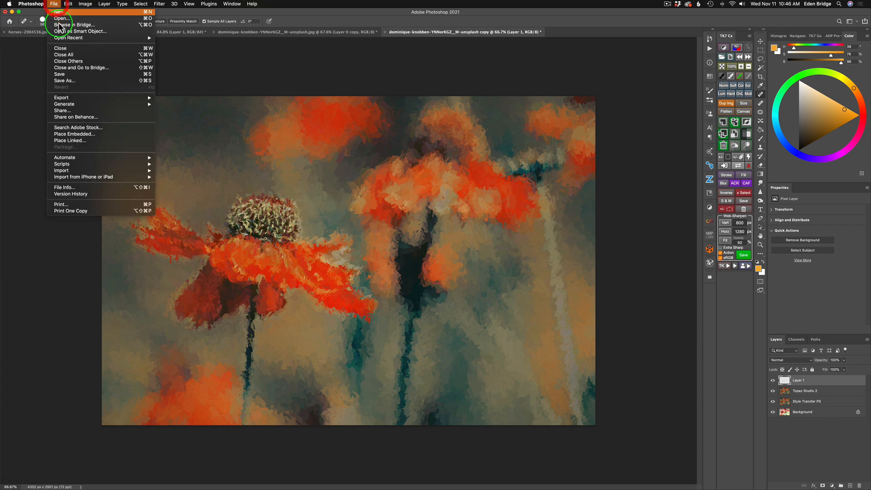
{"action": "mouse_move", "coordinate": [62, 271]}
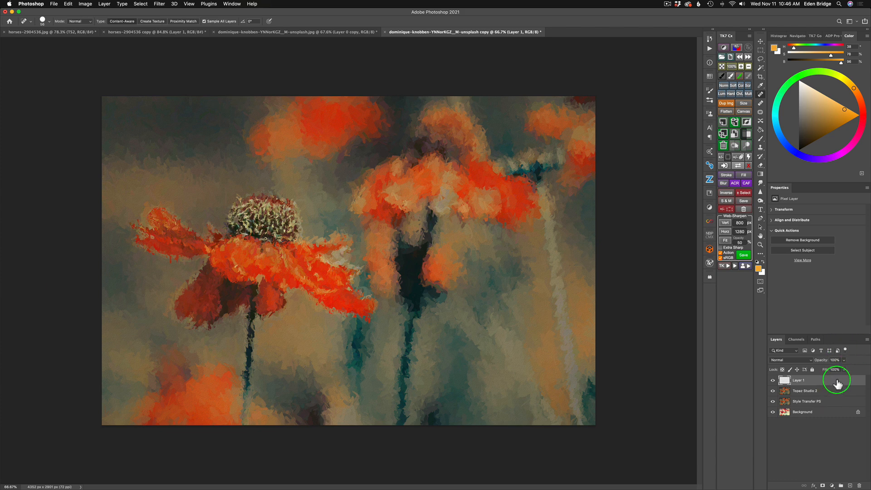
{"action": "right_click", "coordinate": [830, 380]}
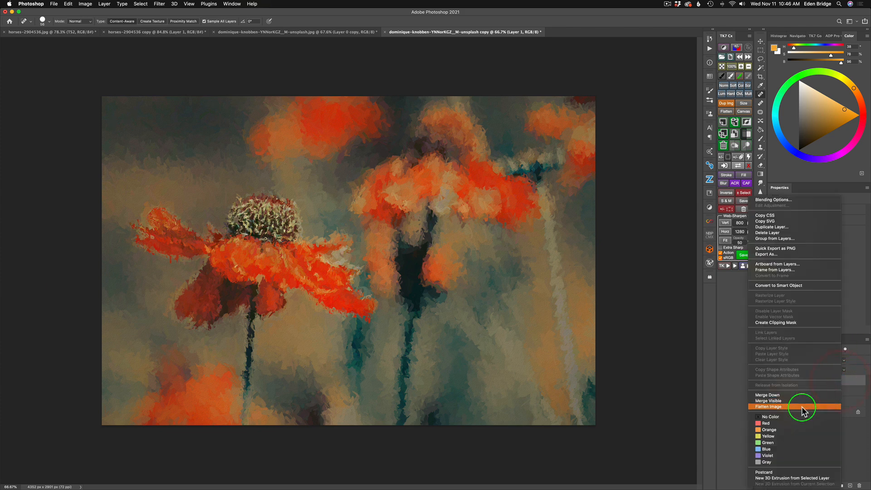
{"action": "left_click", "coordinate": [768, 407]}
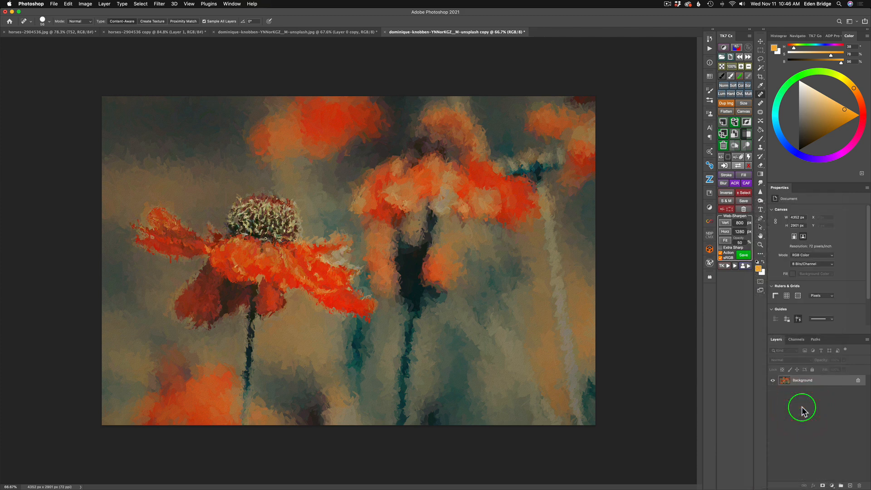